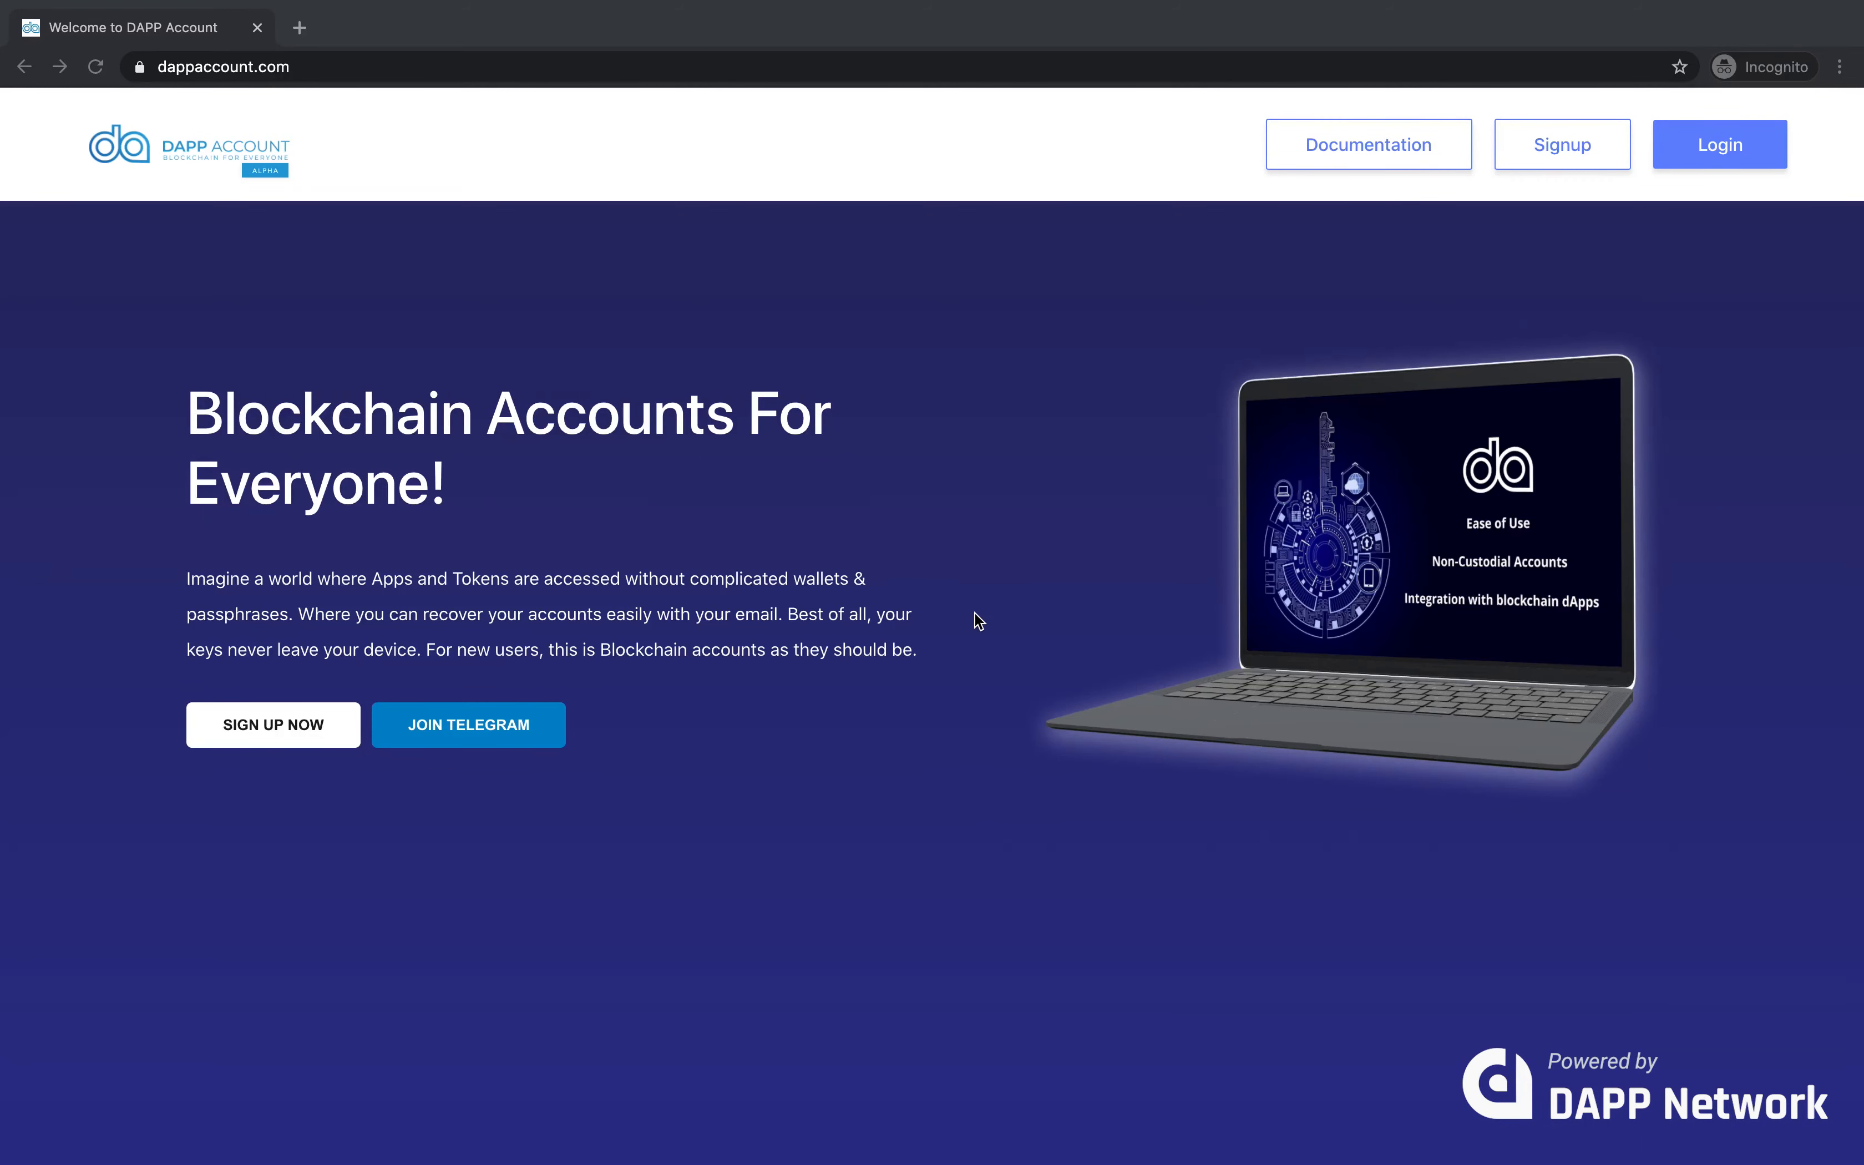
Begin signup, agree to the terms and conditions, and submit the texted verification code
scroll("down", 3)
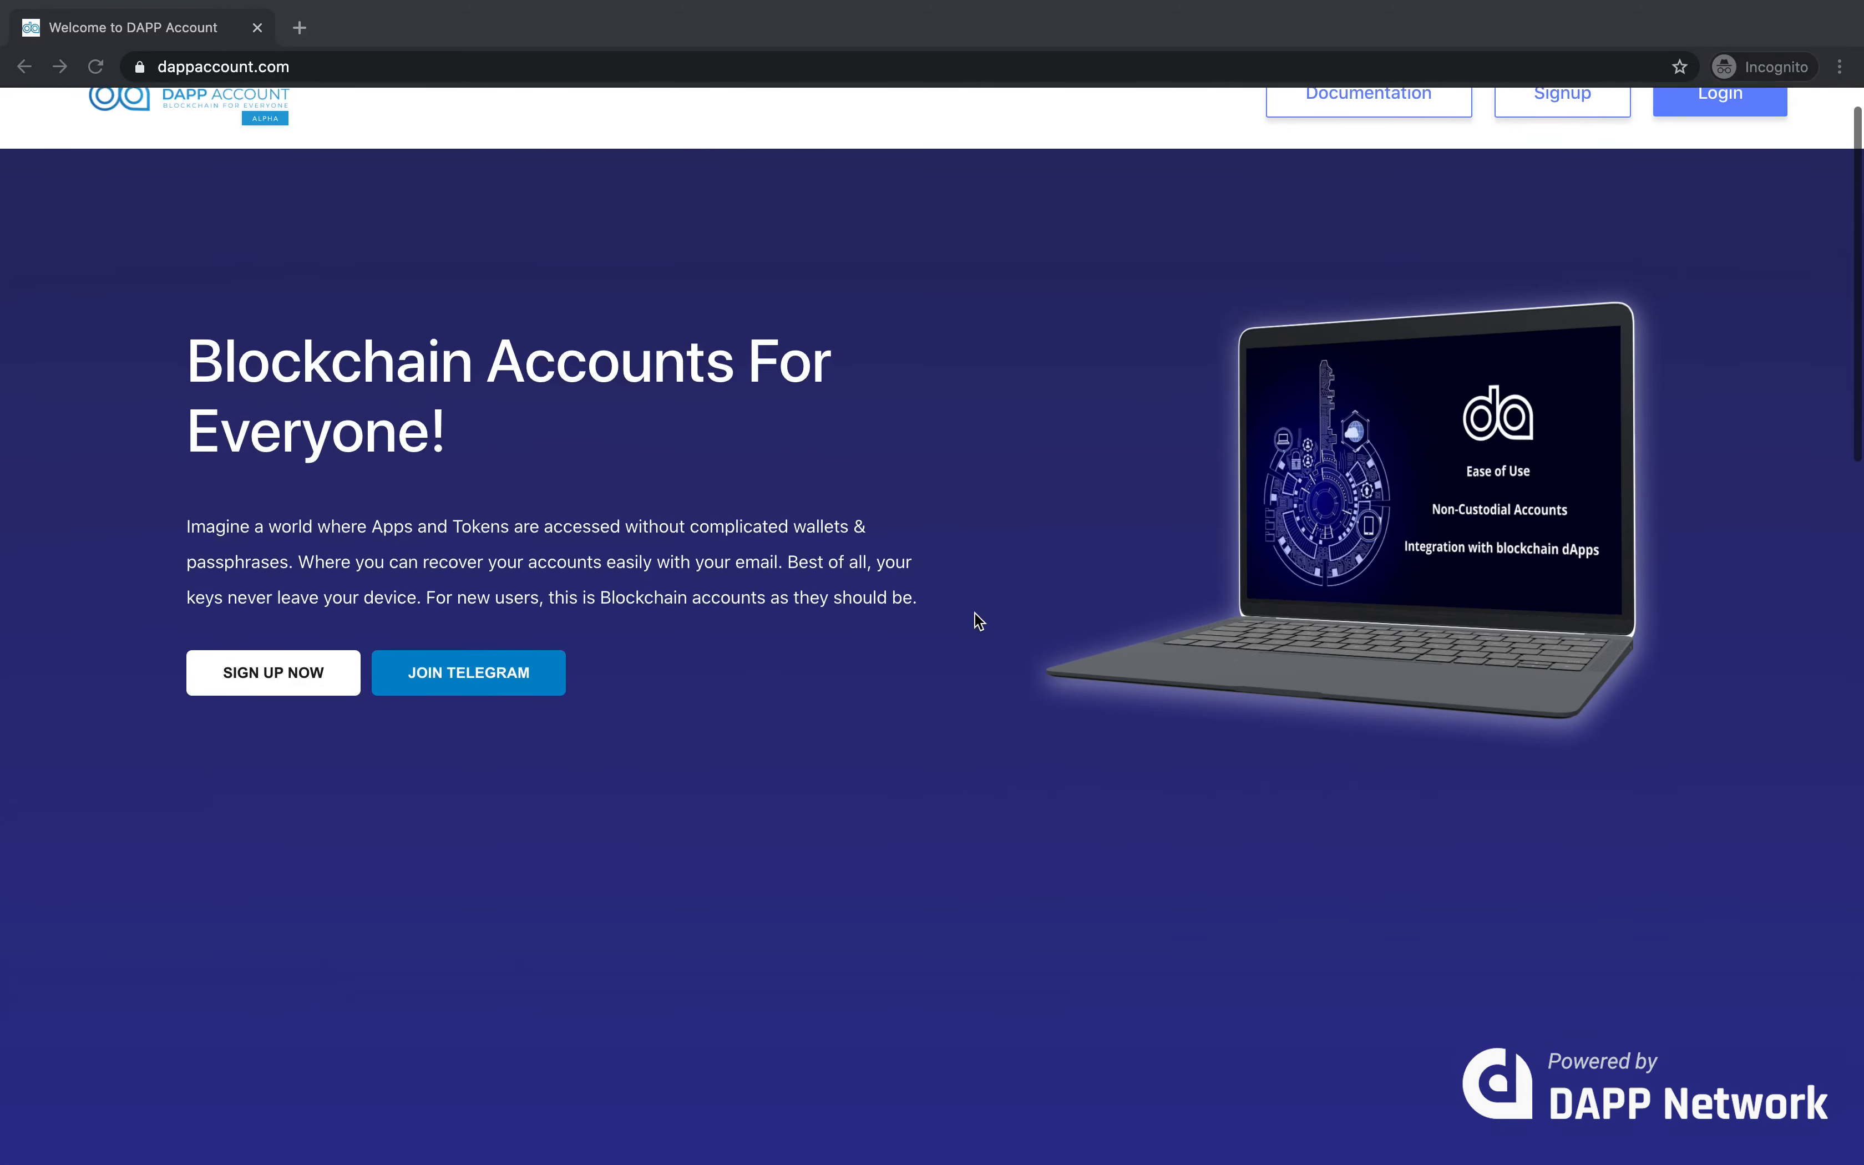
scroll("down", 3)
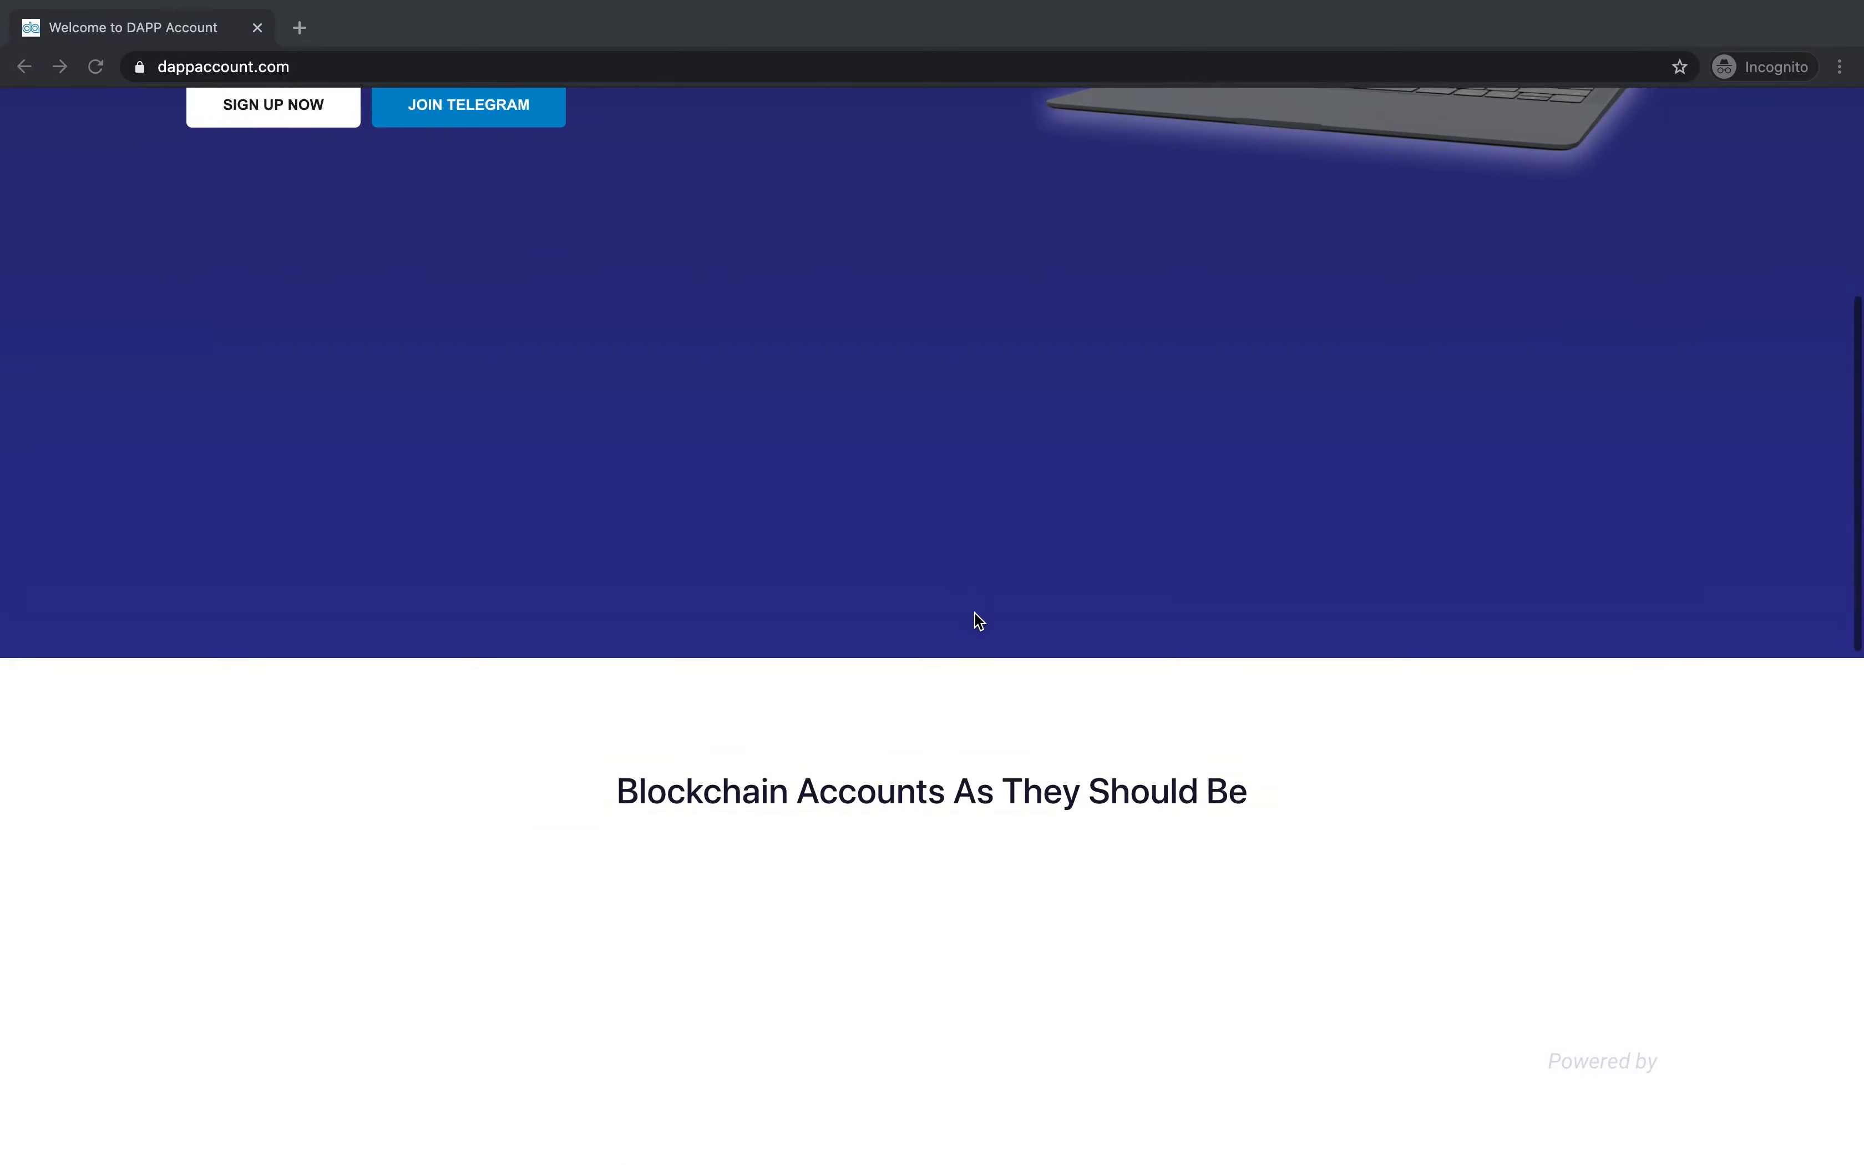
scroll("down", 3)
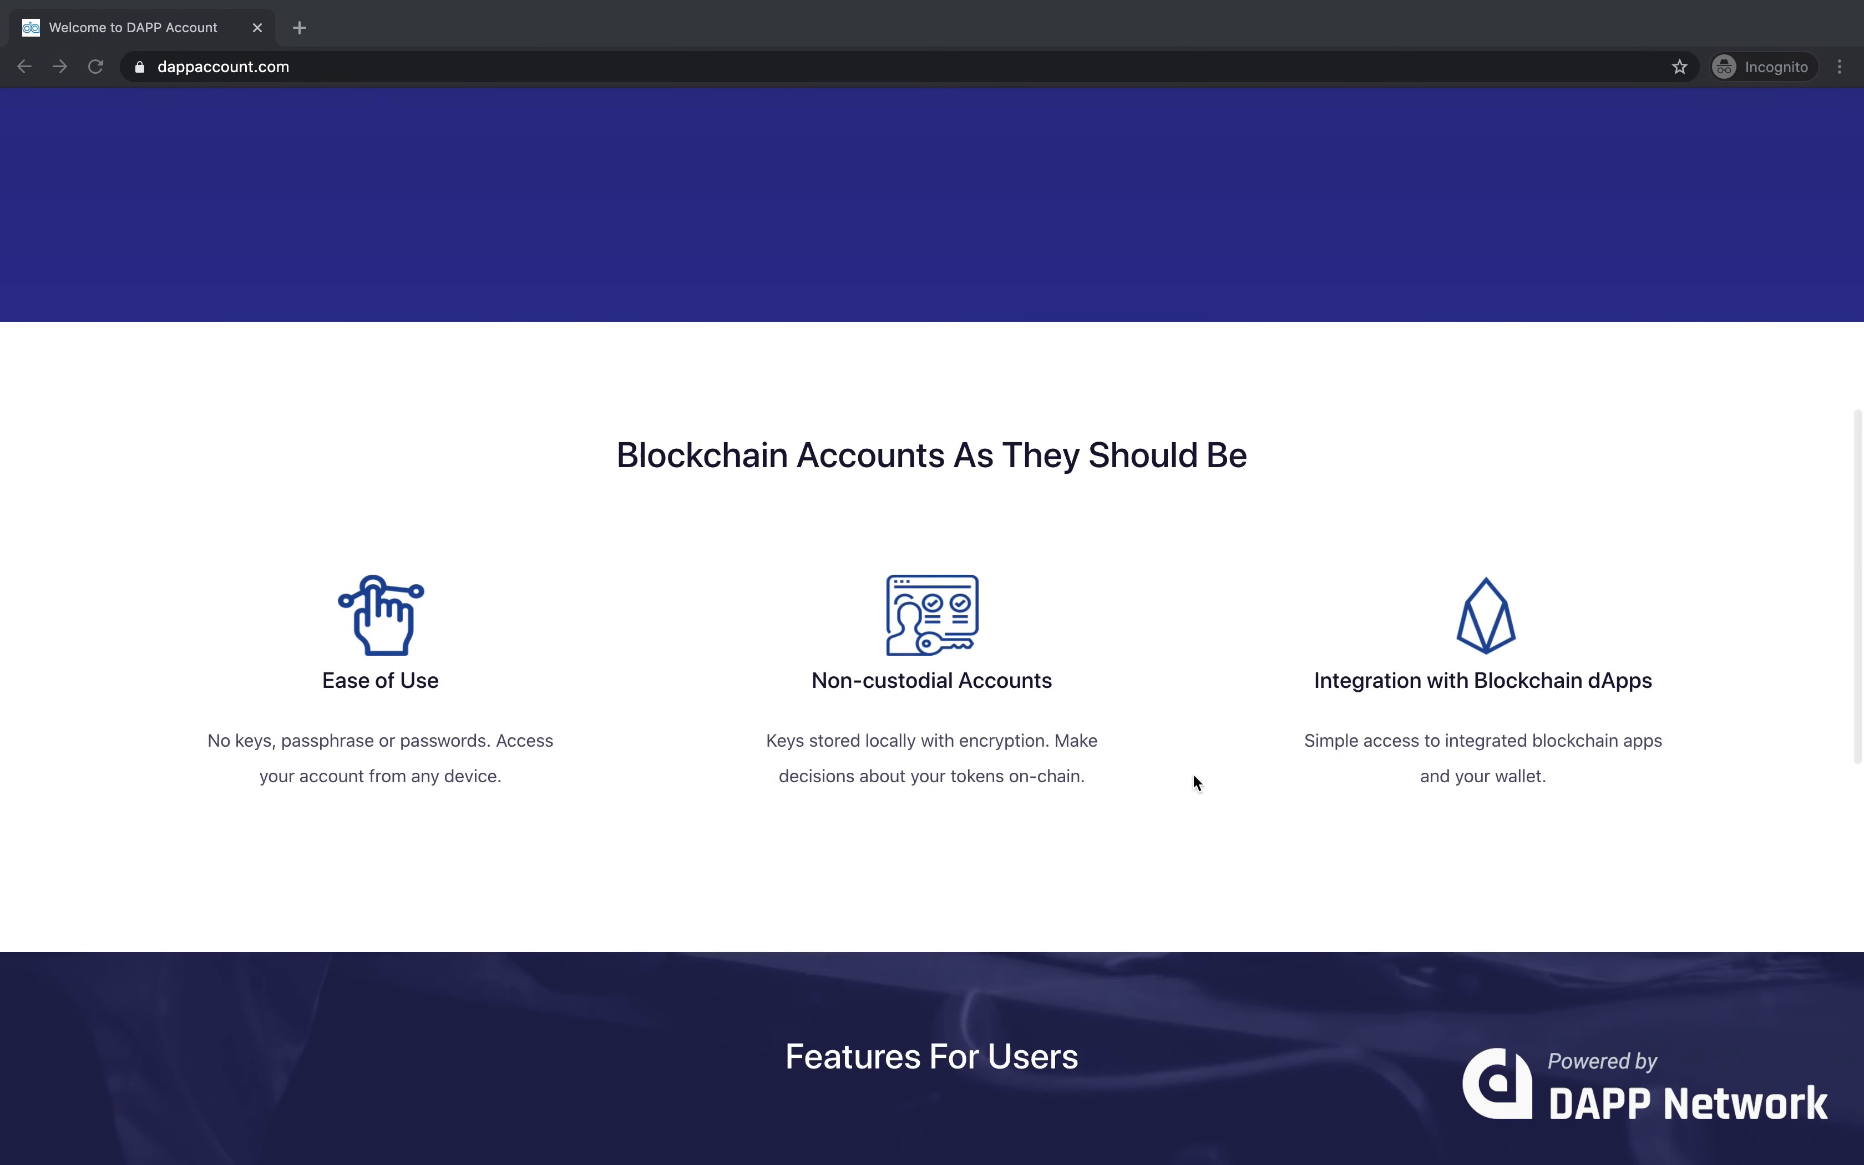
scroll("down", 3)
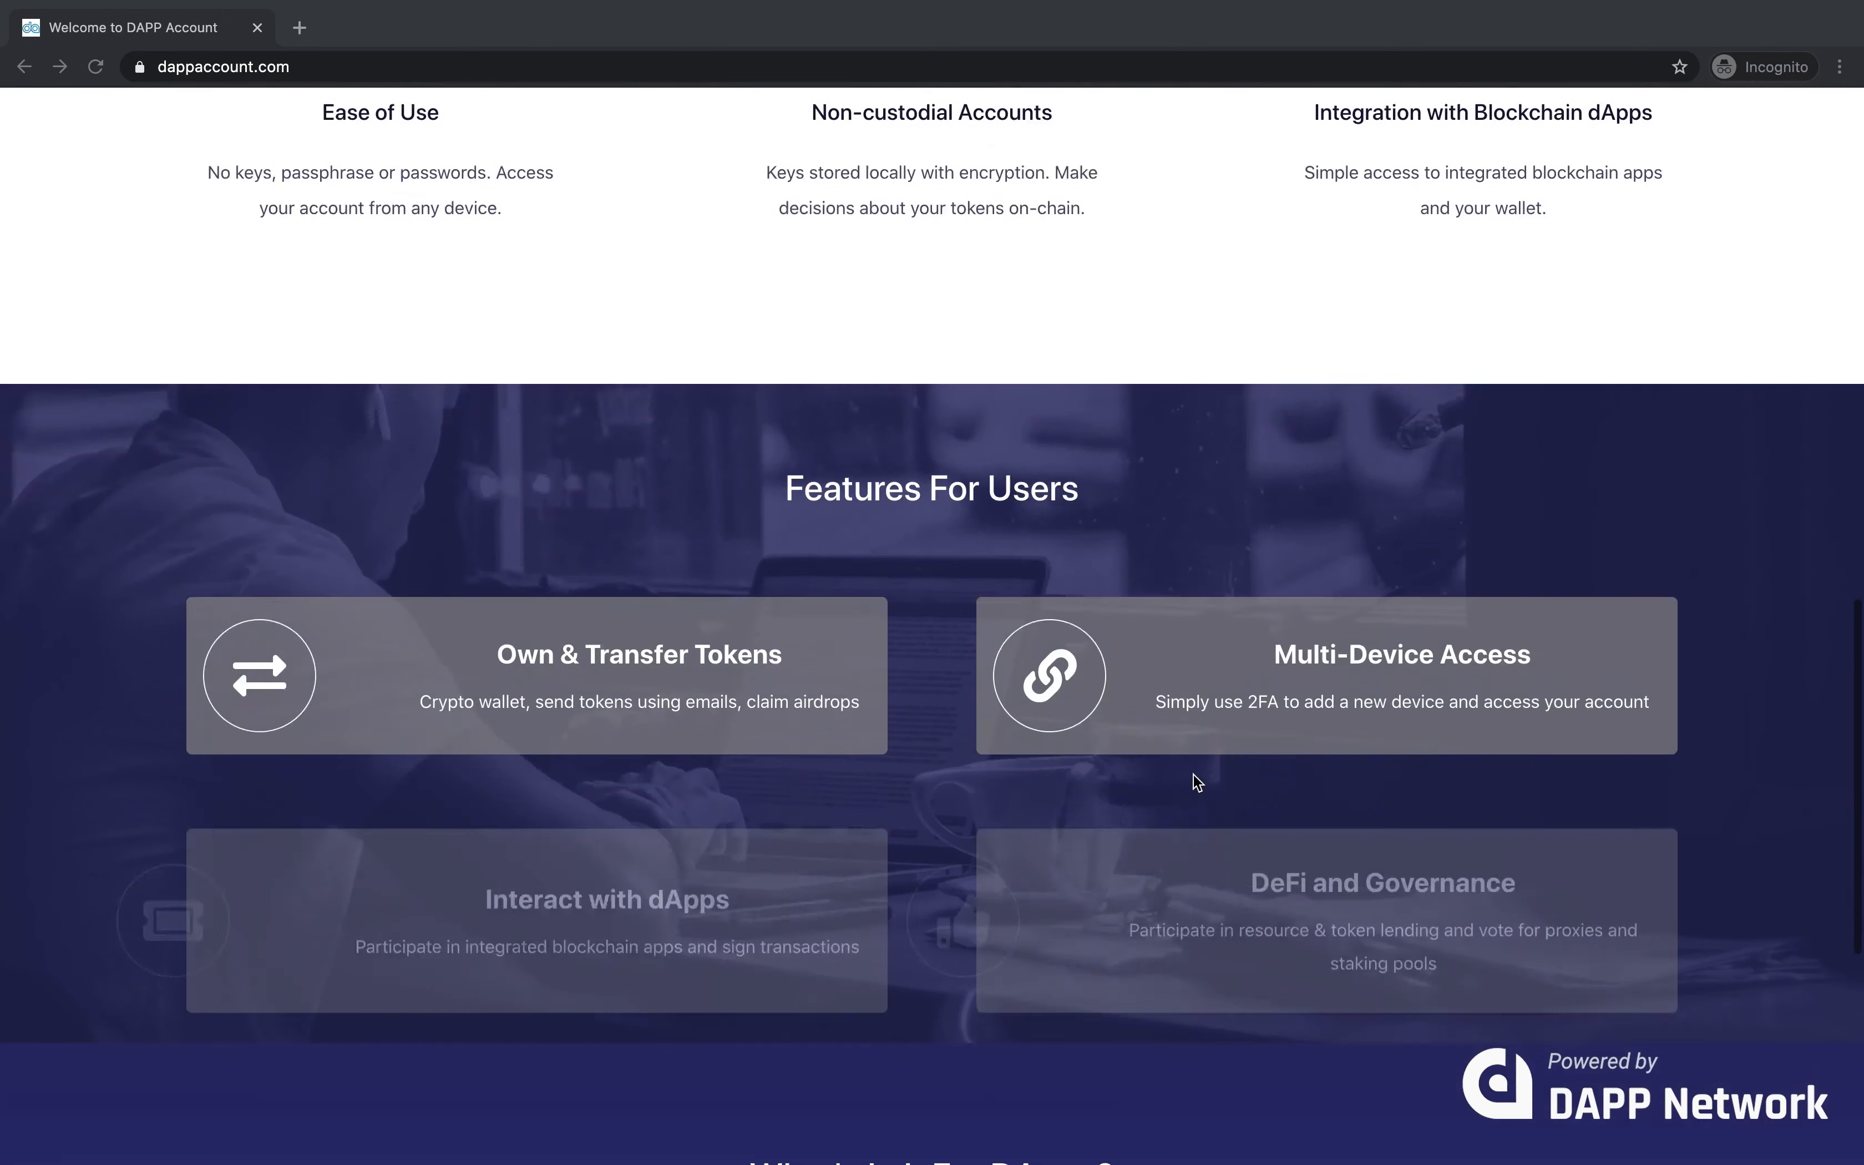
scroll("down", 3)
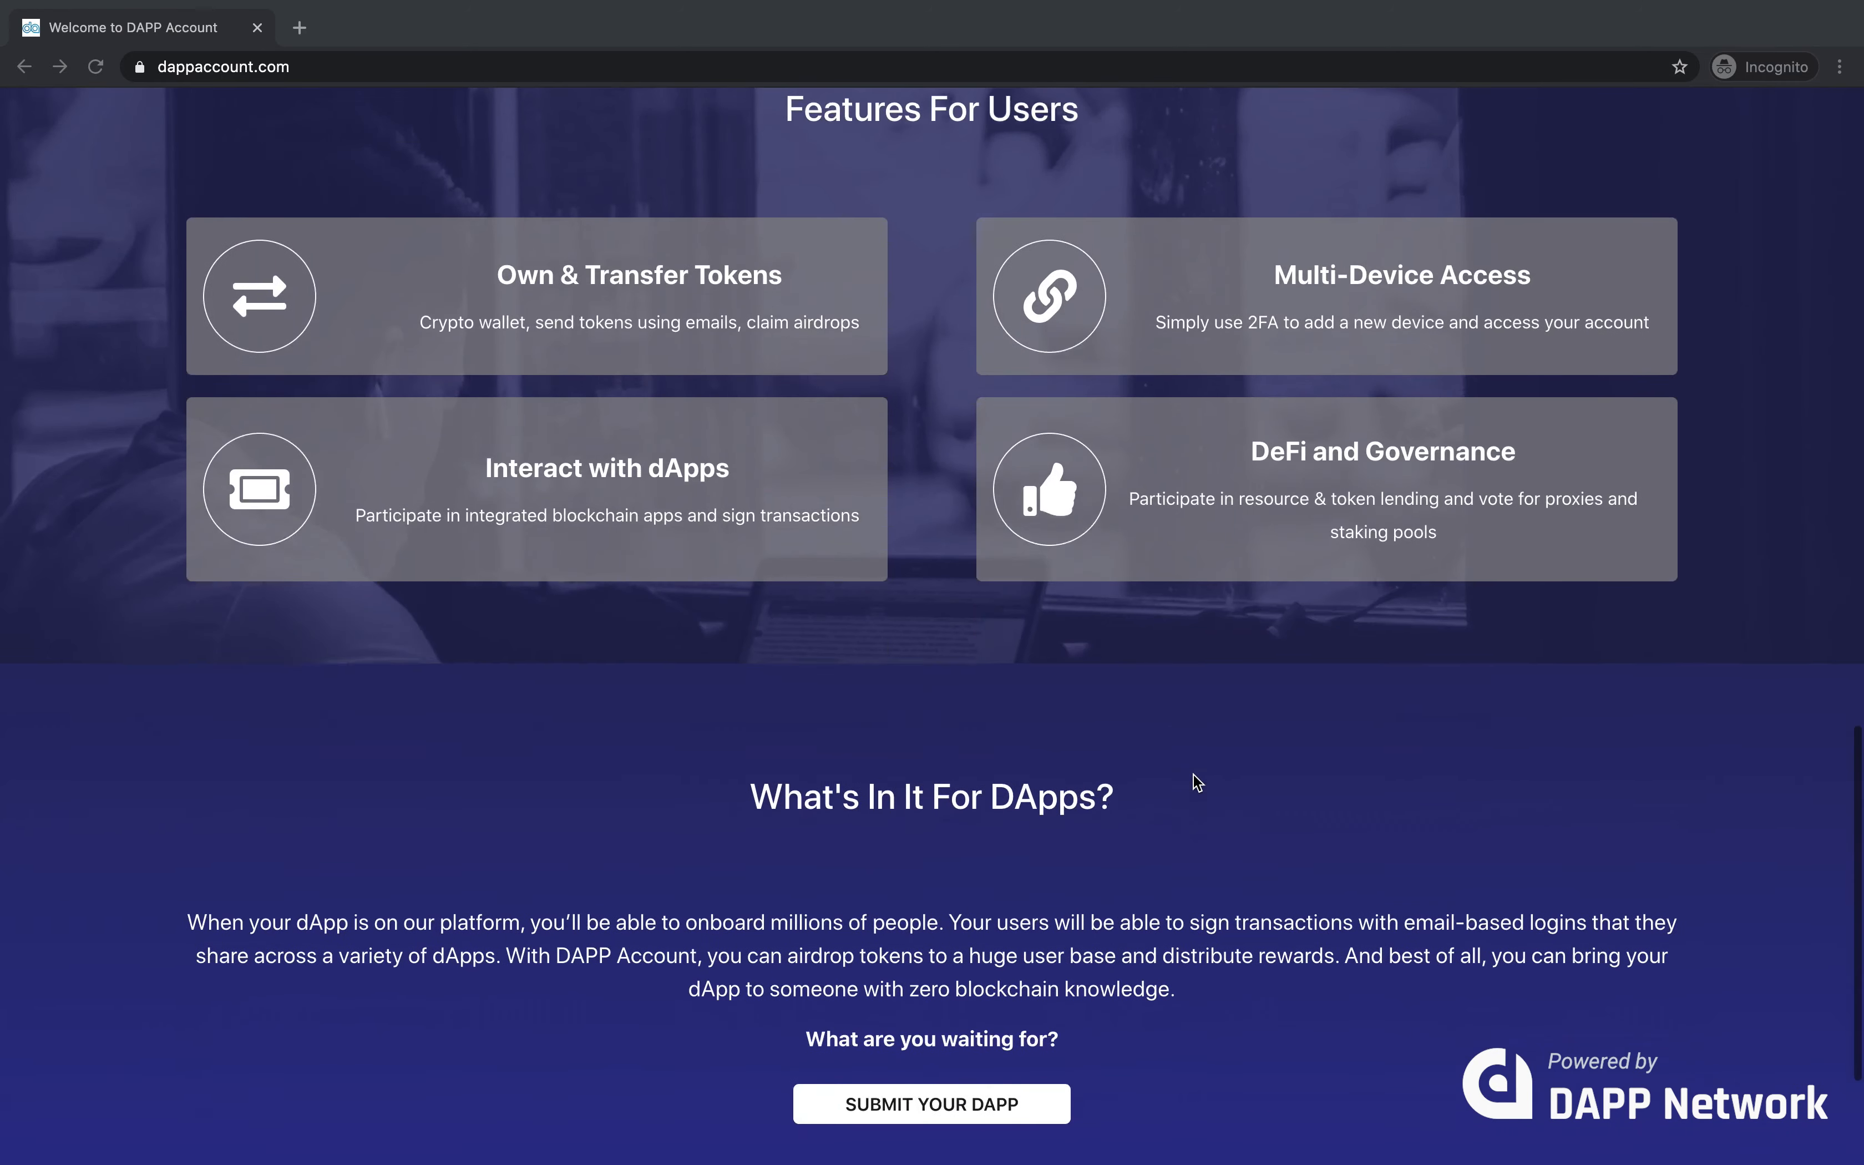
scroll("up", 3)
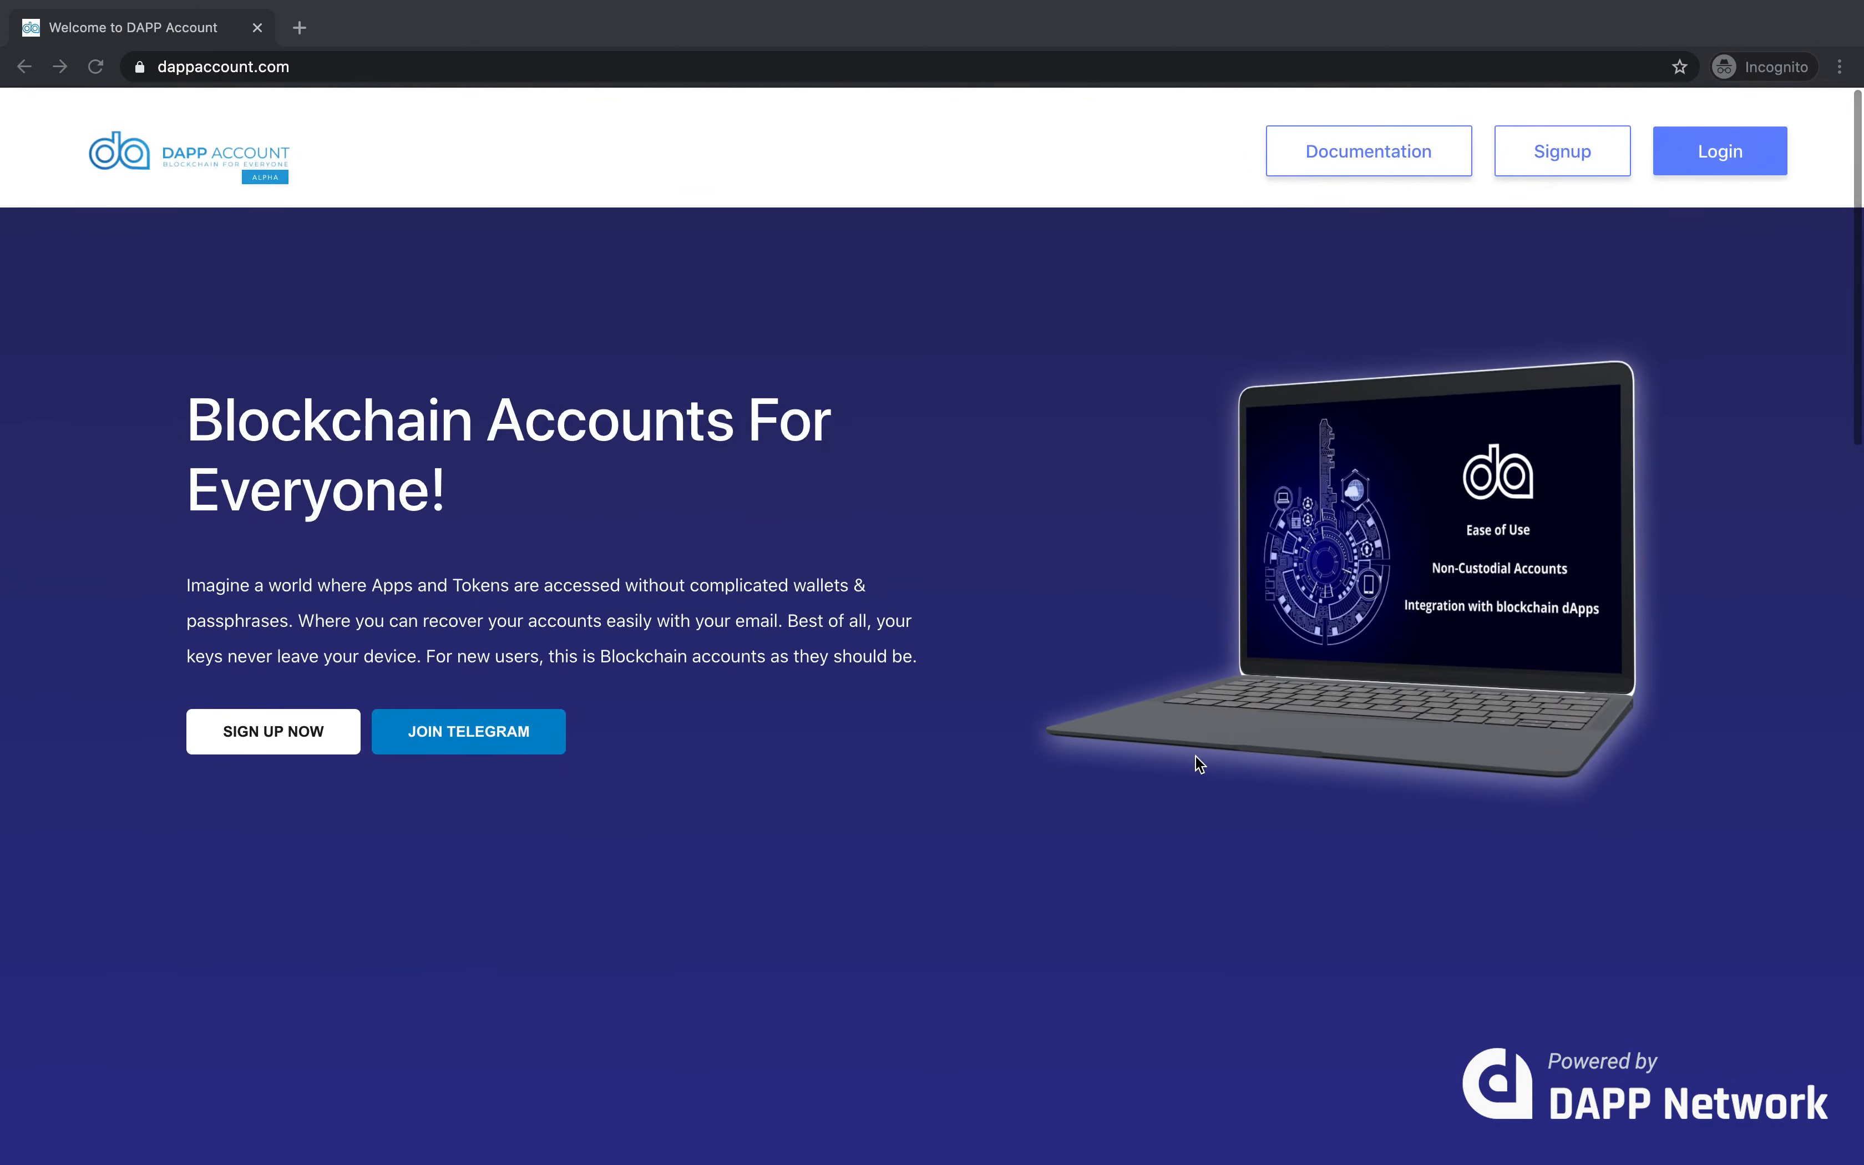
left_click(1365, 151)
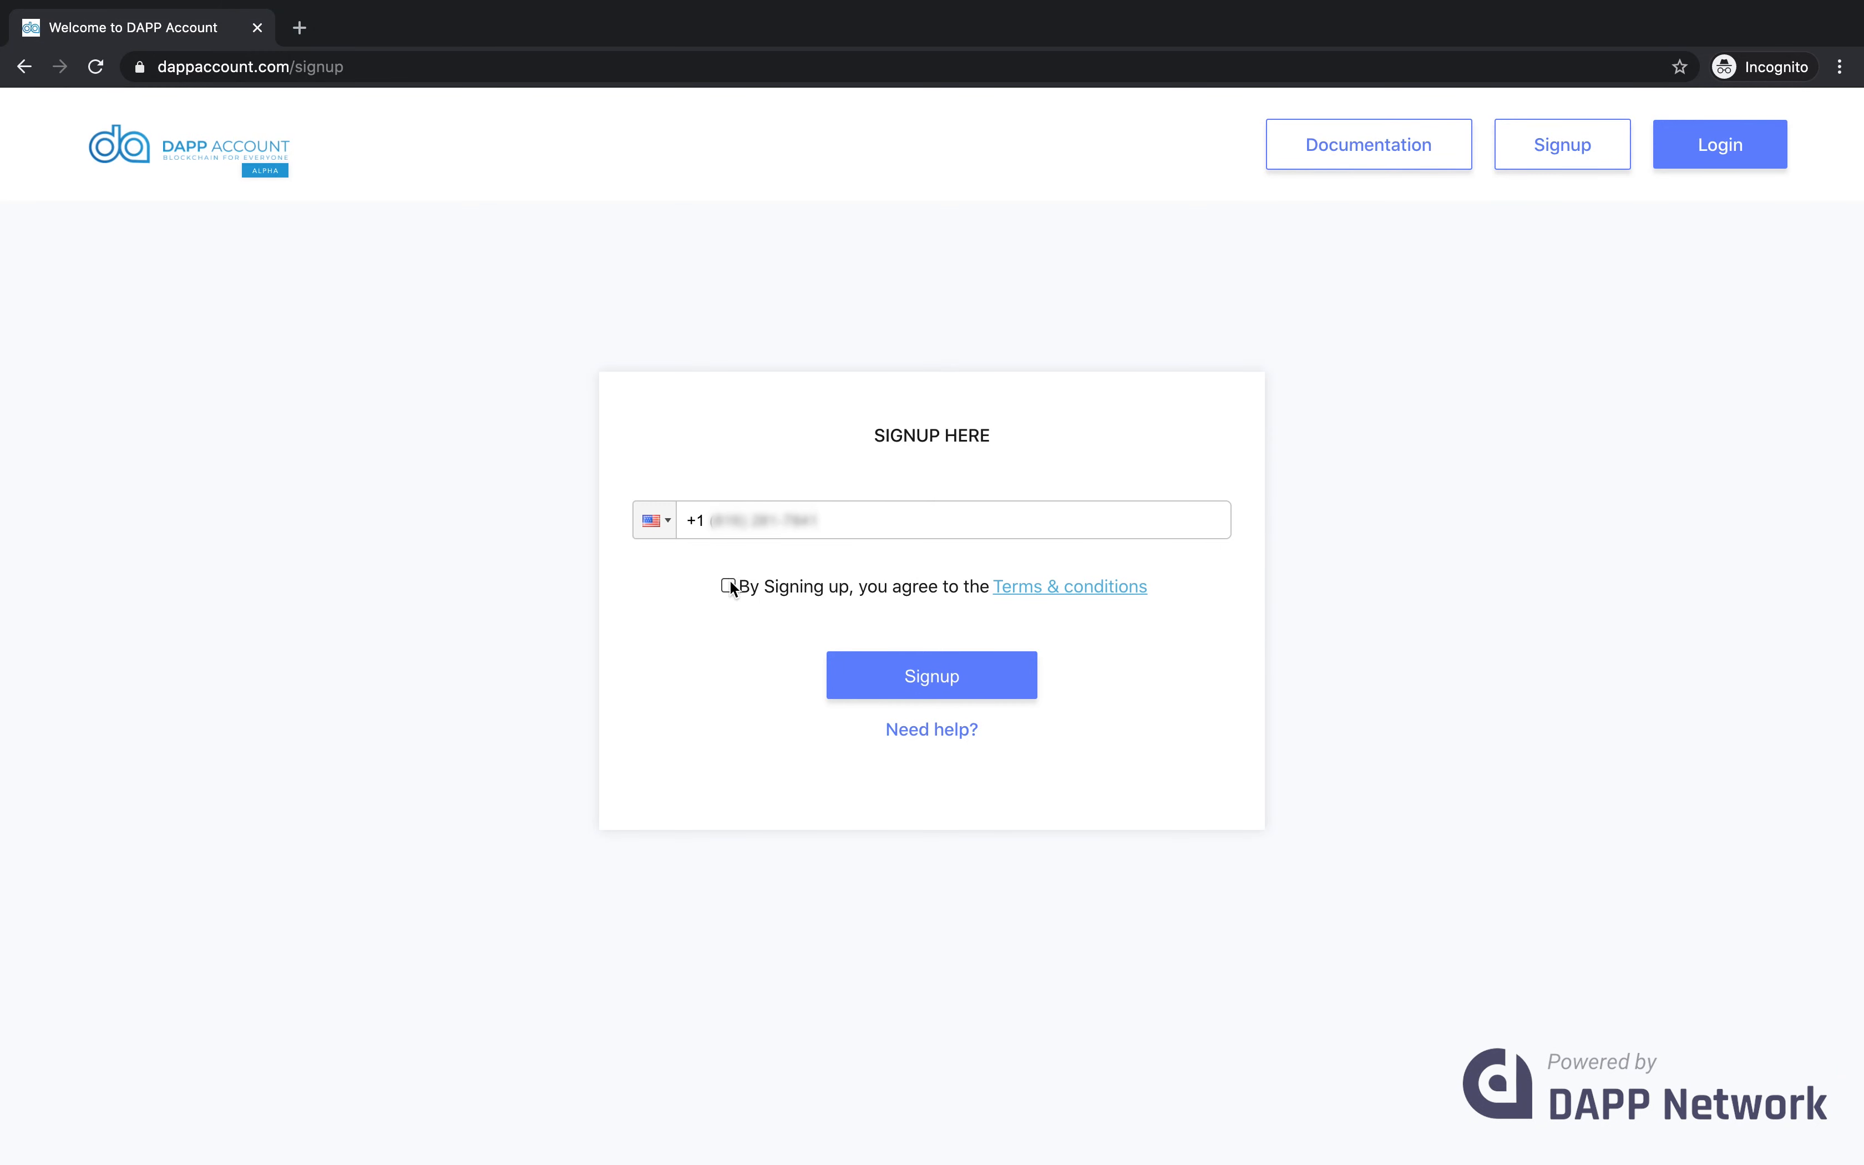
left_click(729, 586)
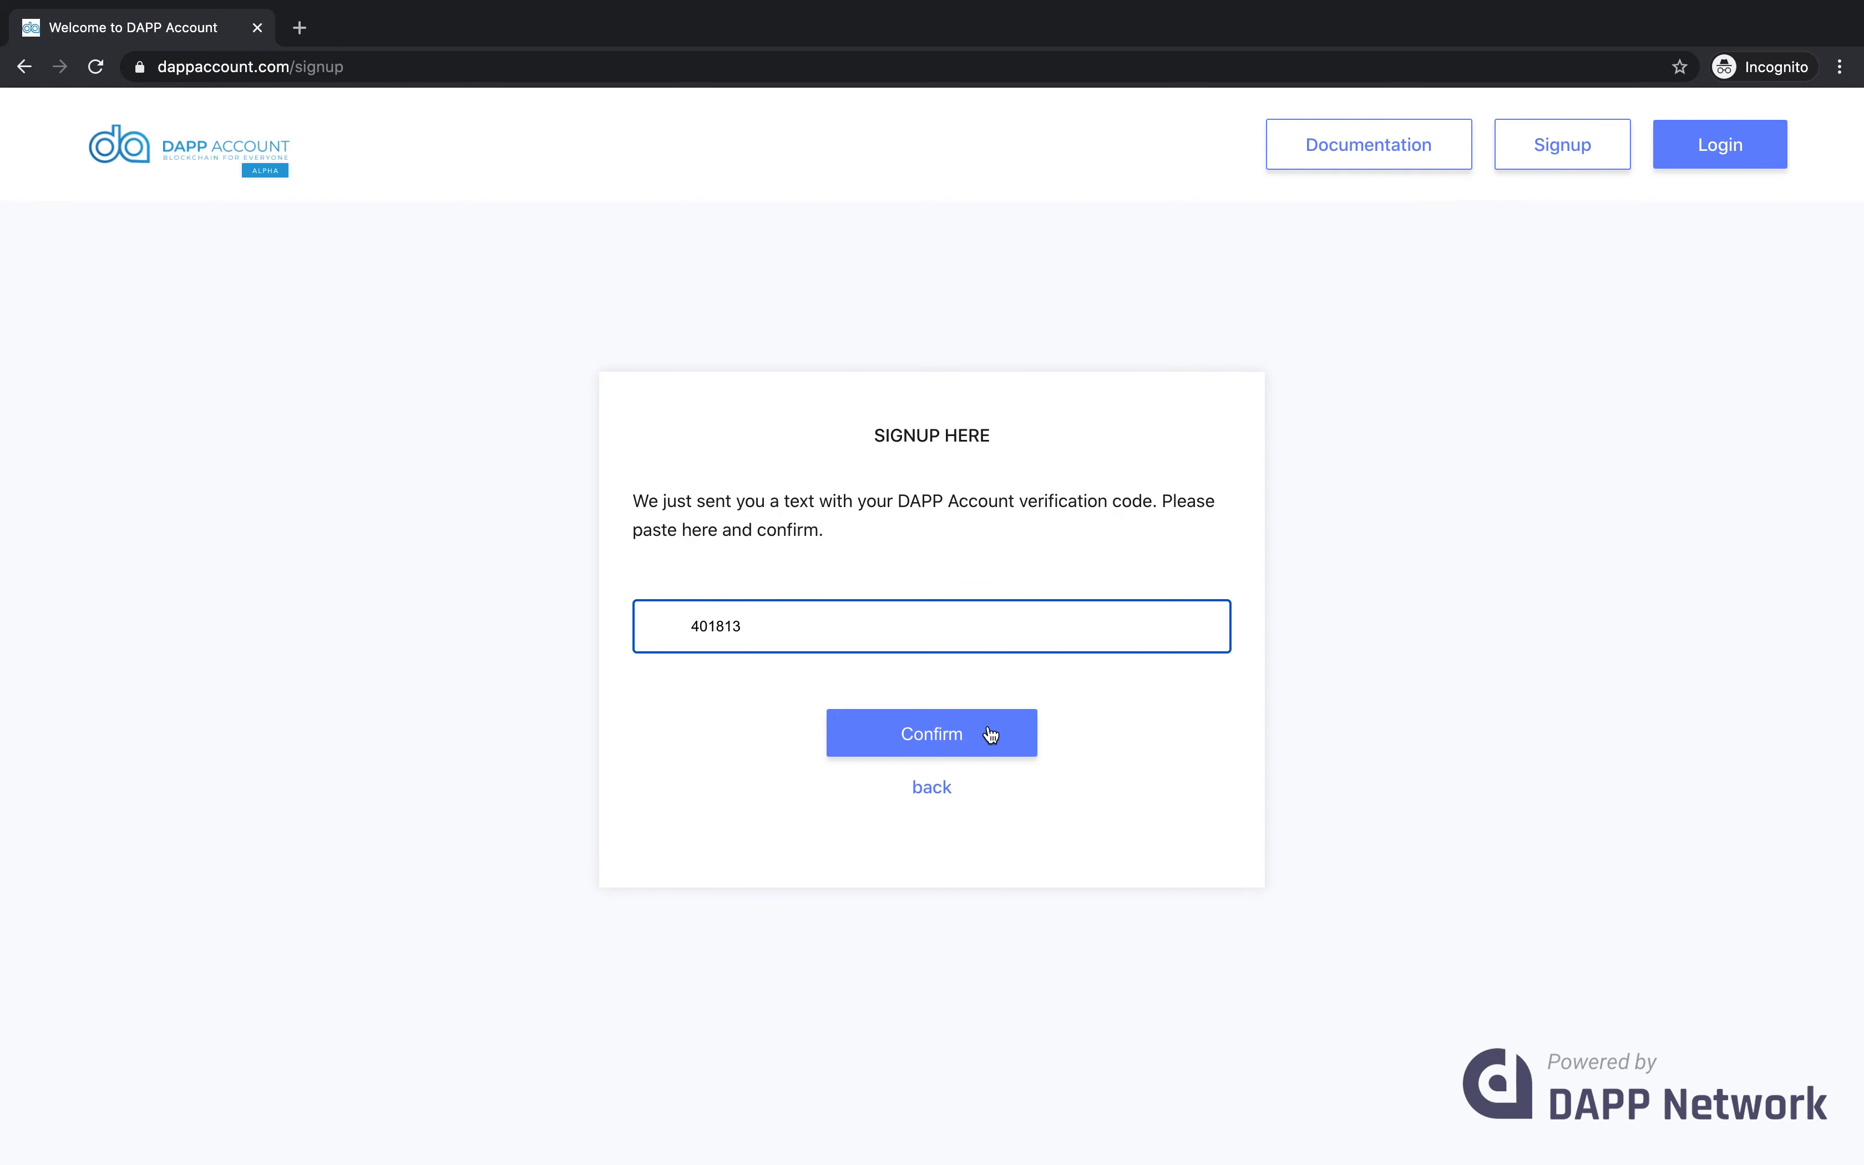
left_click(931, 732)
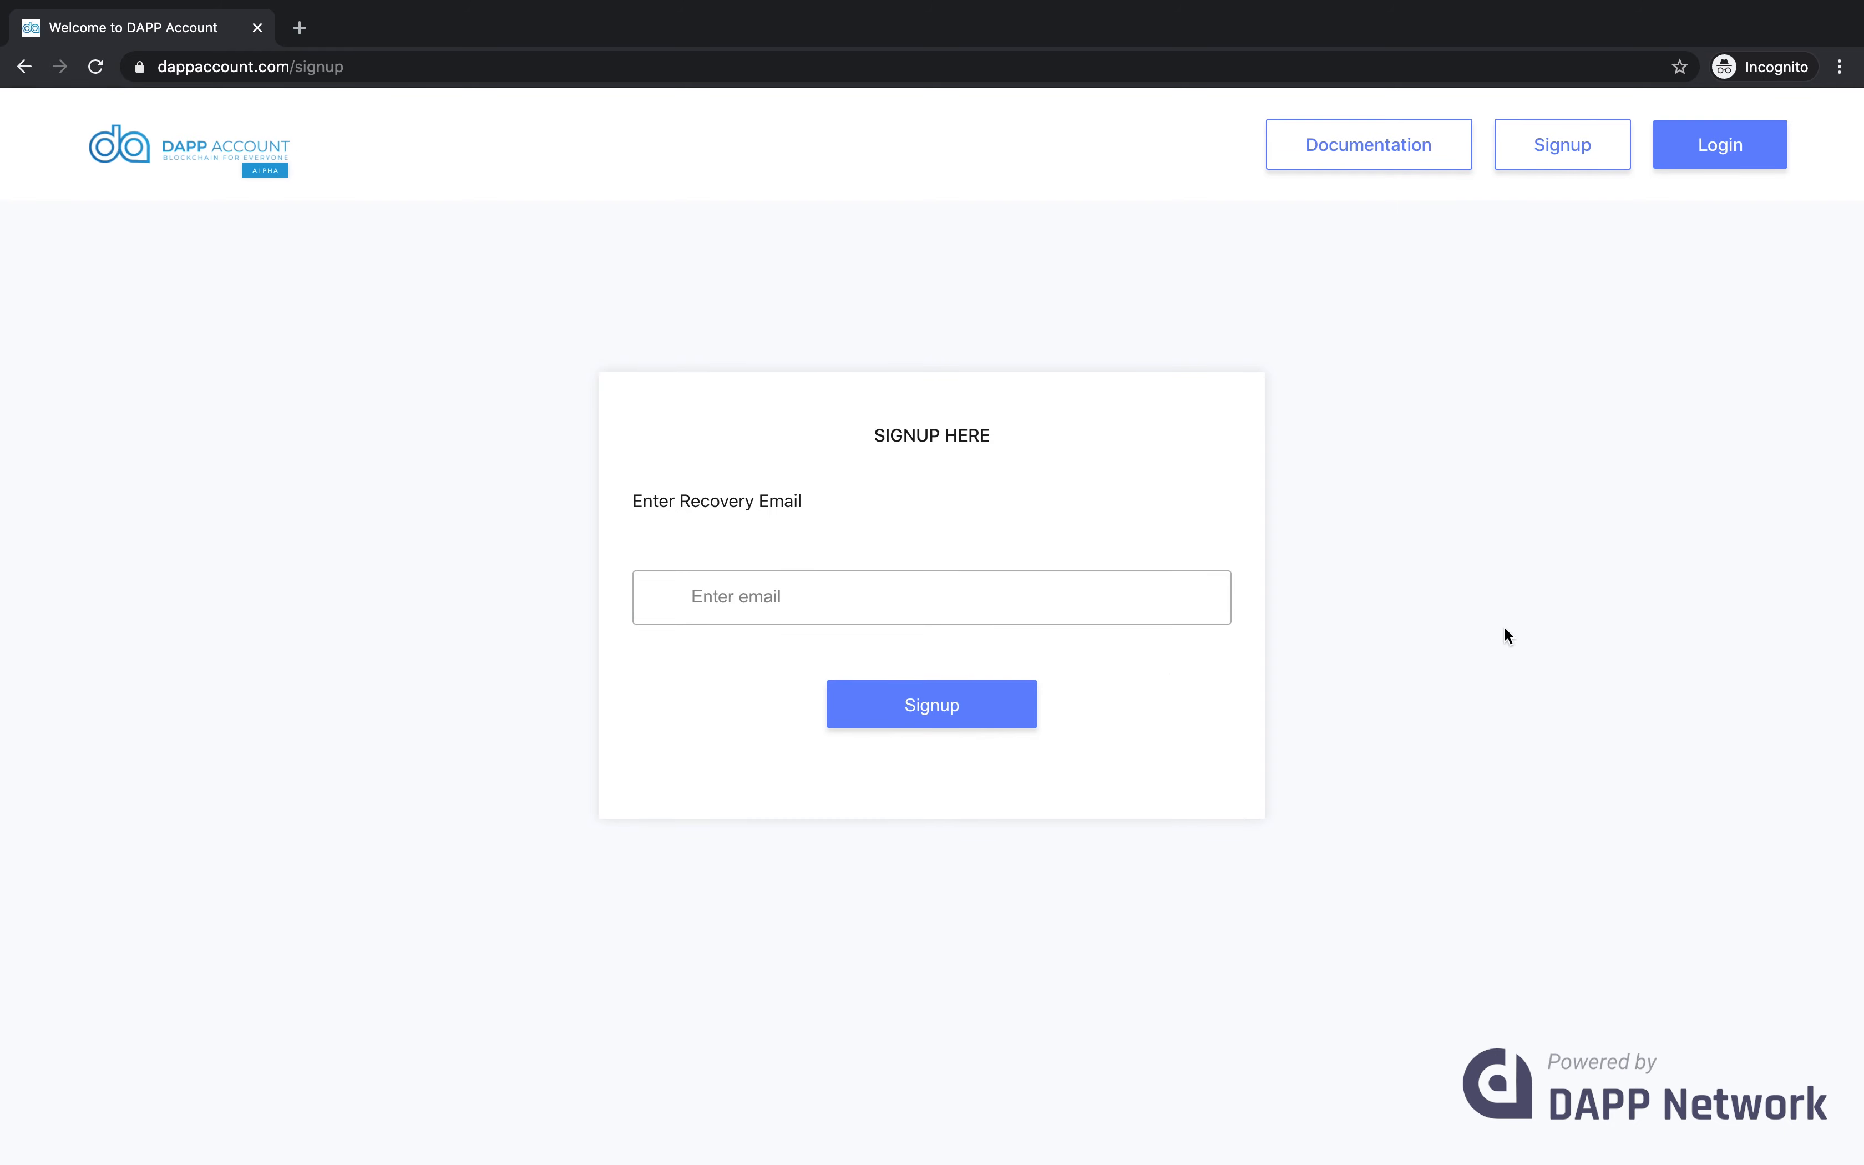
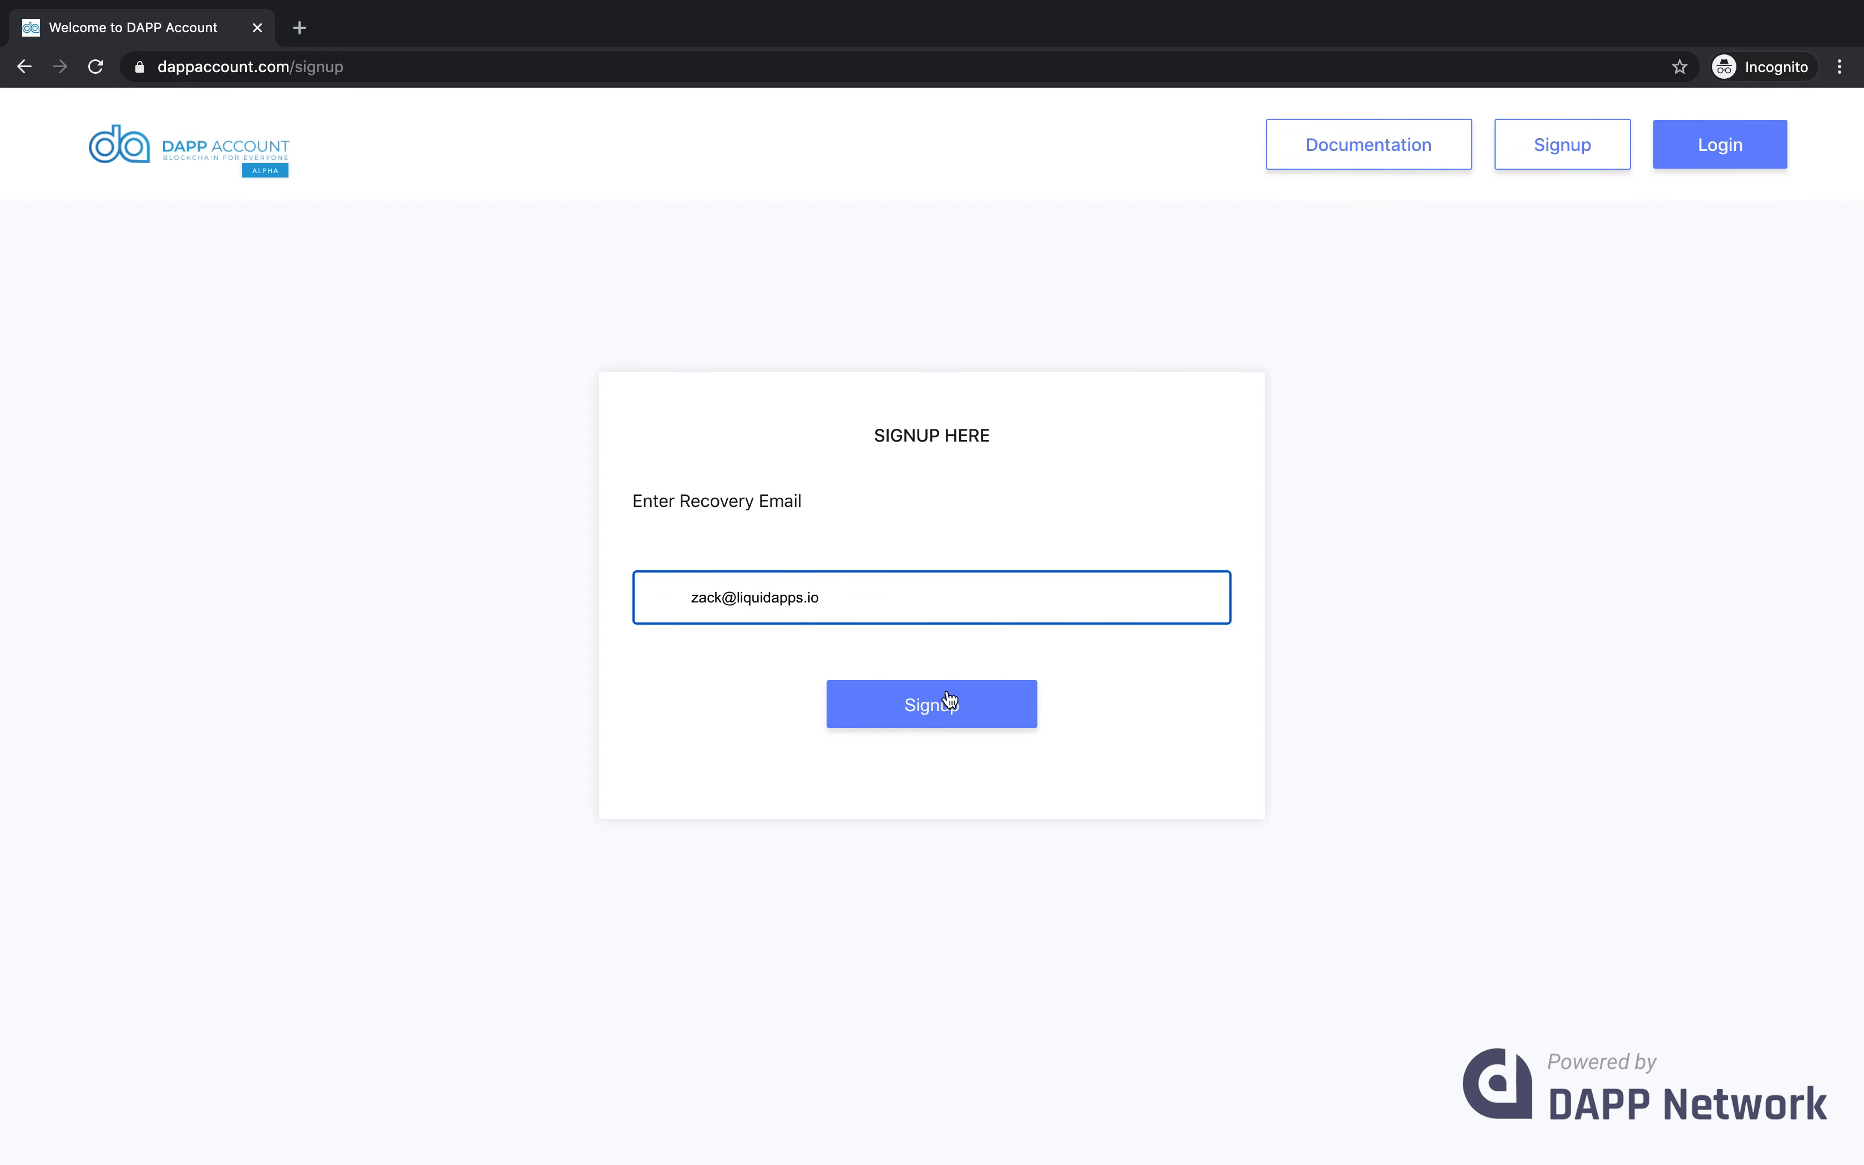
left_click(930, 702)
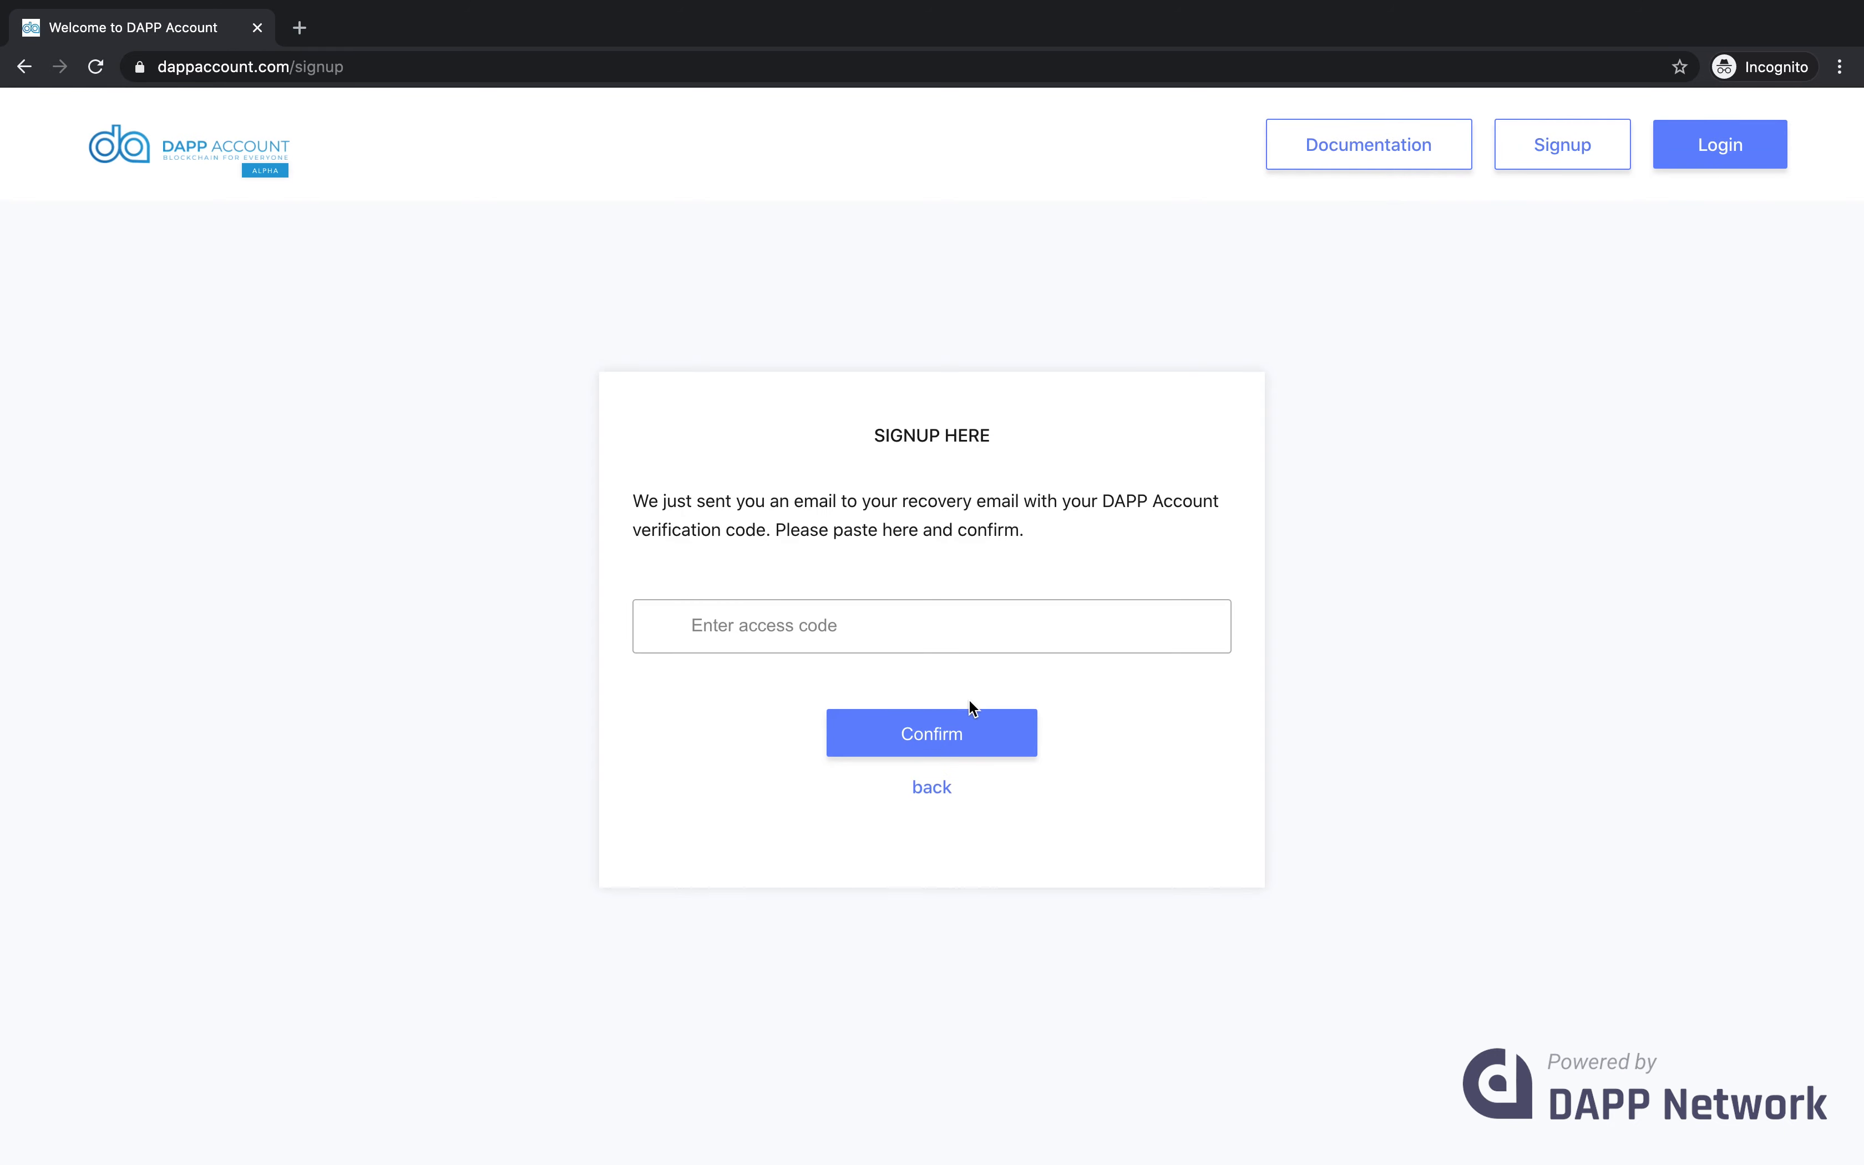
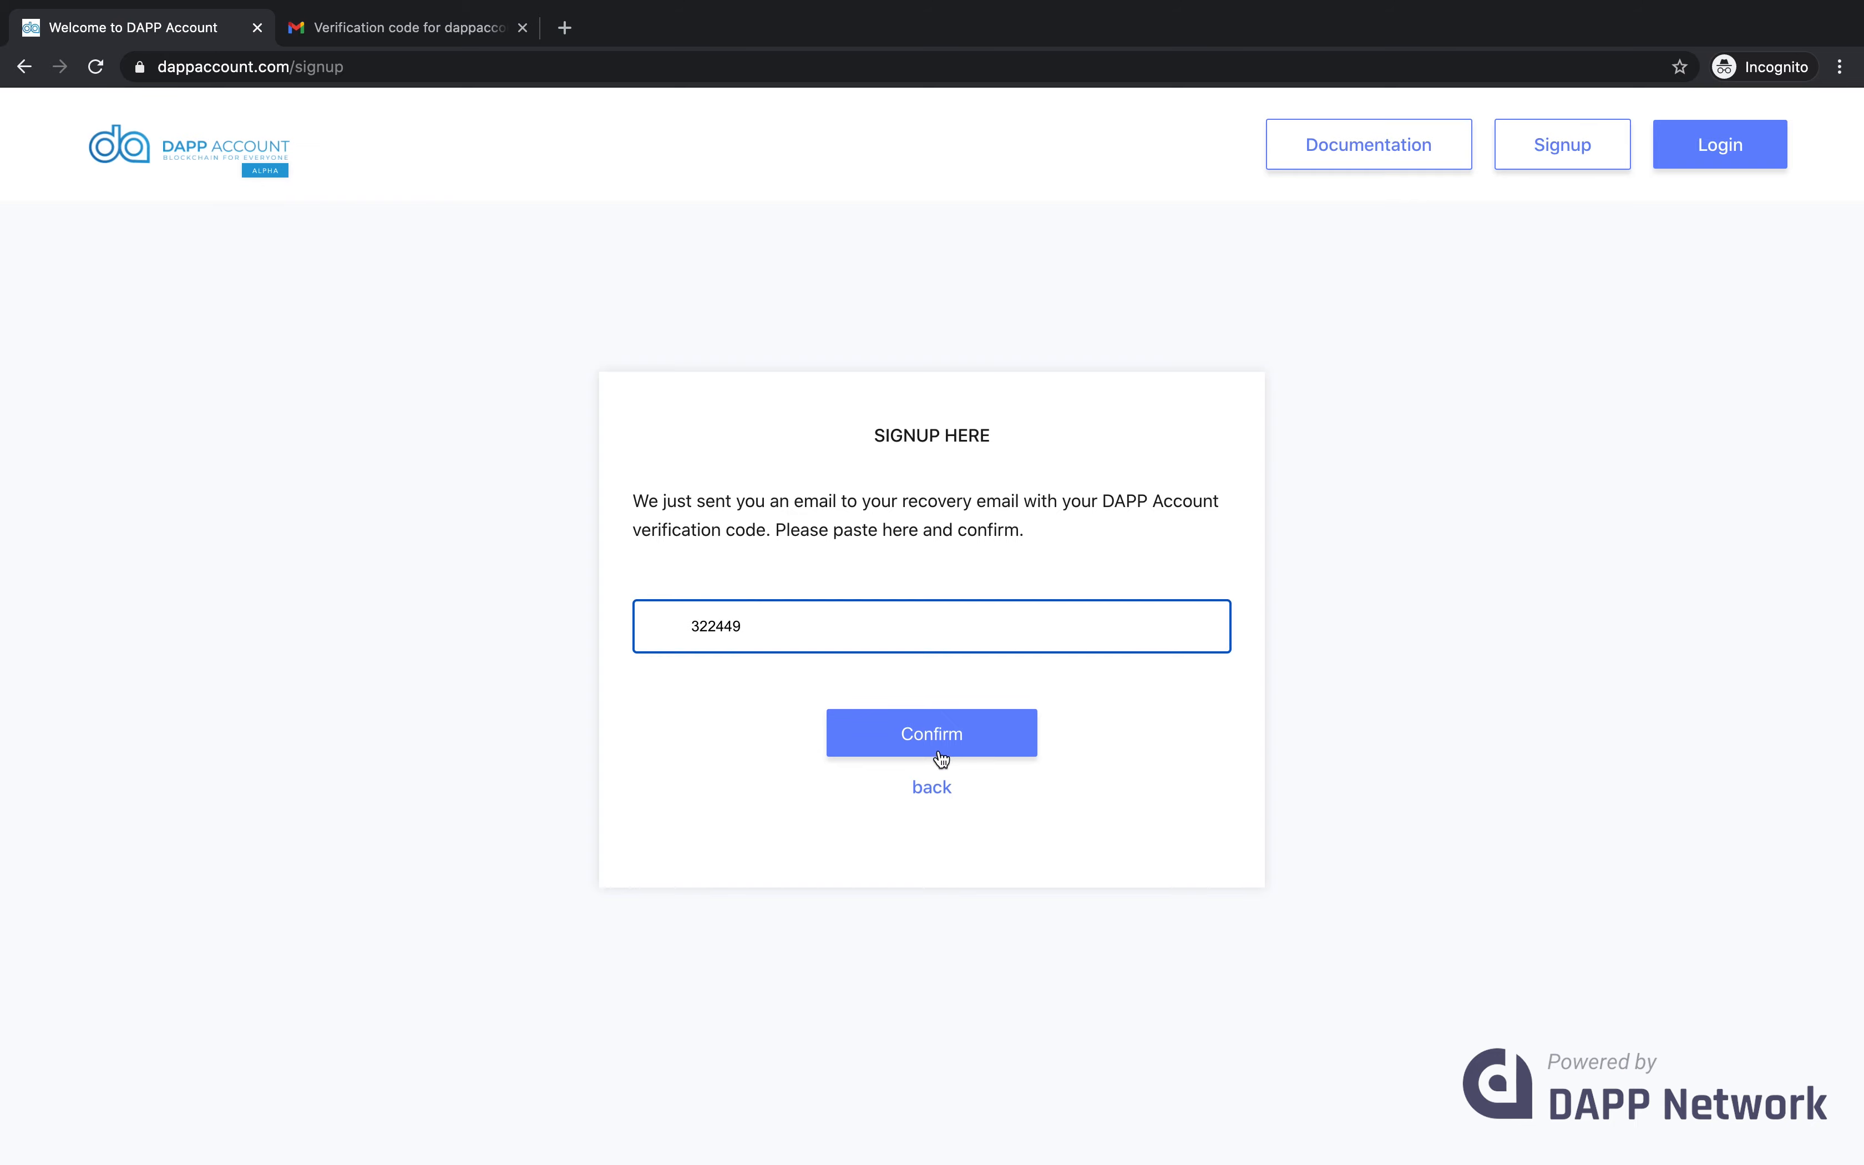
left_click(931, 732)
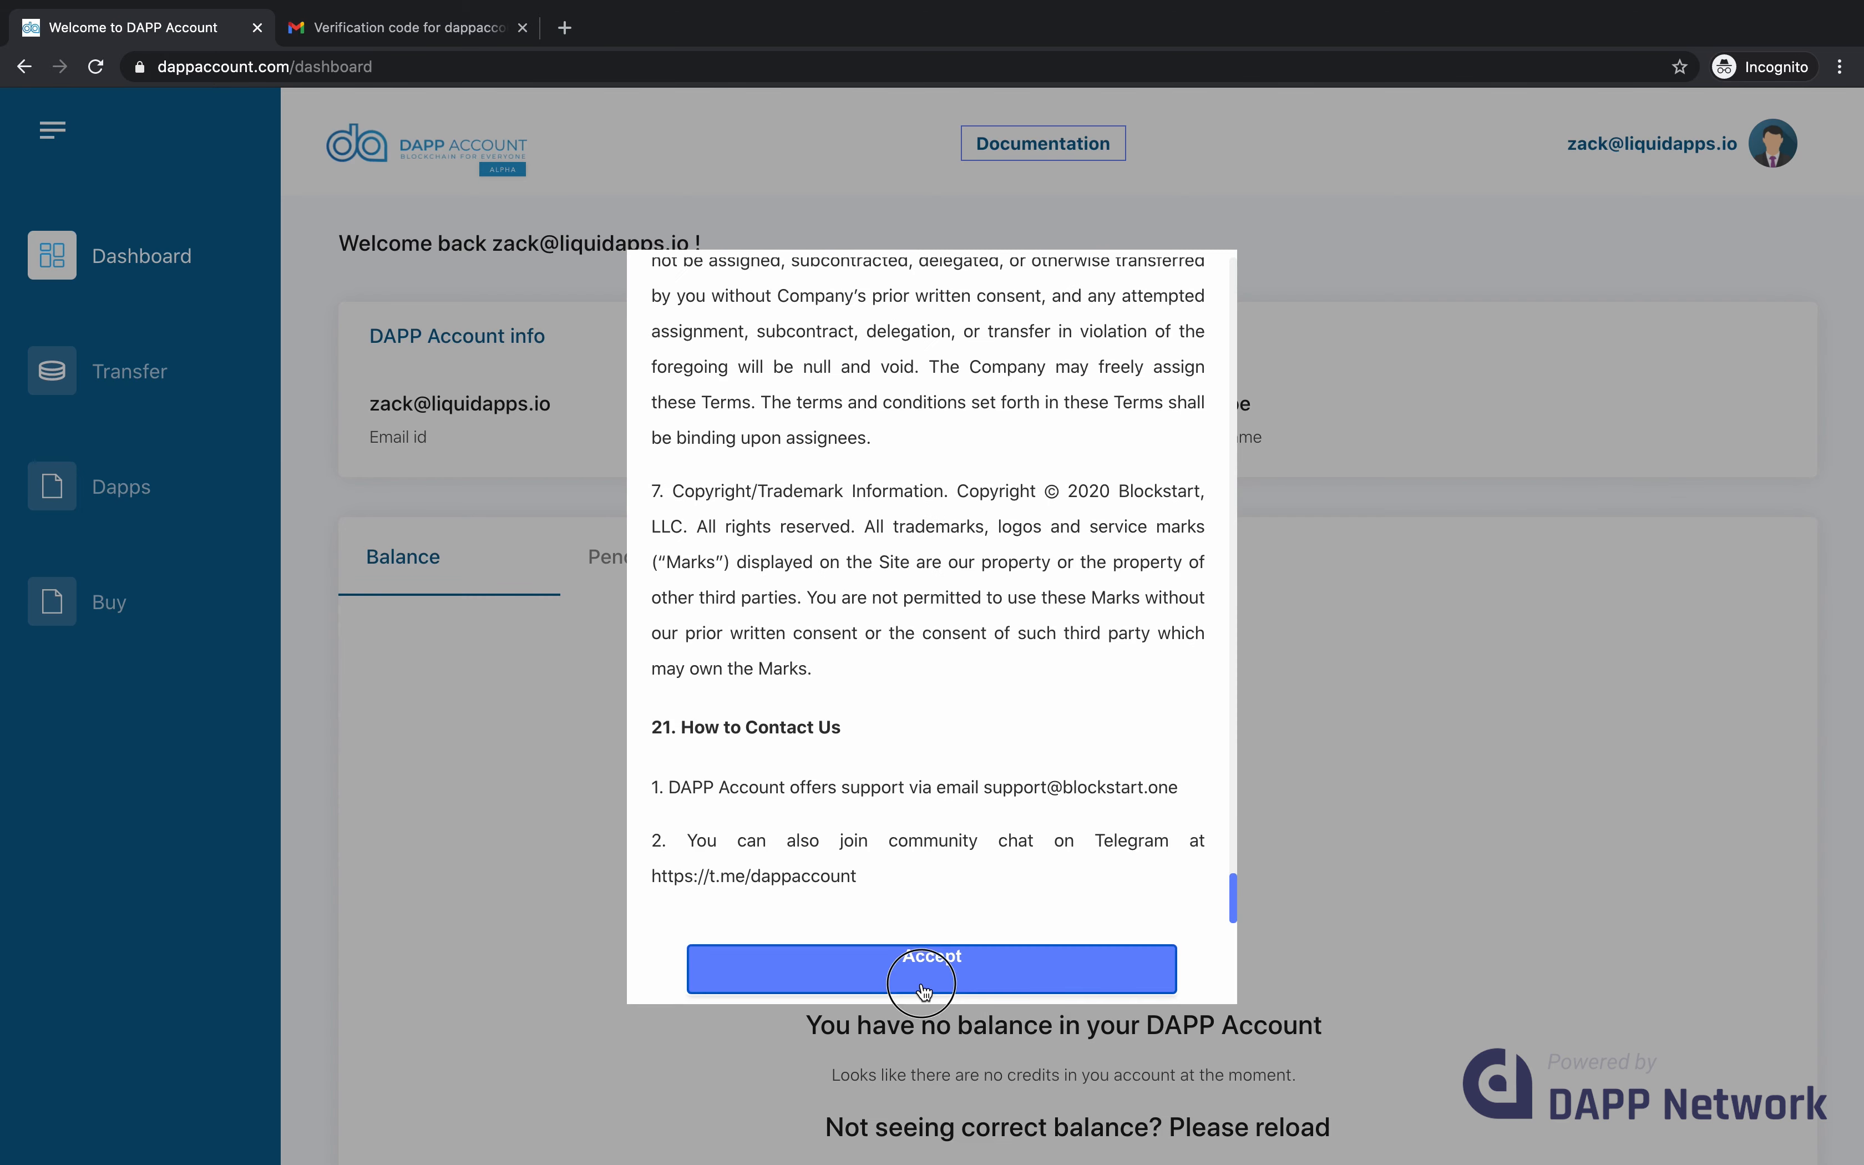
Accept the terms of service to reach the new account's dashboard
left_click(930, 967)
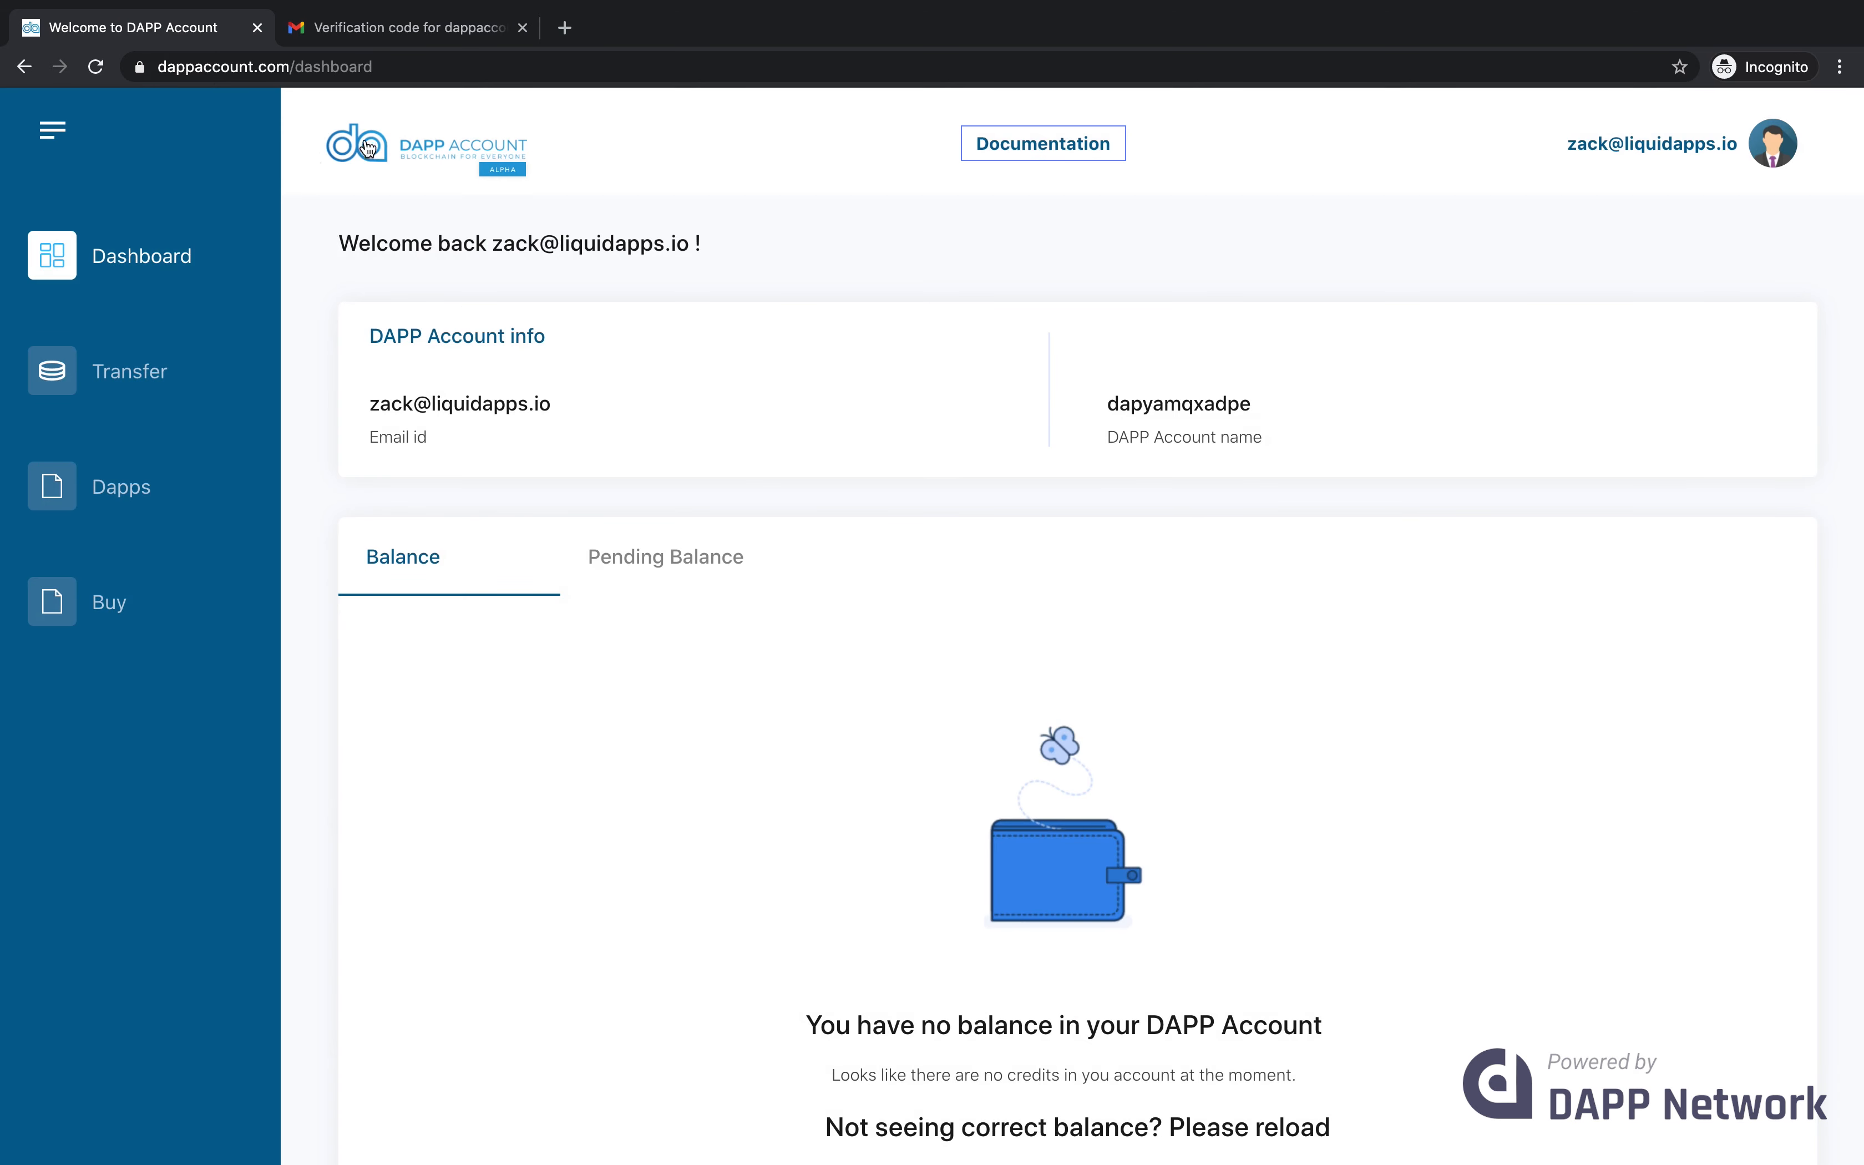
mouse_move(507, 187)
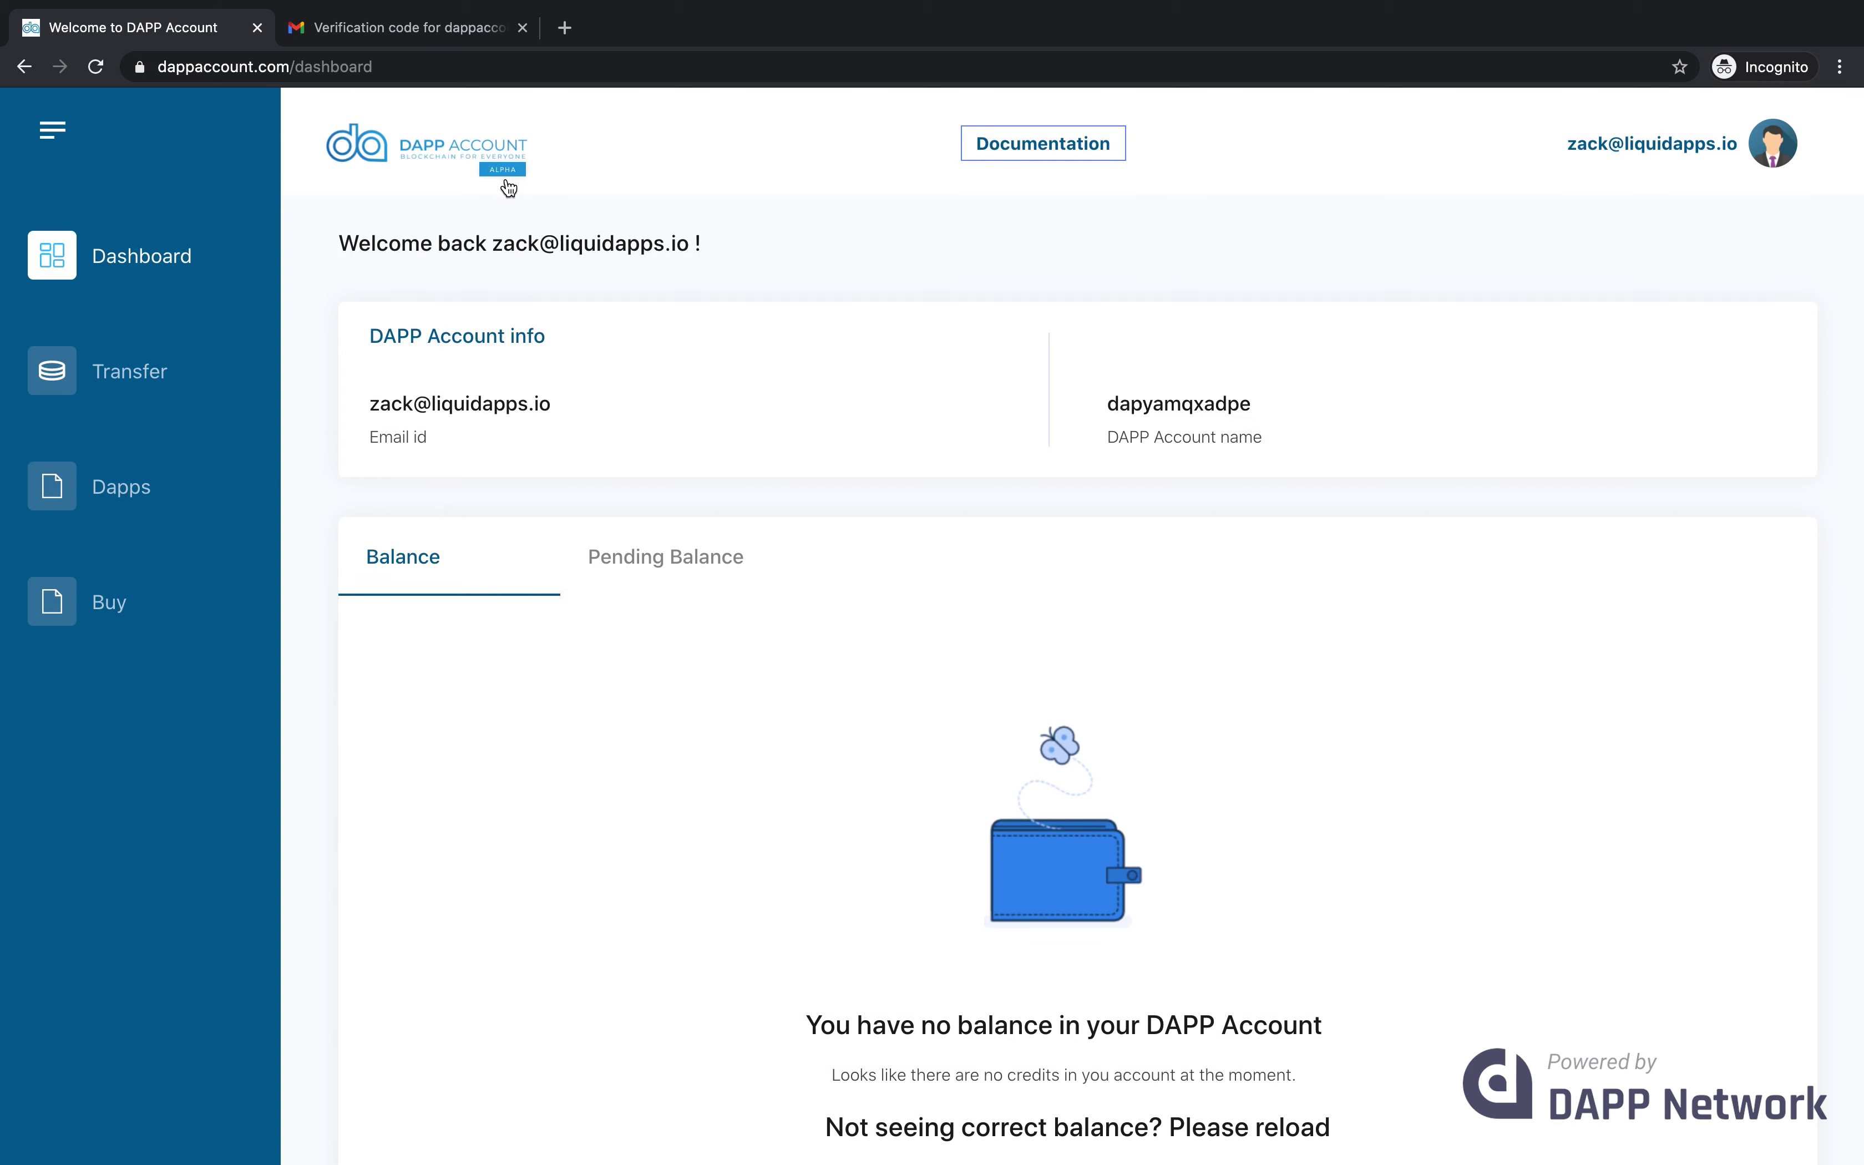
mouse_move(1012, 530)
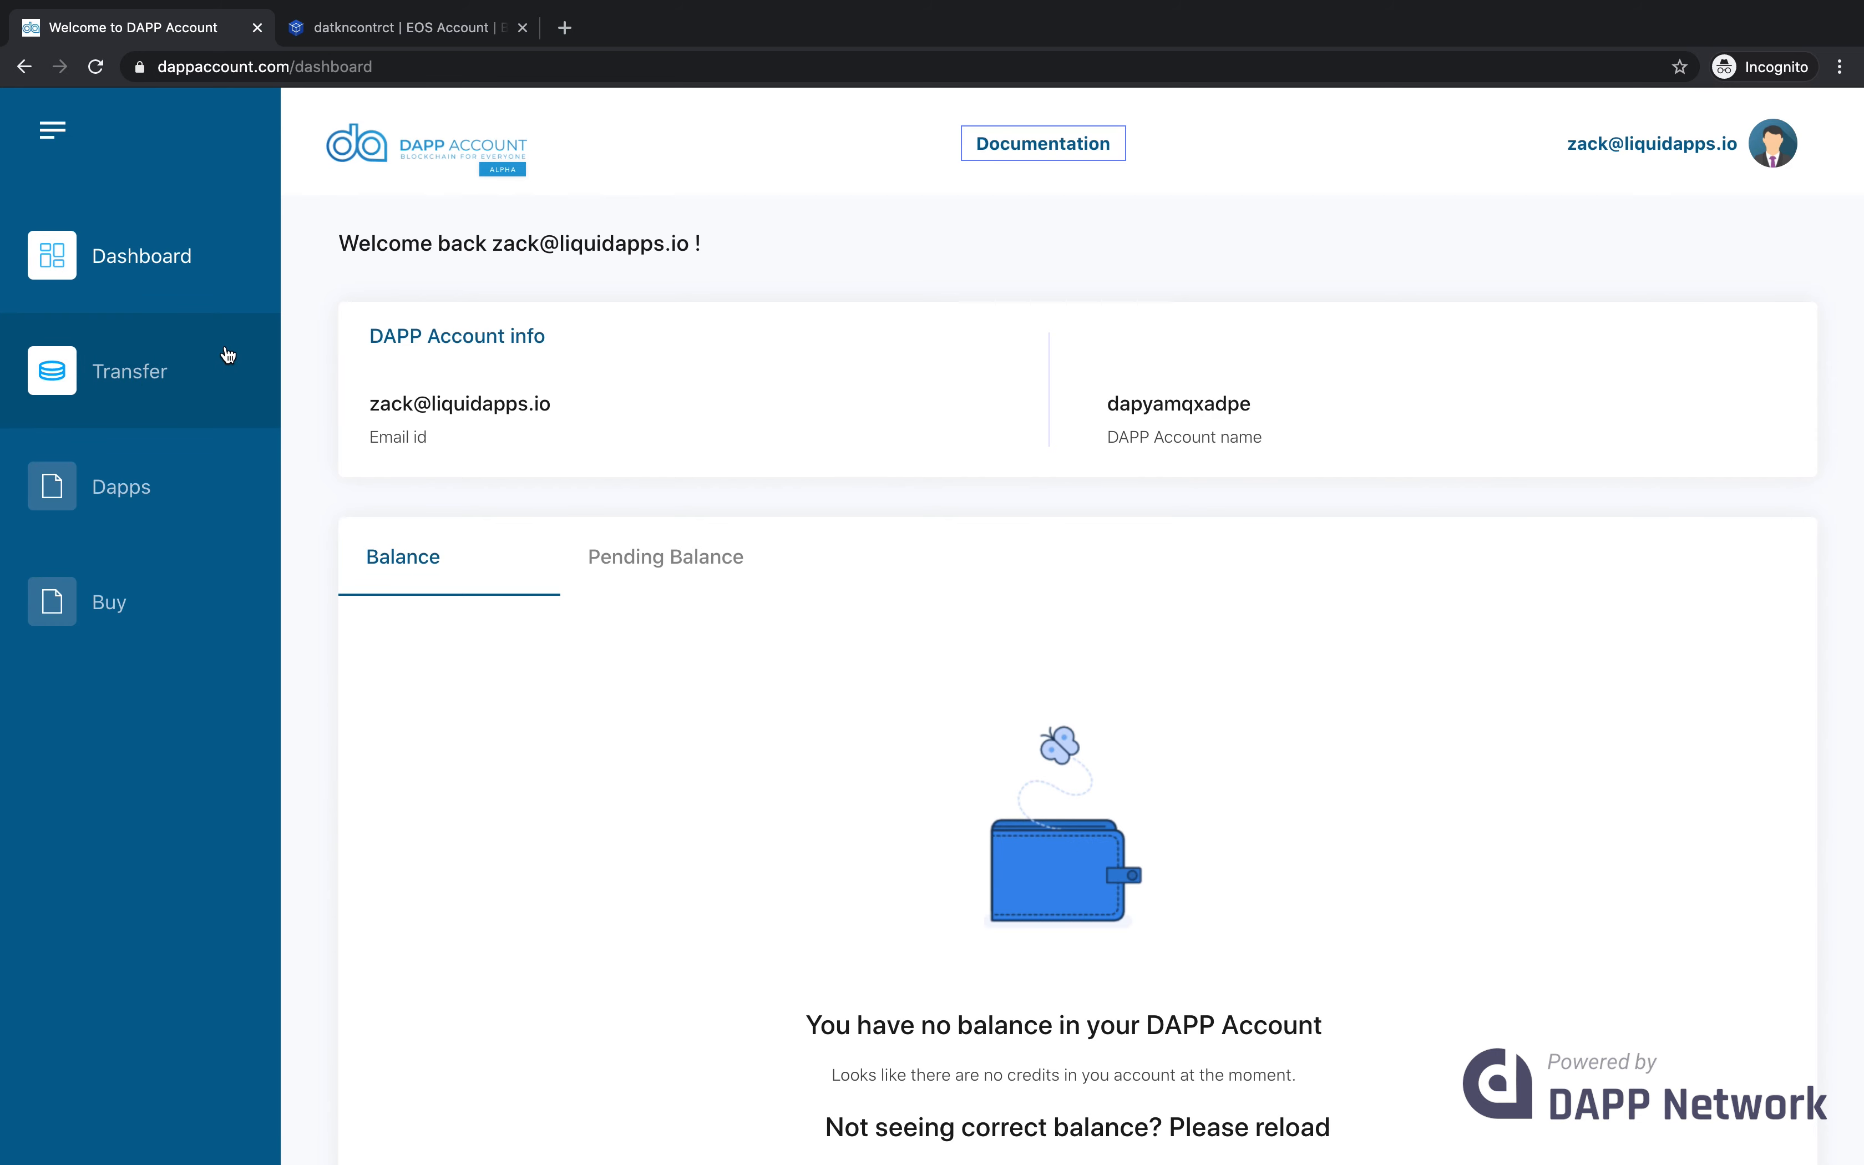
View Receive Token under Transfer and copy the deposit account name and memo
left_click(130, 369)
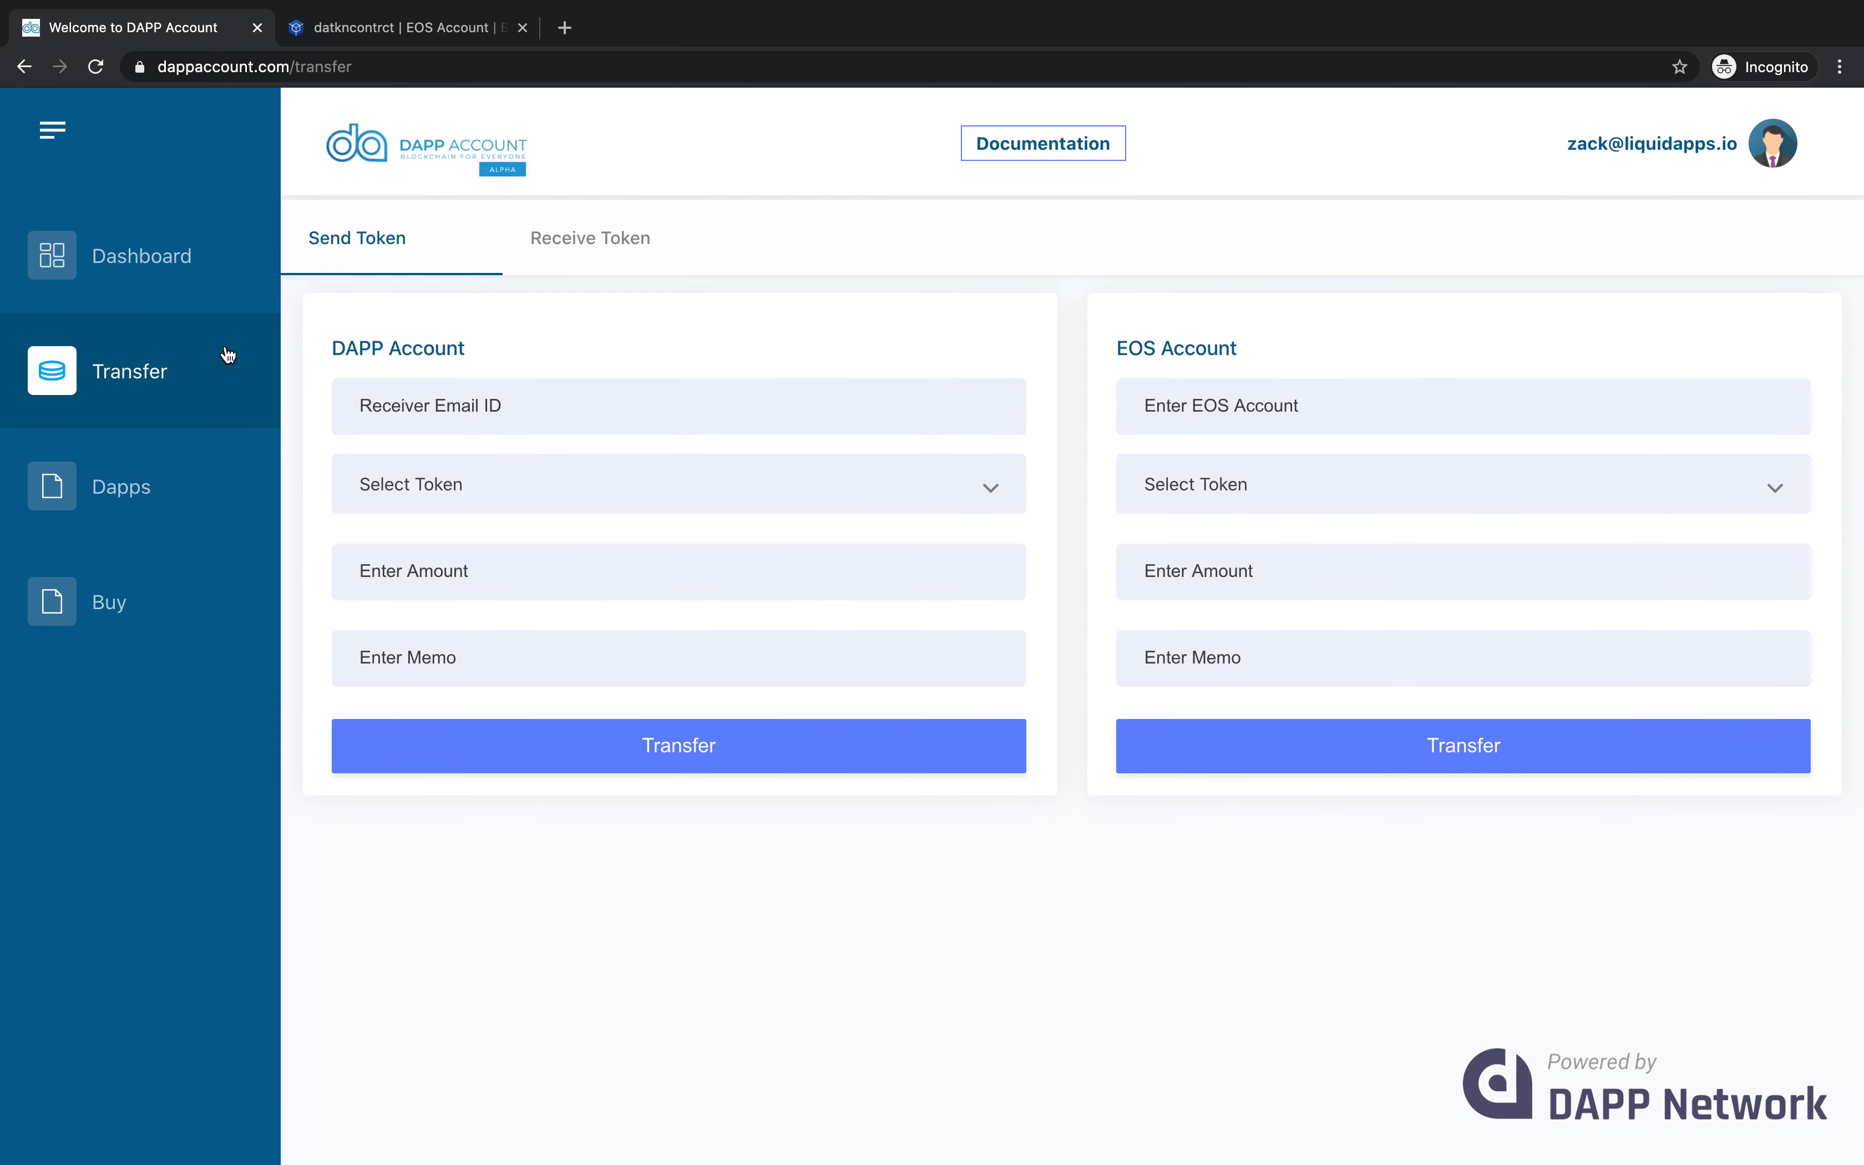
left_click(589, 237)
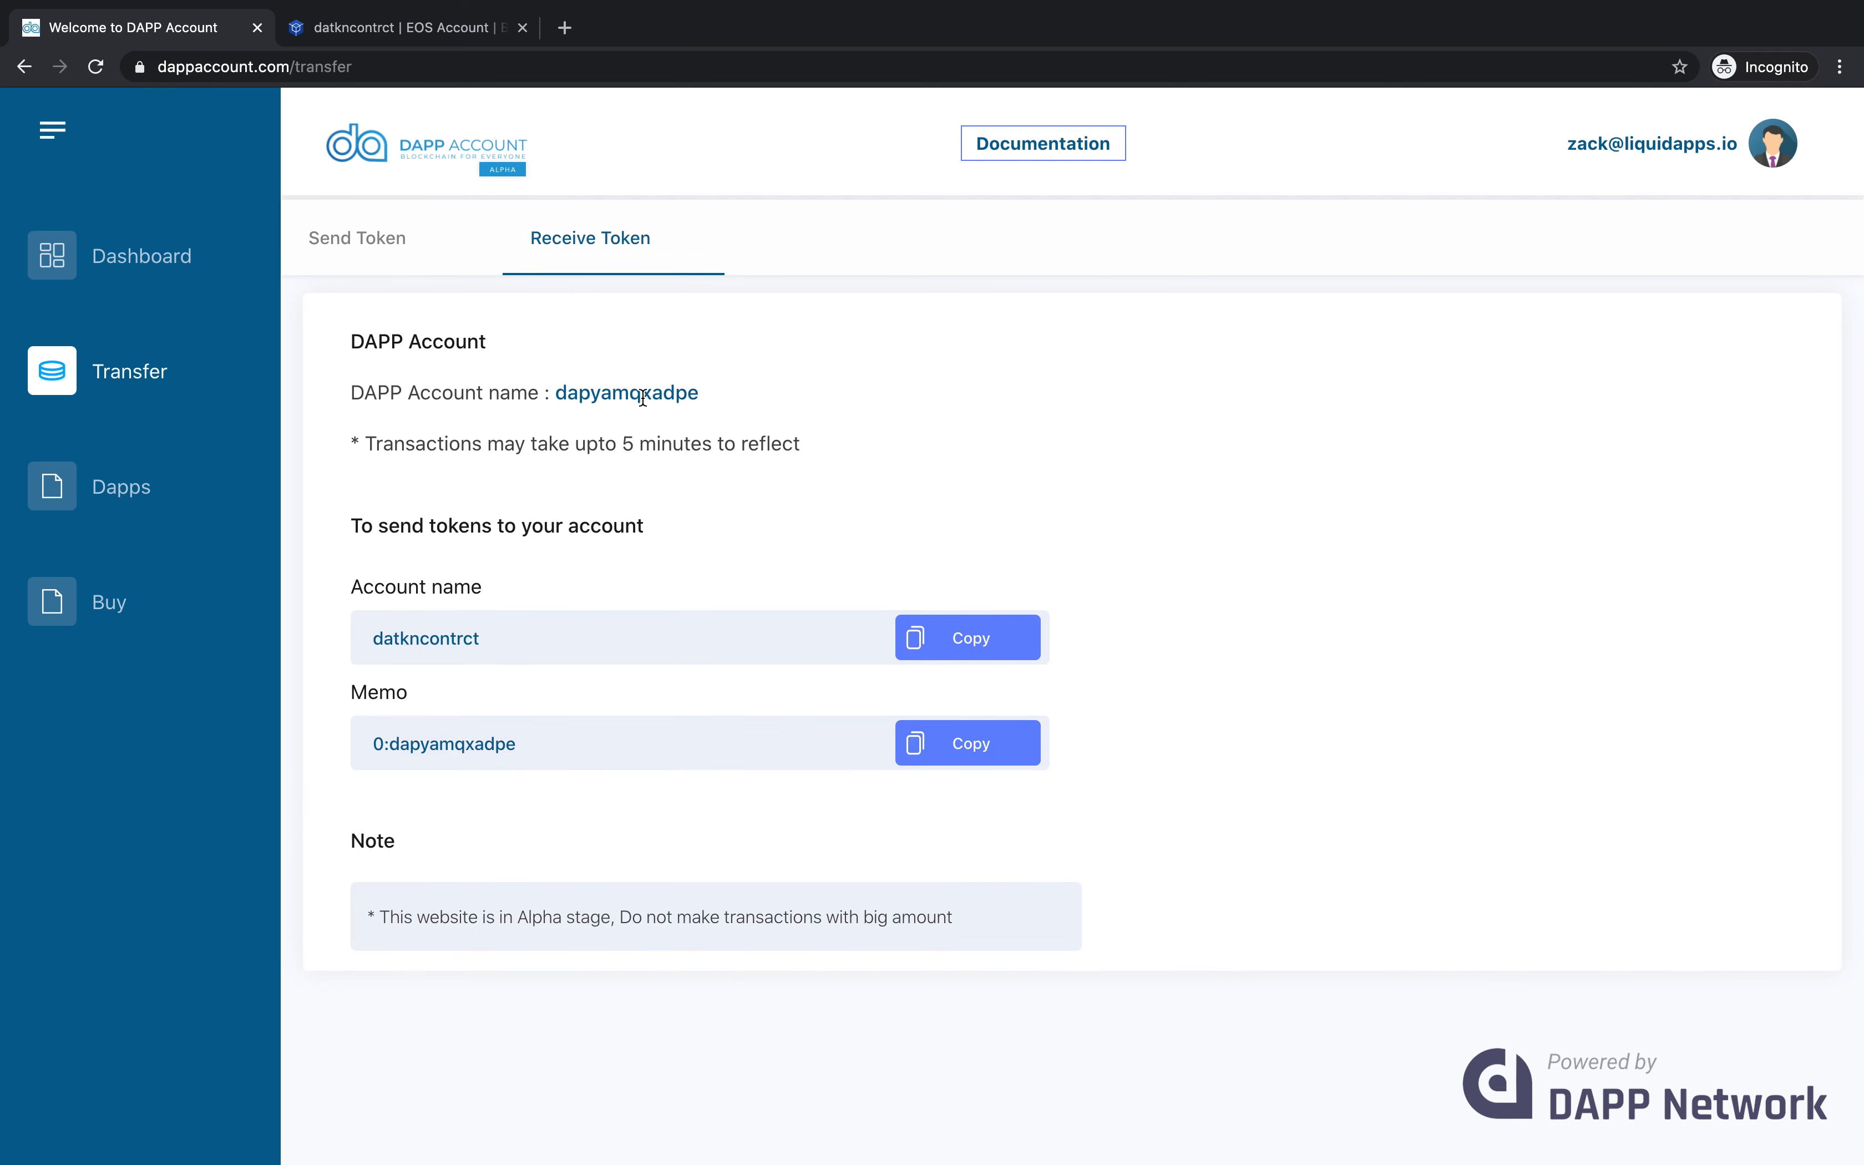
mouse_move(629, 536)
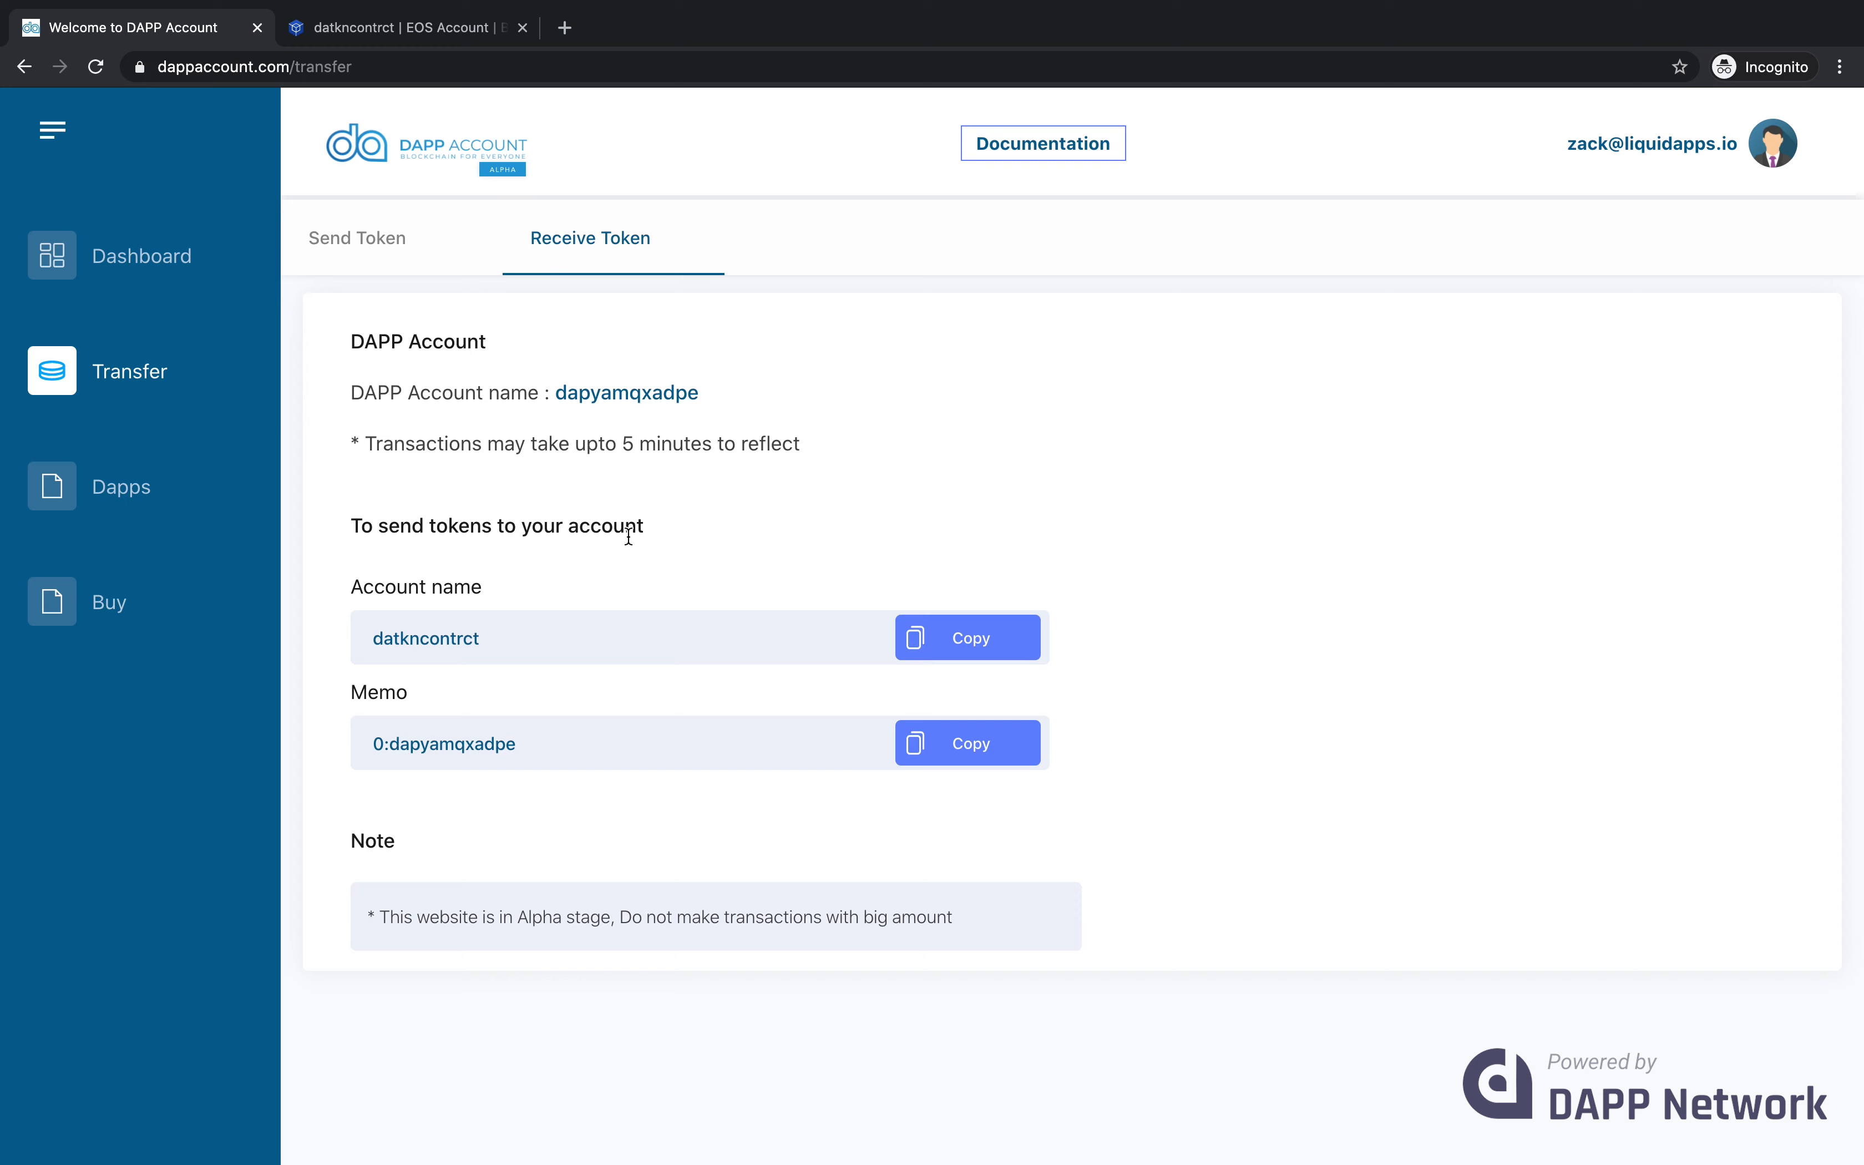
left_click(403, 27)
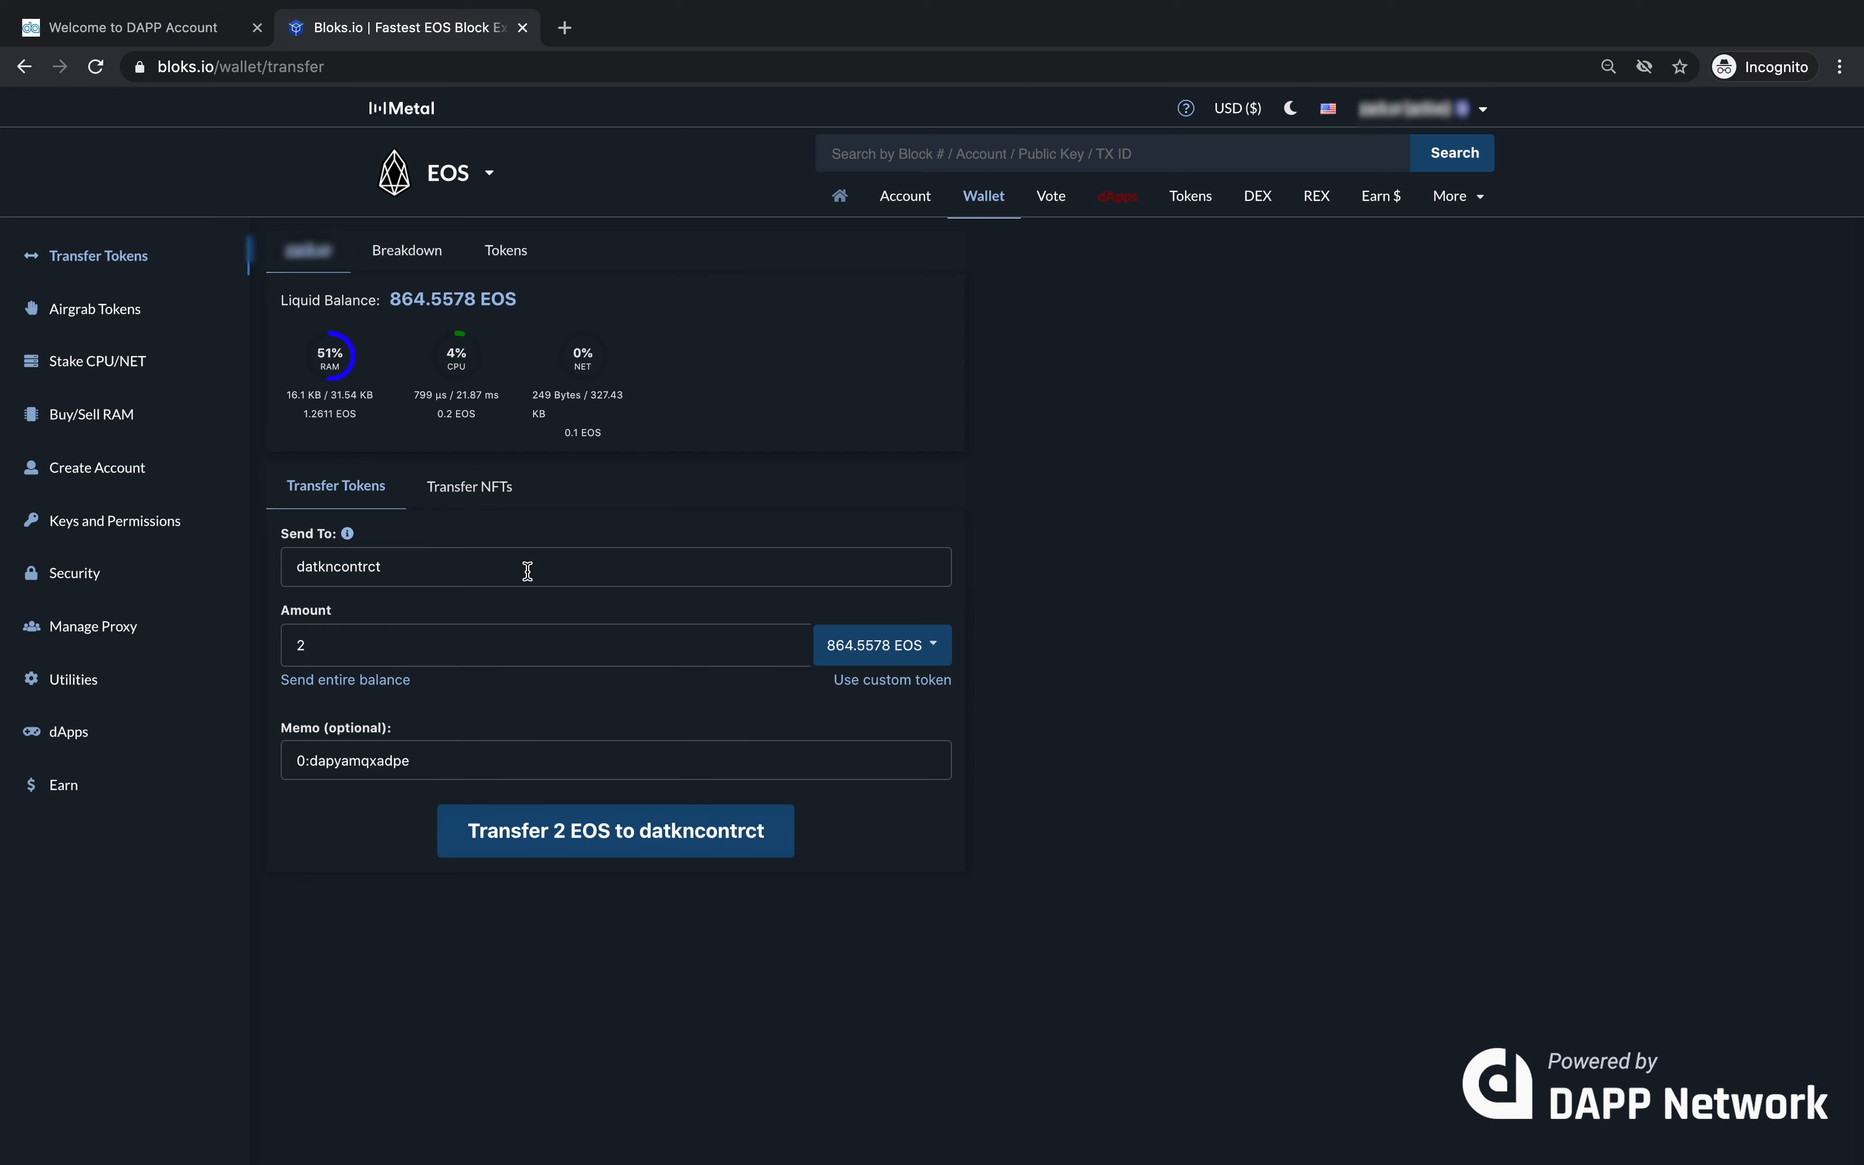
mouse_move(527, 583)
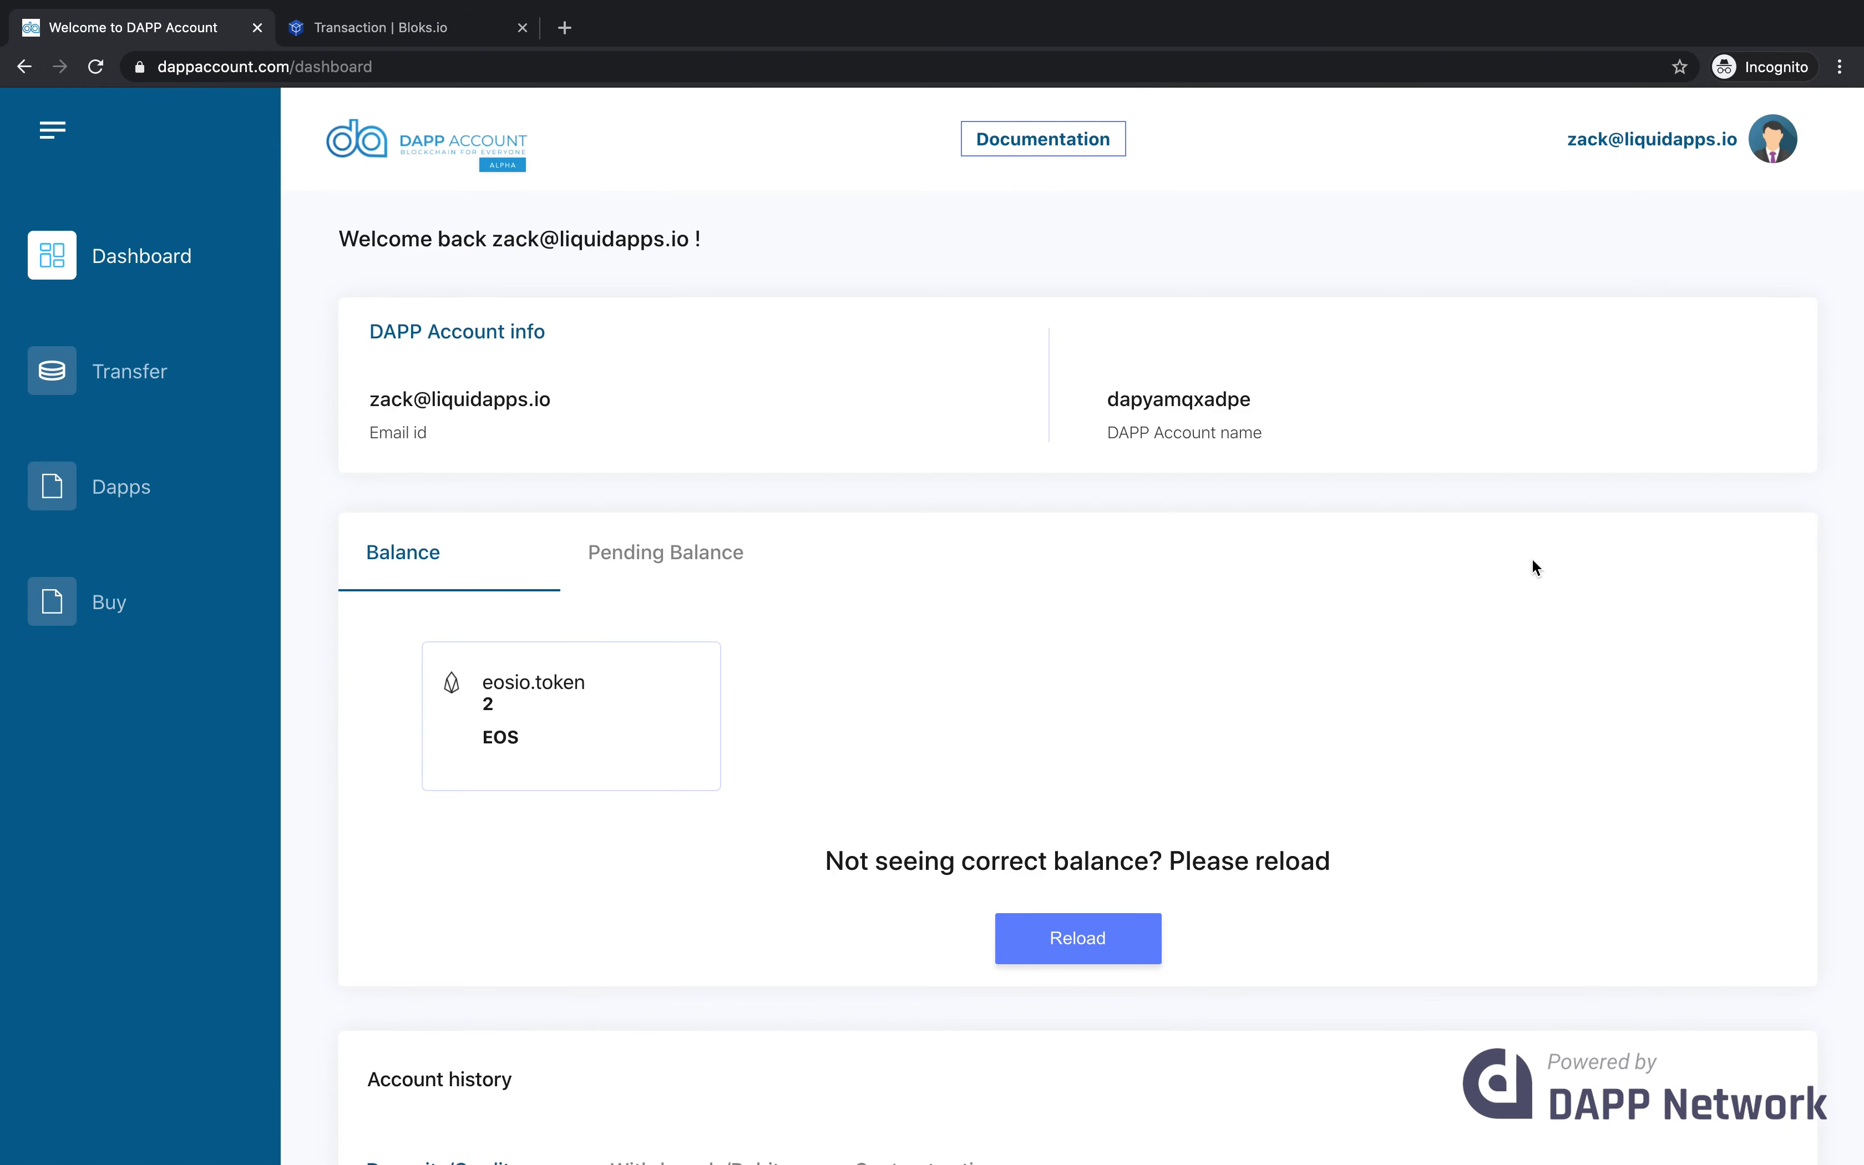
Confirm the 2 EOS deposit on the dashboard and go to the Buy page
scroll("down", 3)
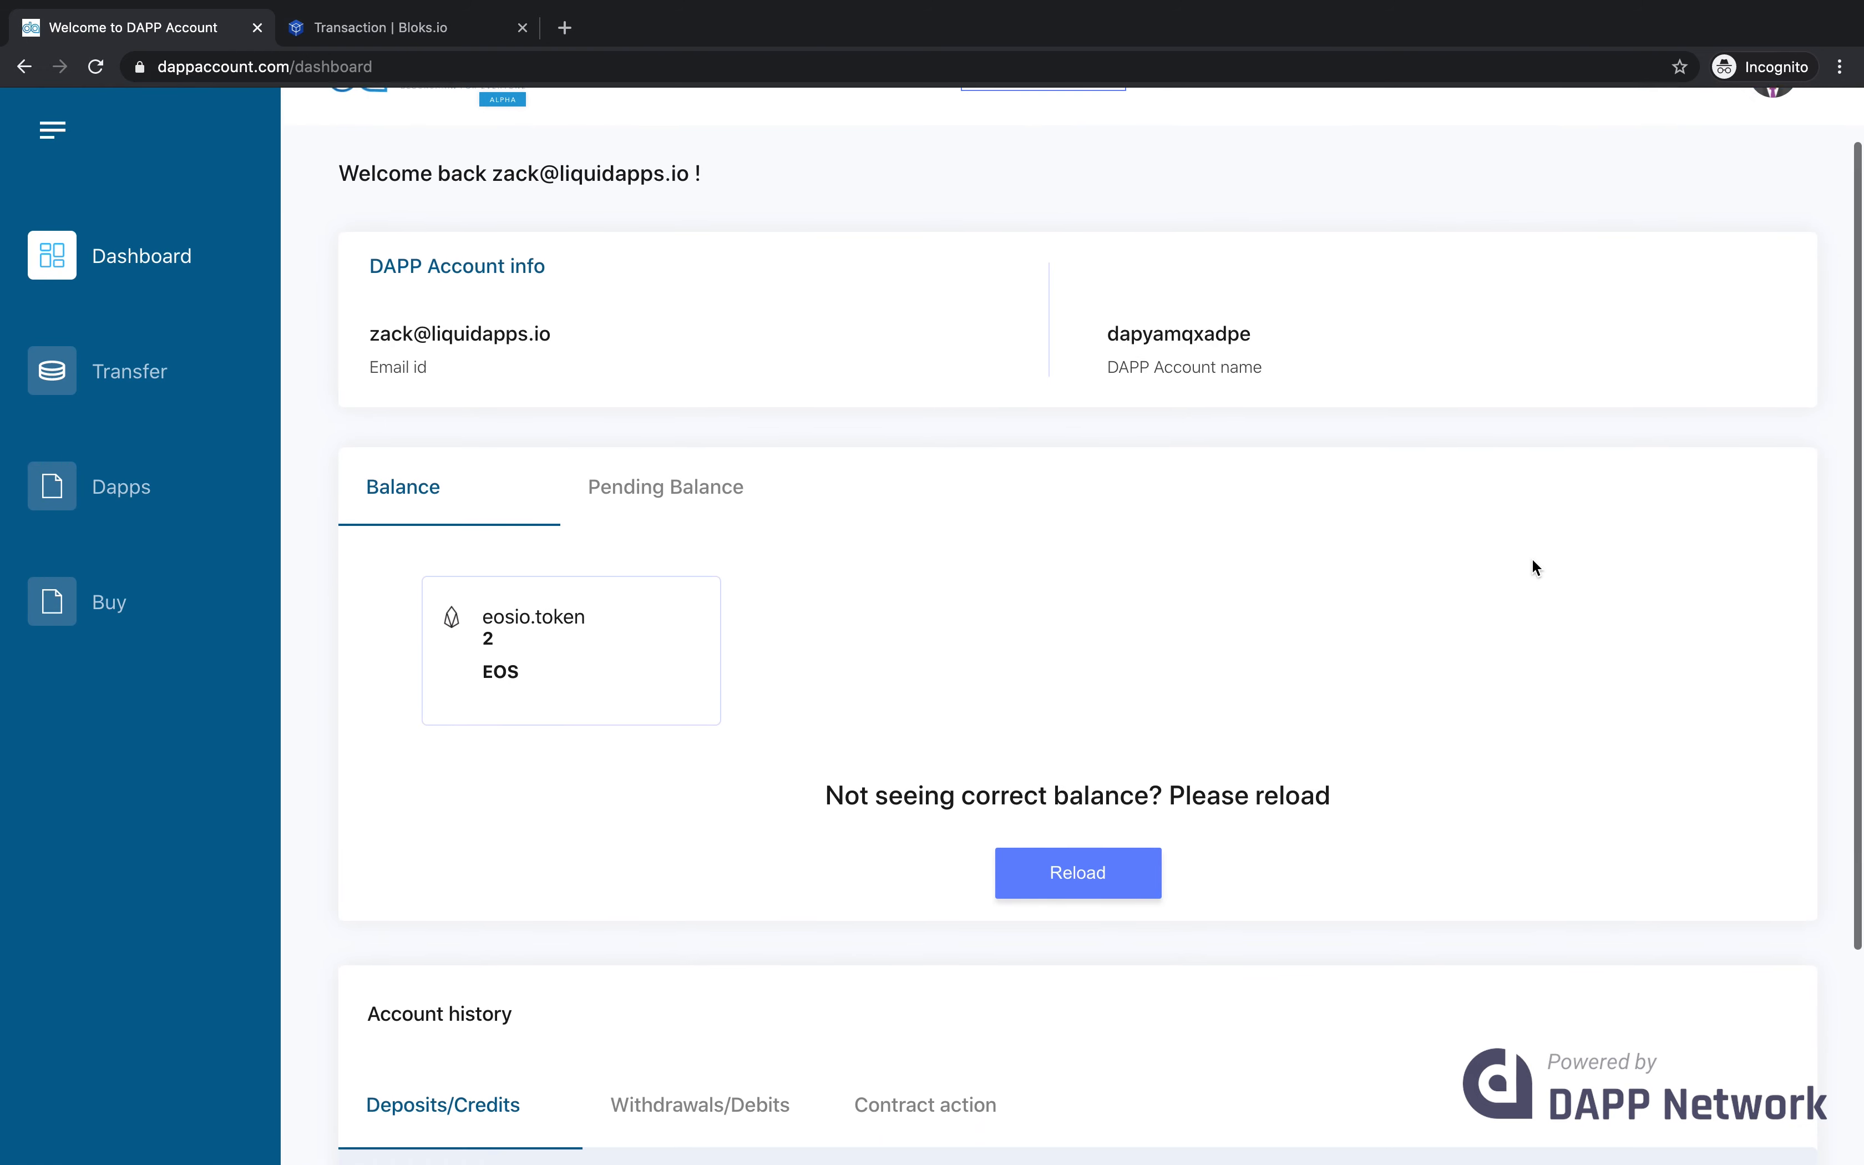
scroll("down", 3)
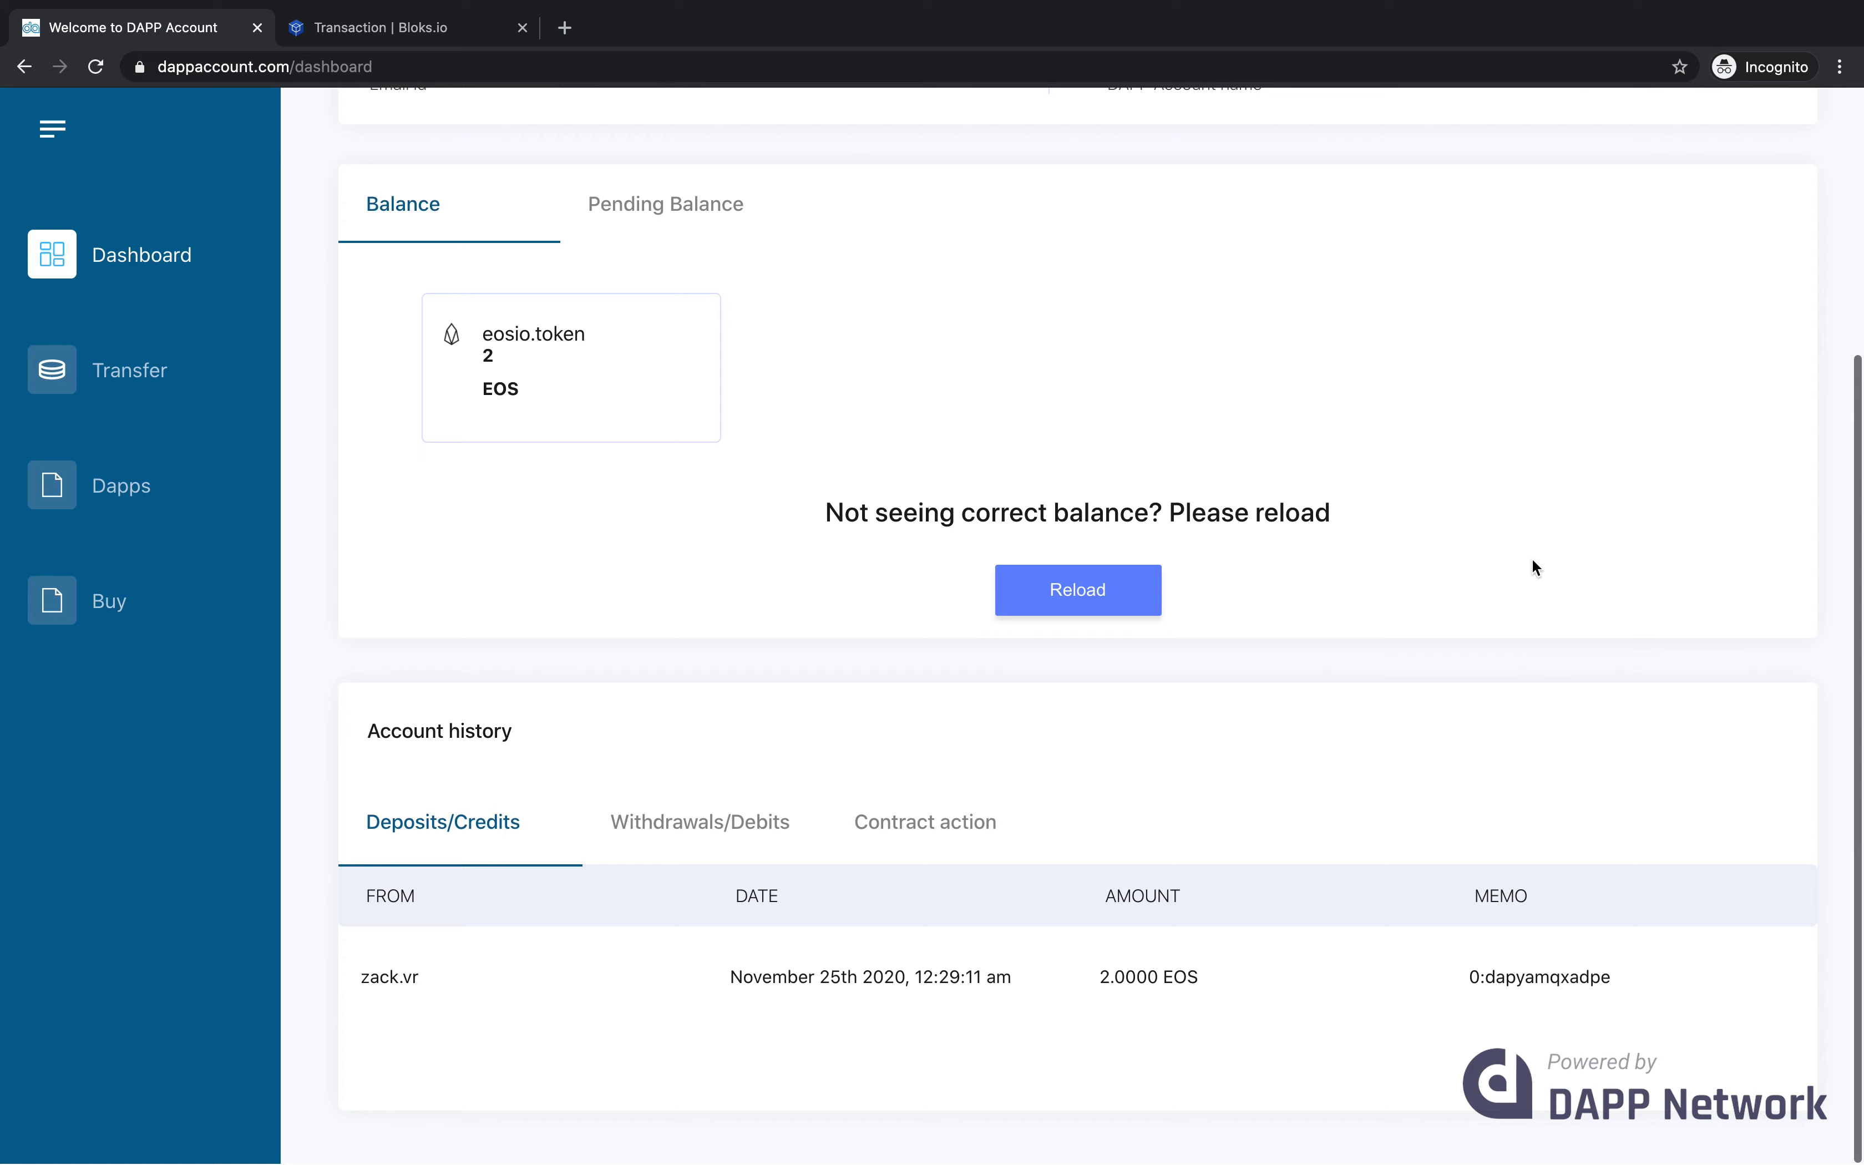
left_click(108, 600)
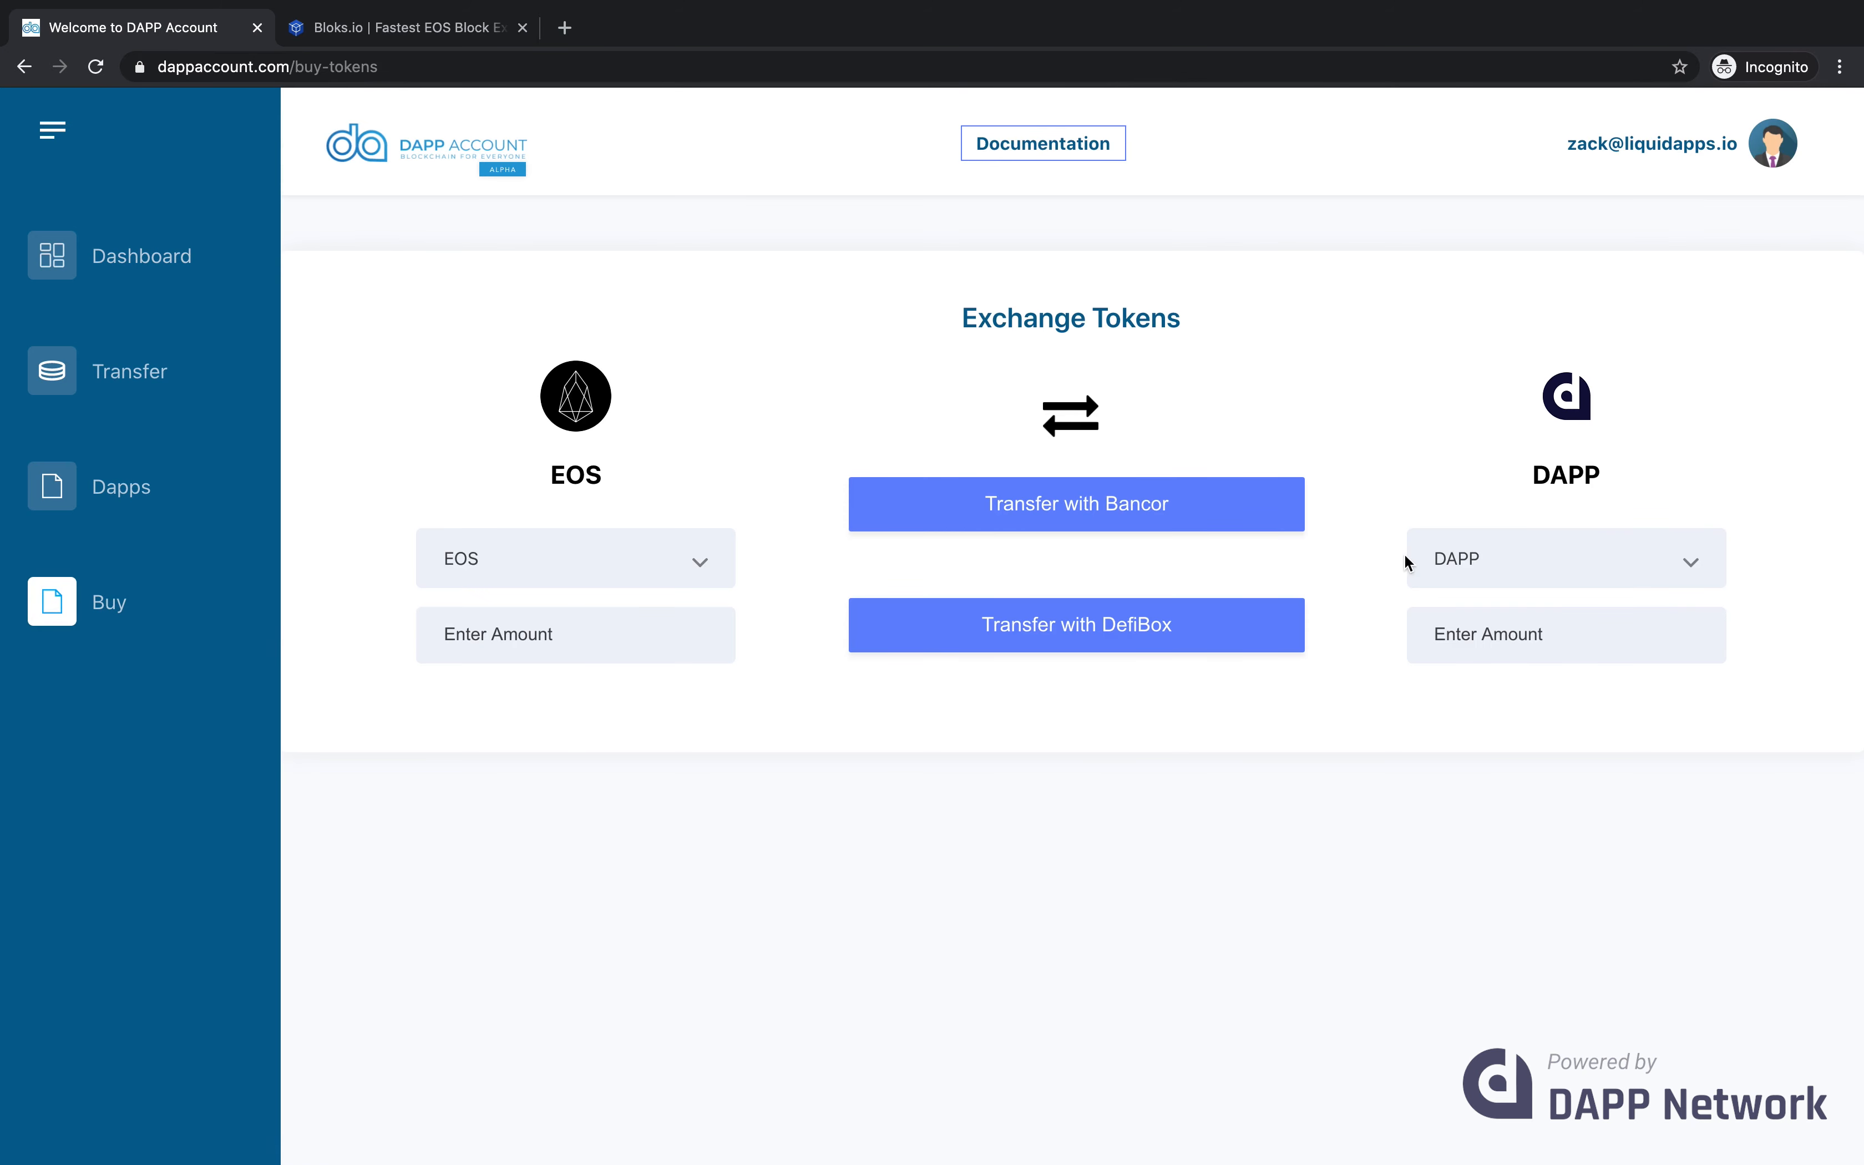
Choose PBTC as the token to receive and swap 0.5 EOS via DefiBox
left_click(1564, 559)
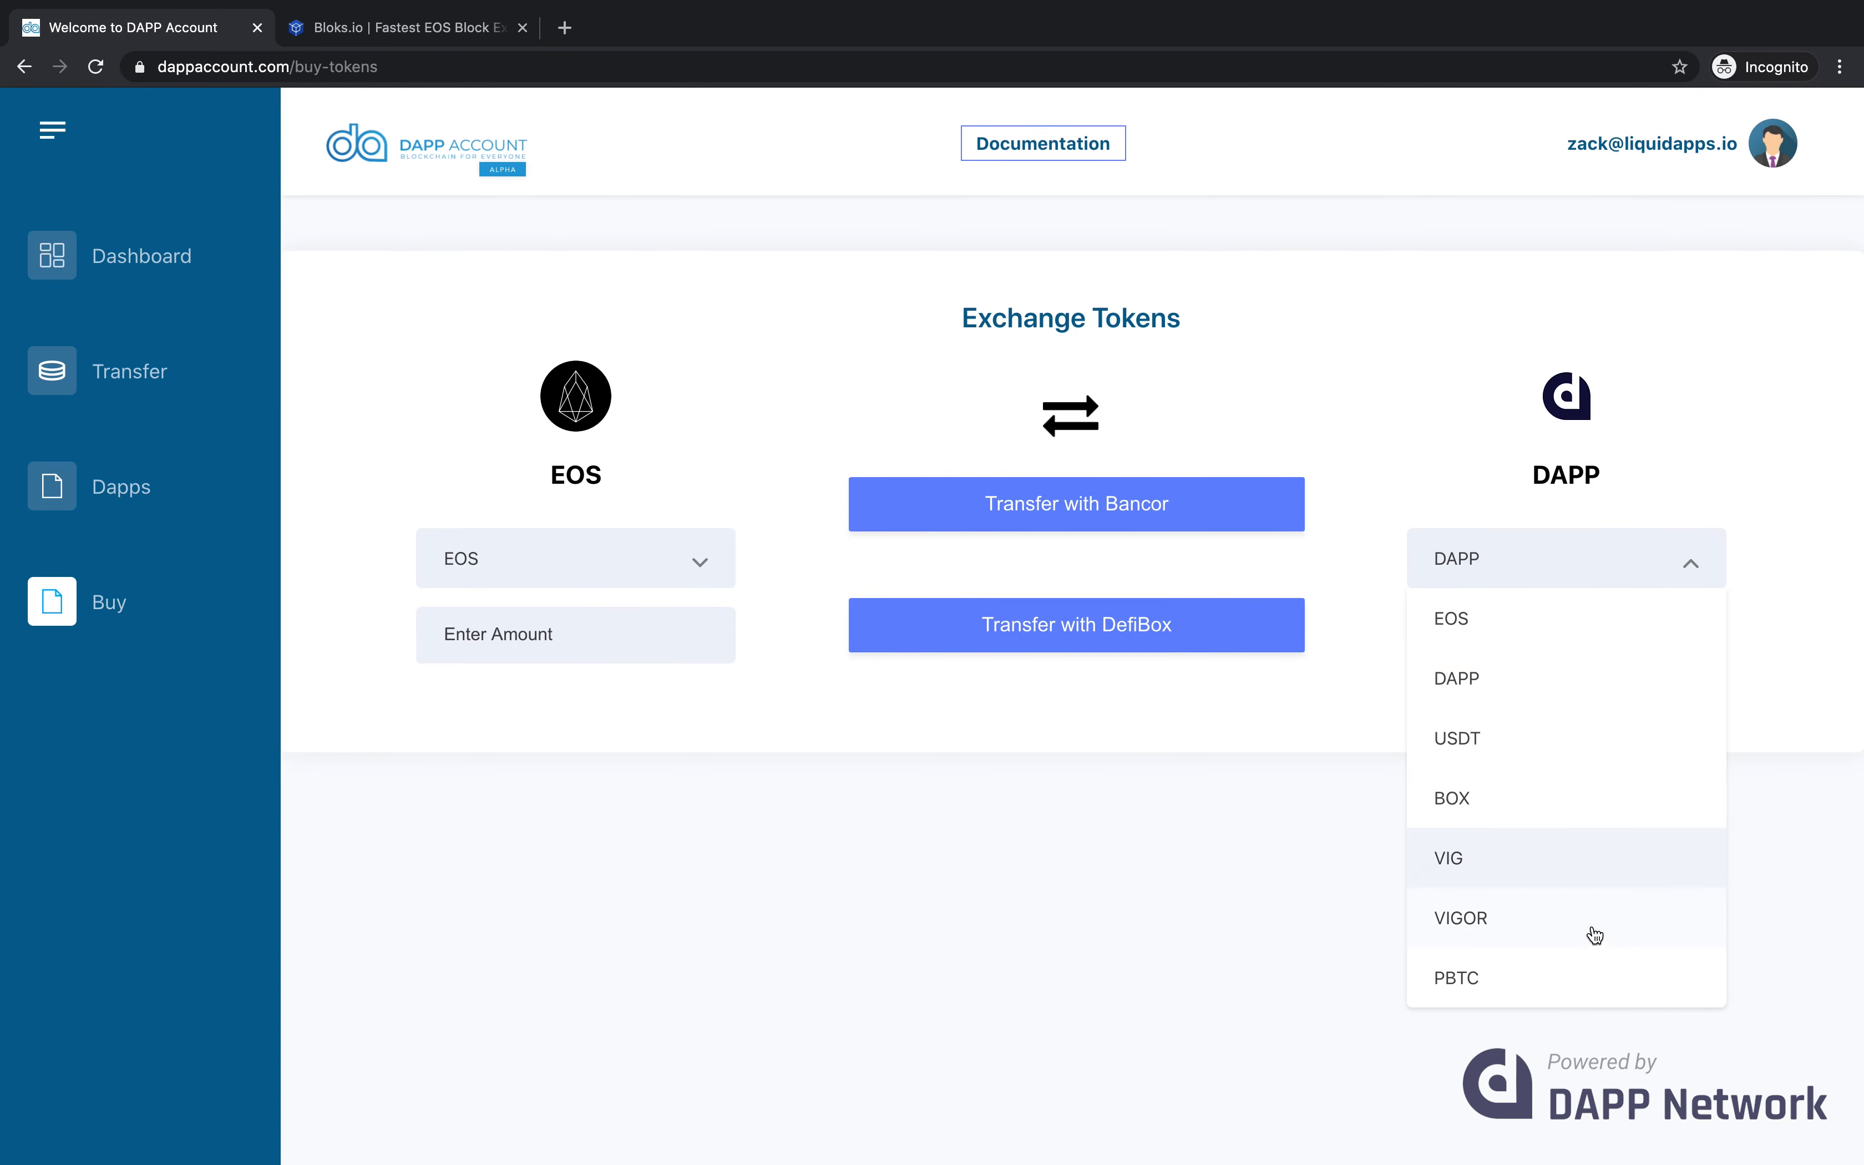
left_click(1454, 978)
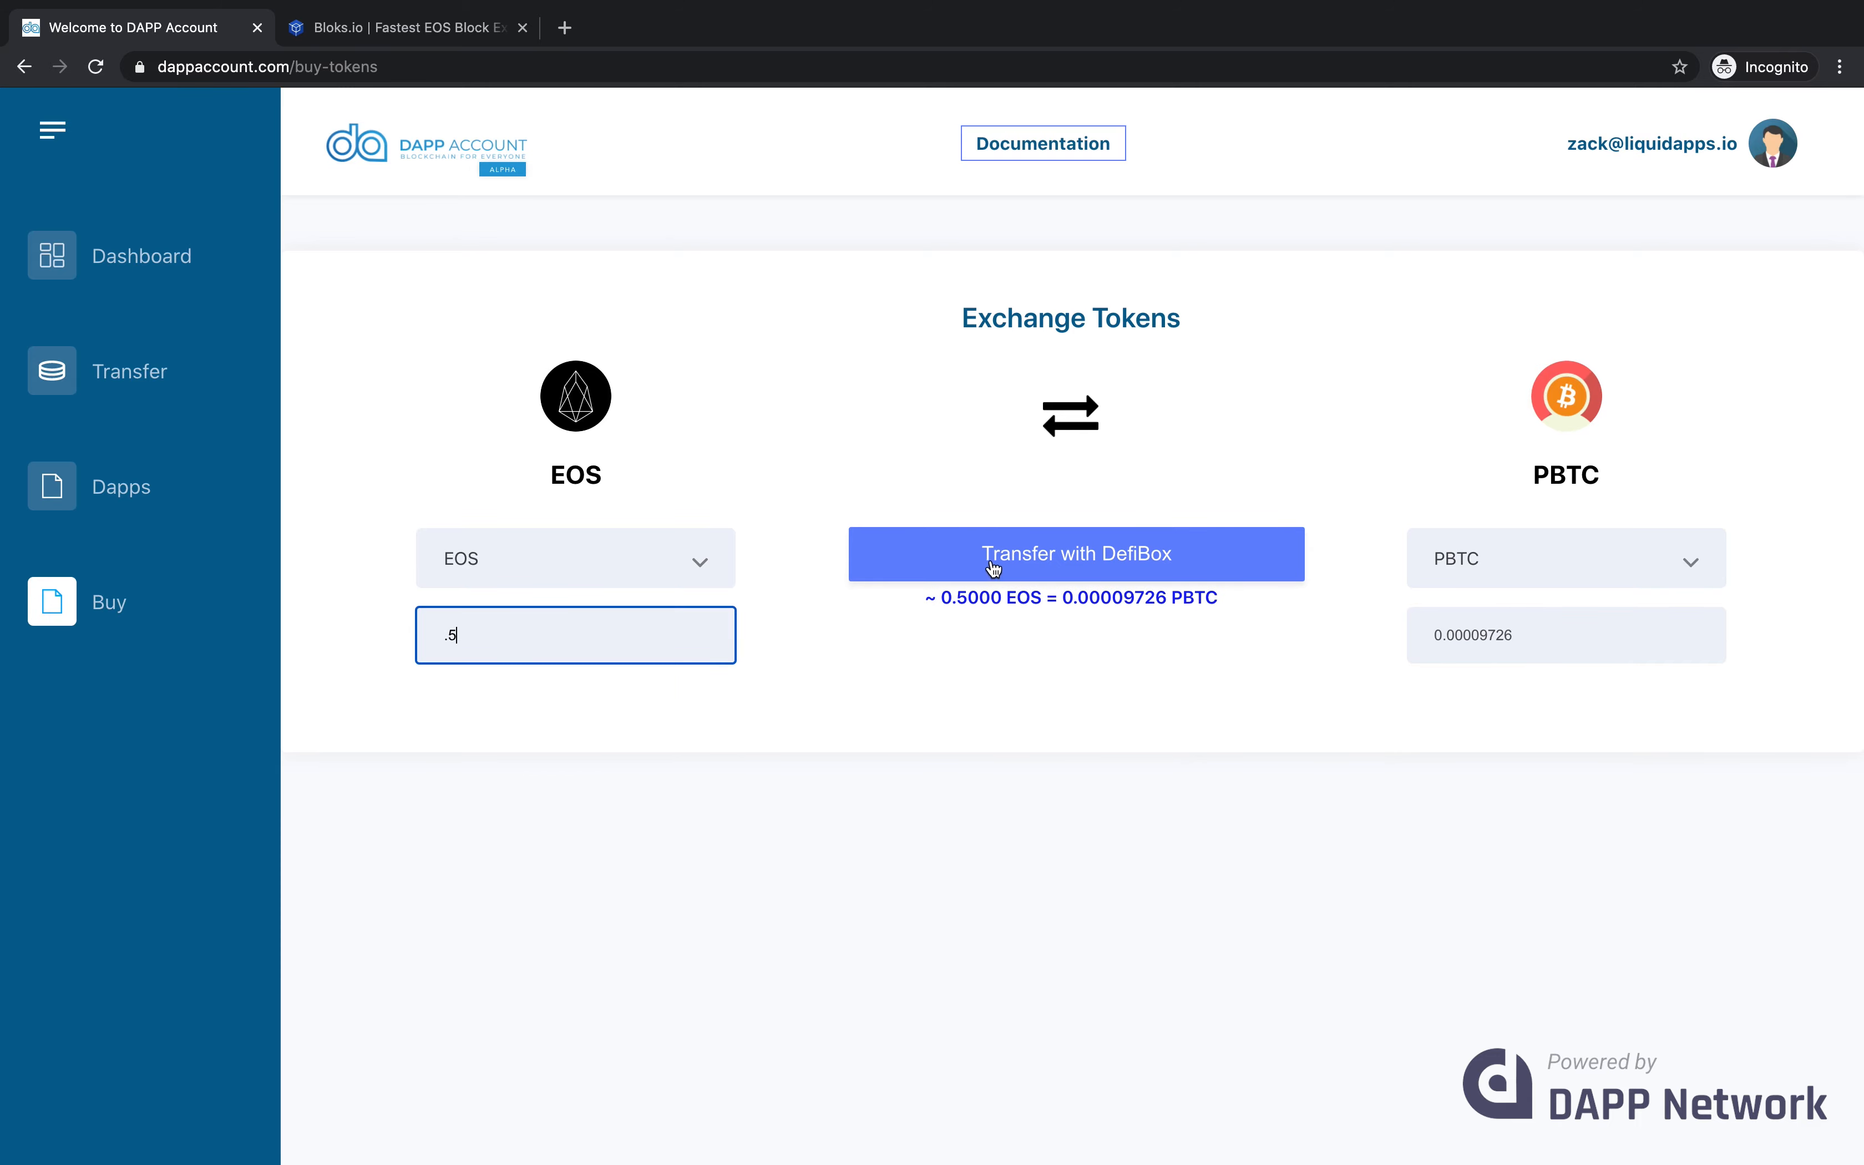
left_click(1073, 553)
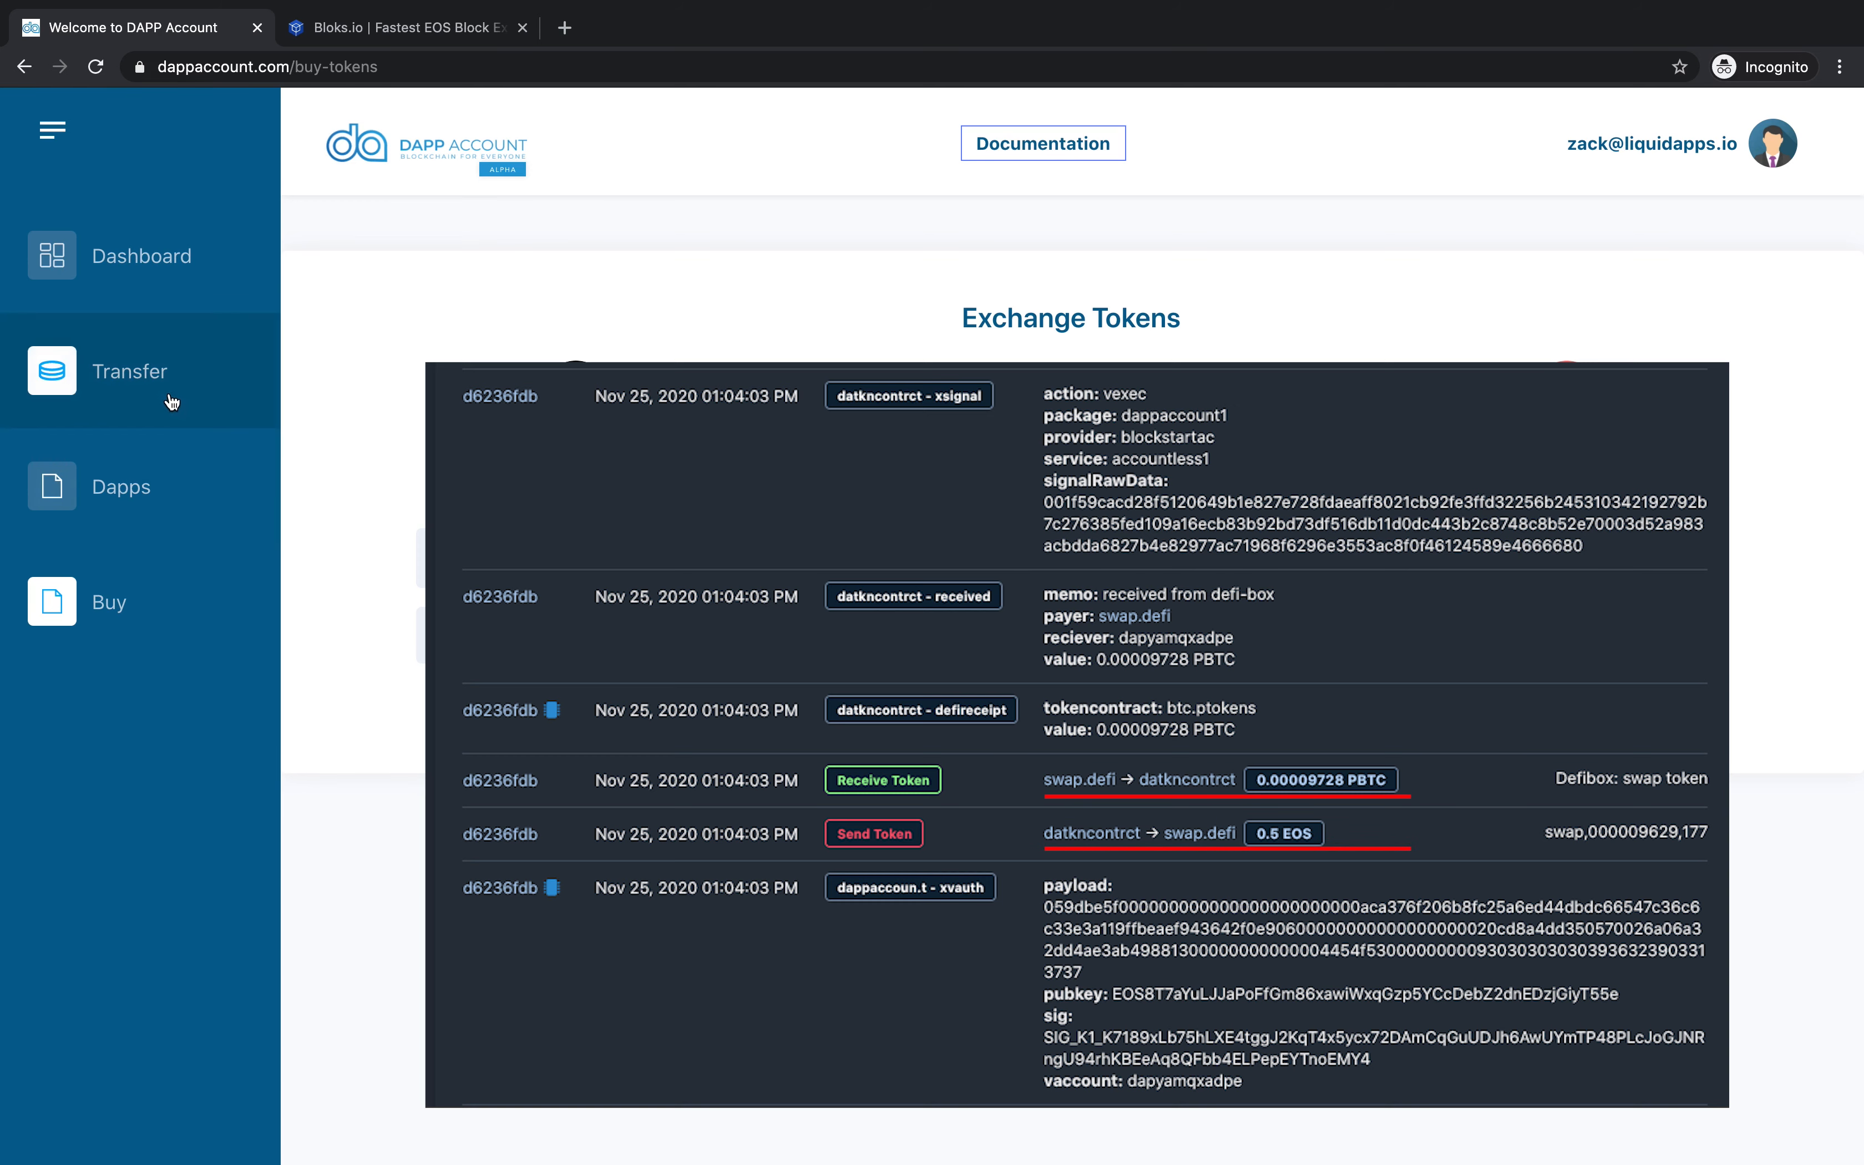
mouse_move(168, 283)
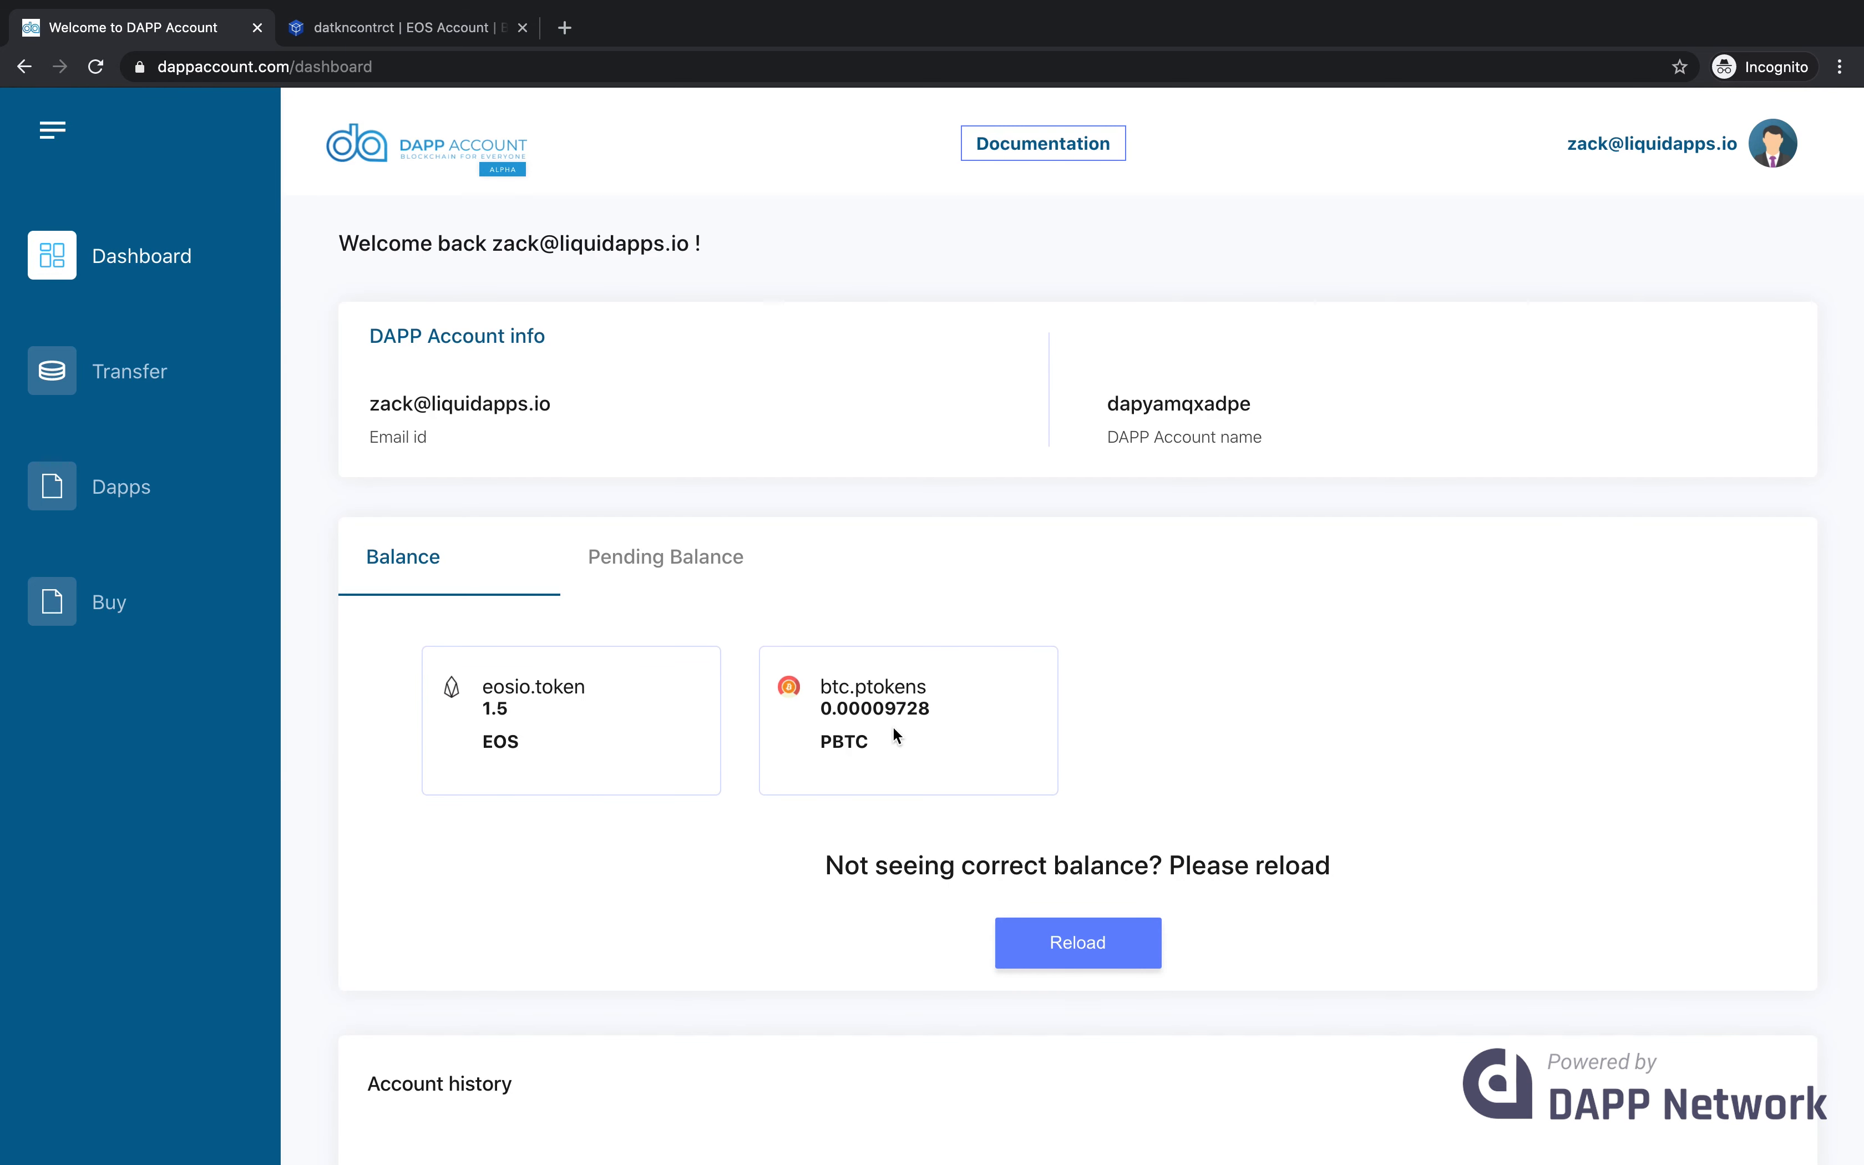
mouse_move(889, 721)
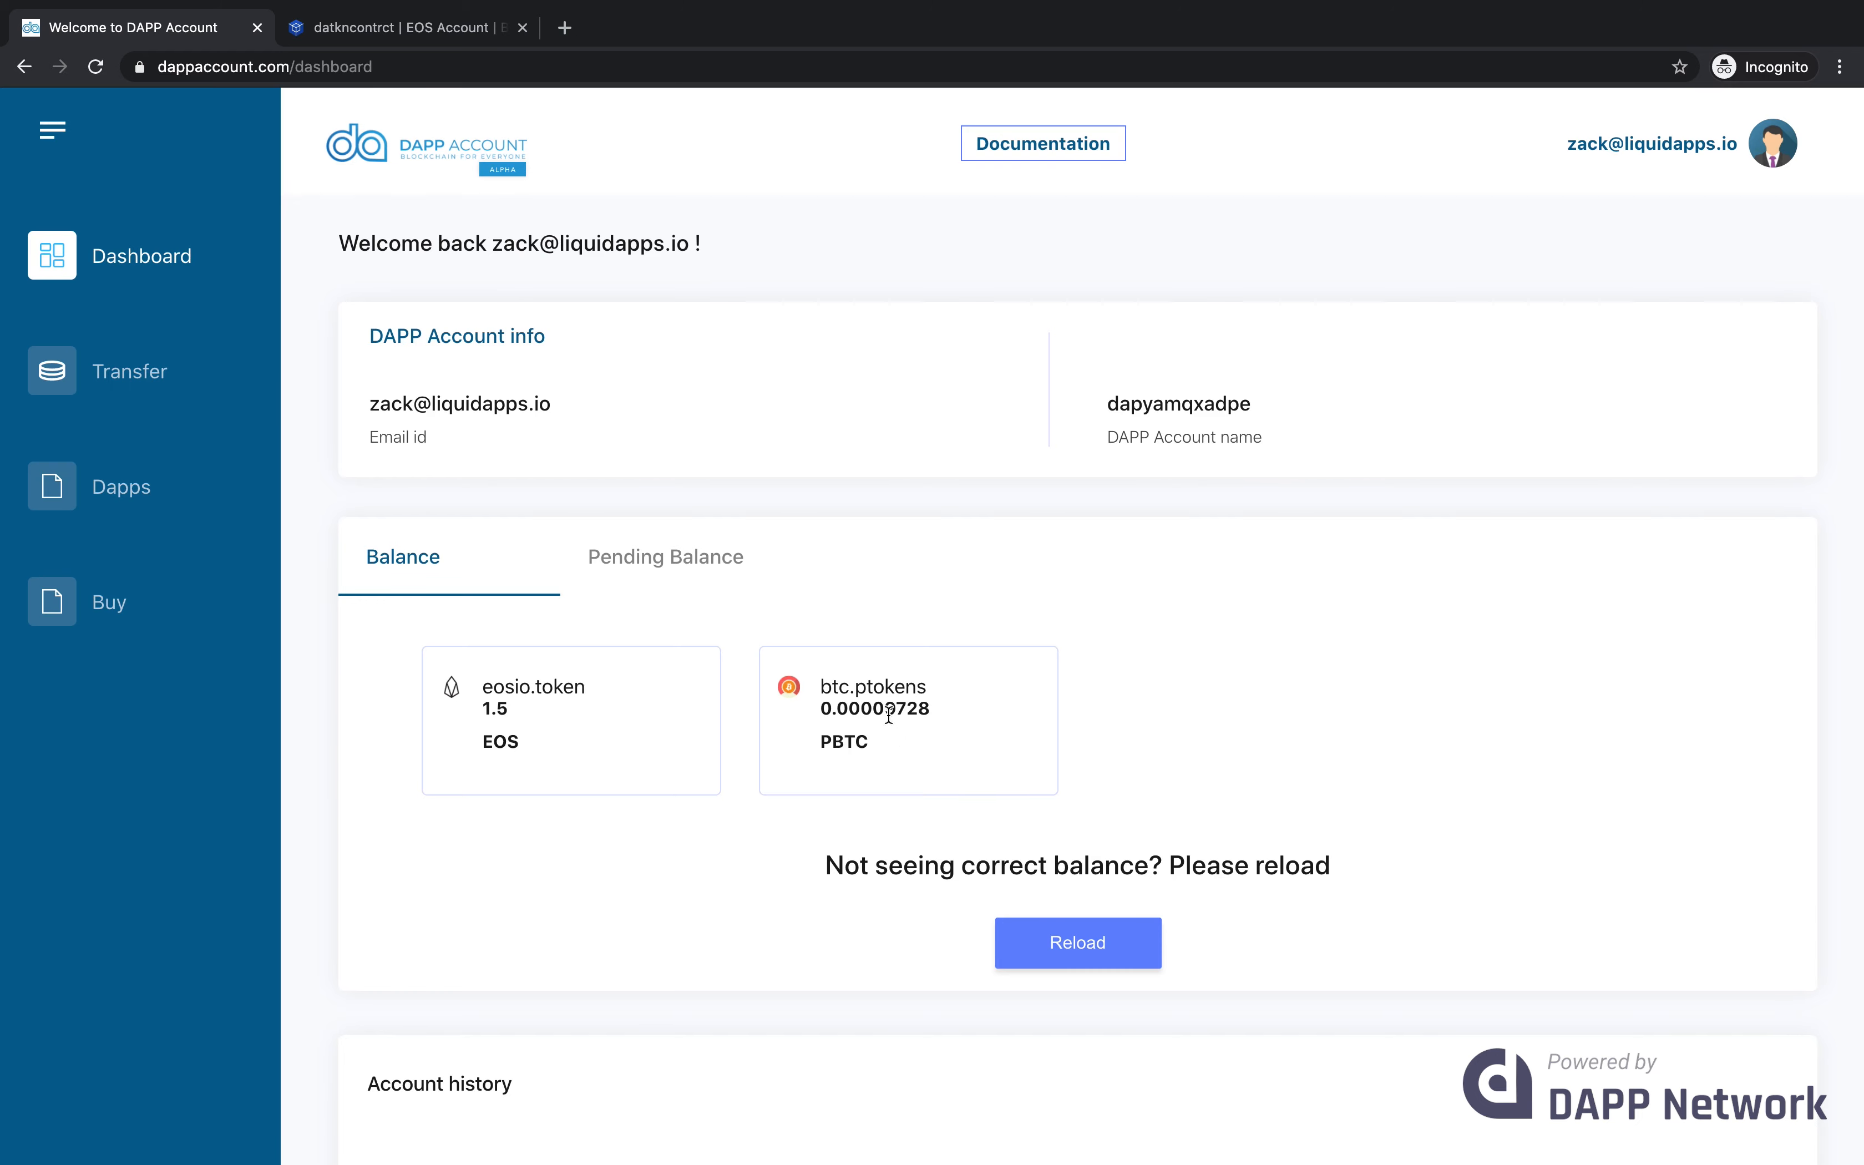
Go to the Transfer page after verifying the 1.5 EOS and 0.00009728 PBTC balances
left_click(129, 371)
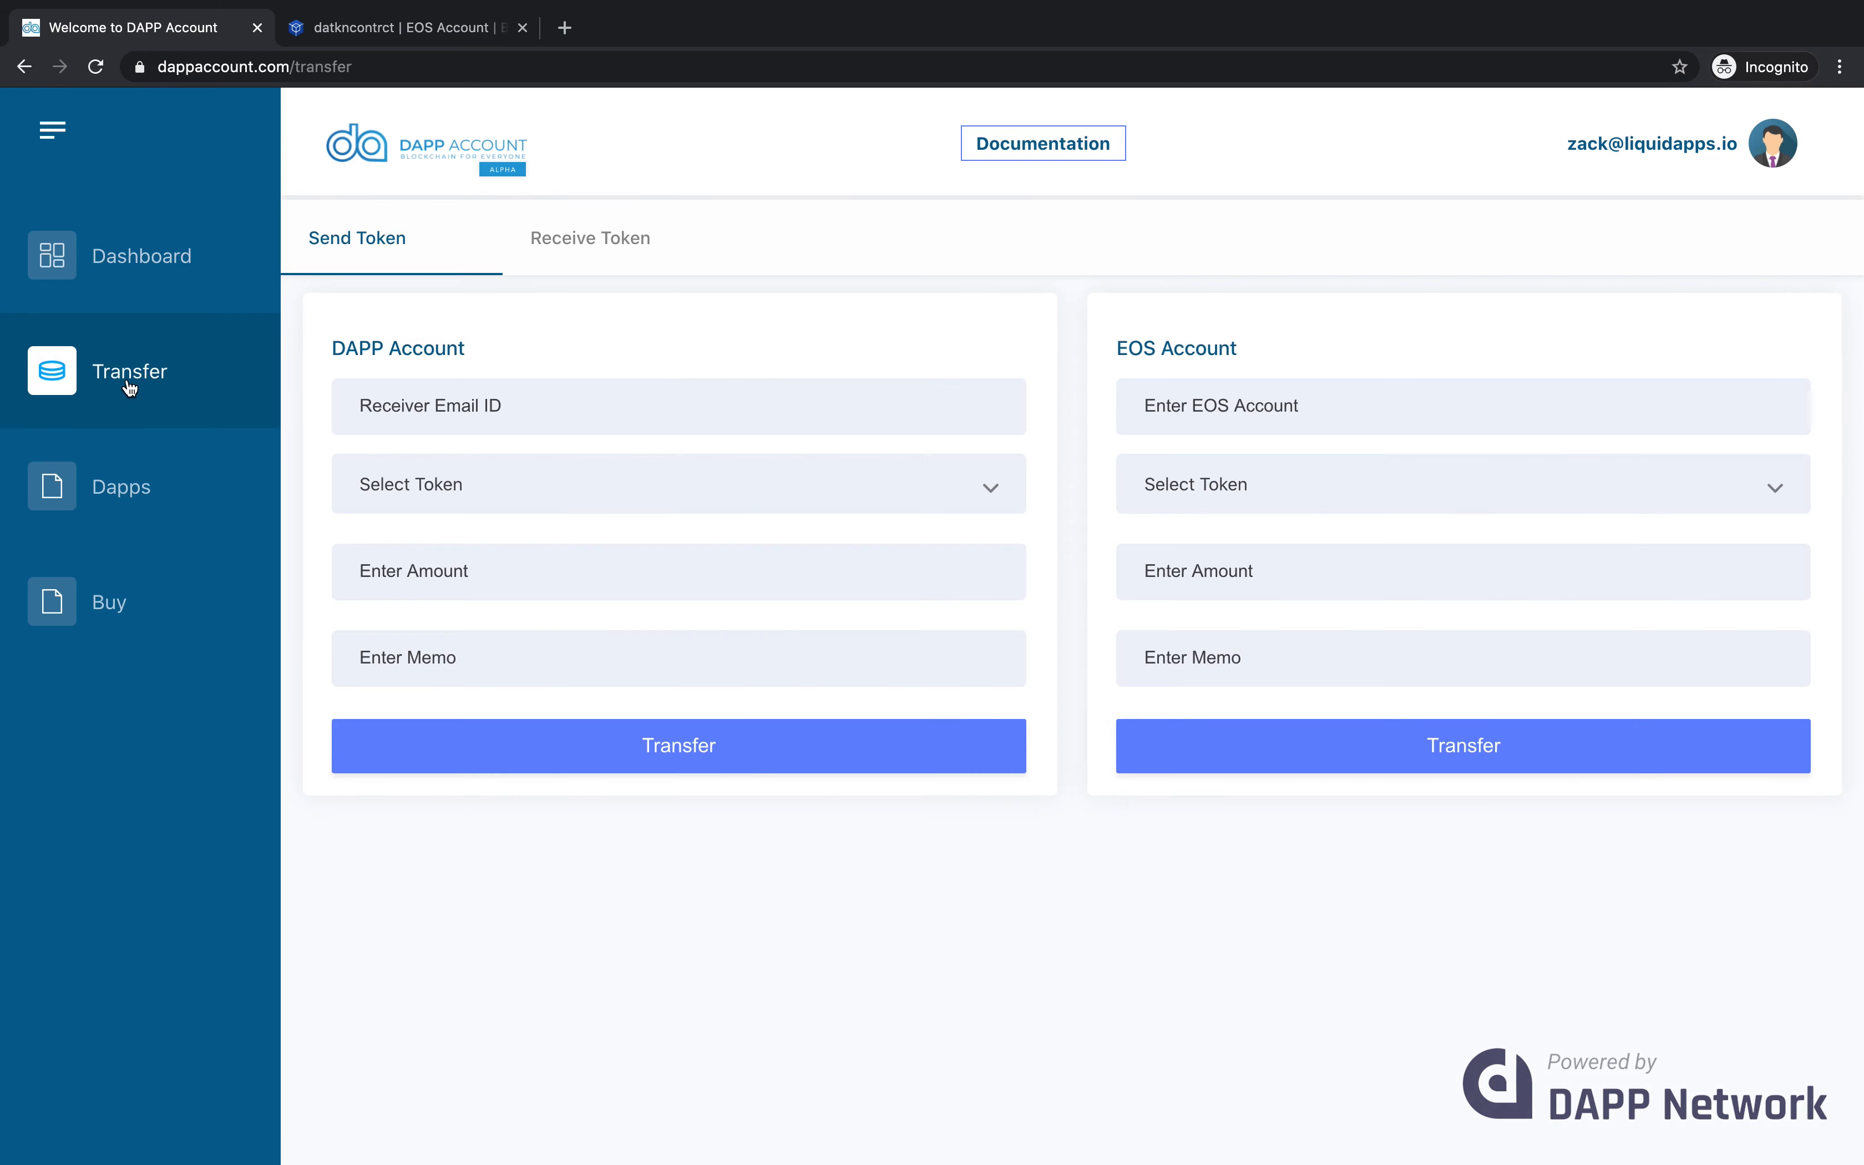
left_click(678, 483)
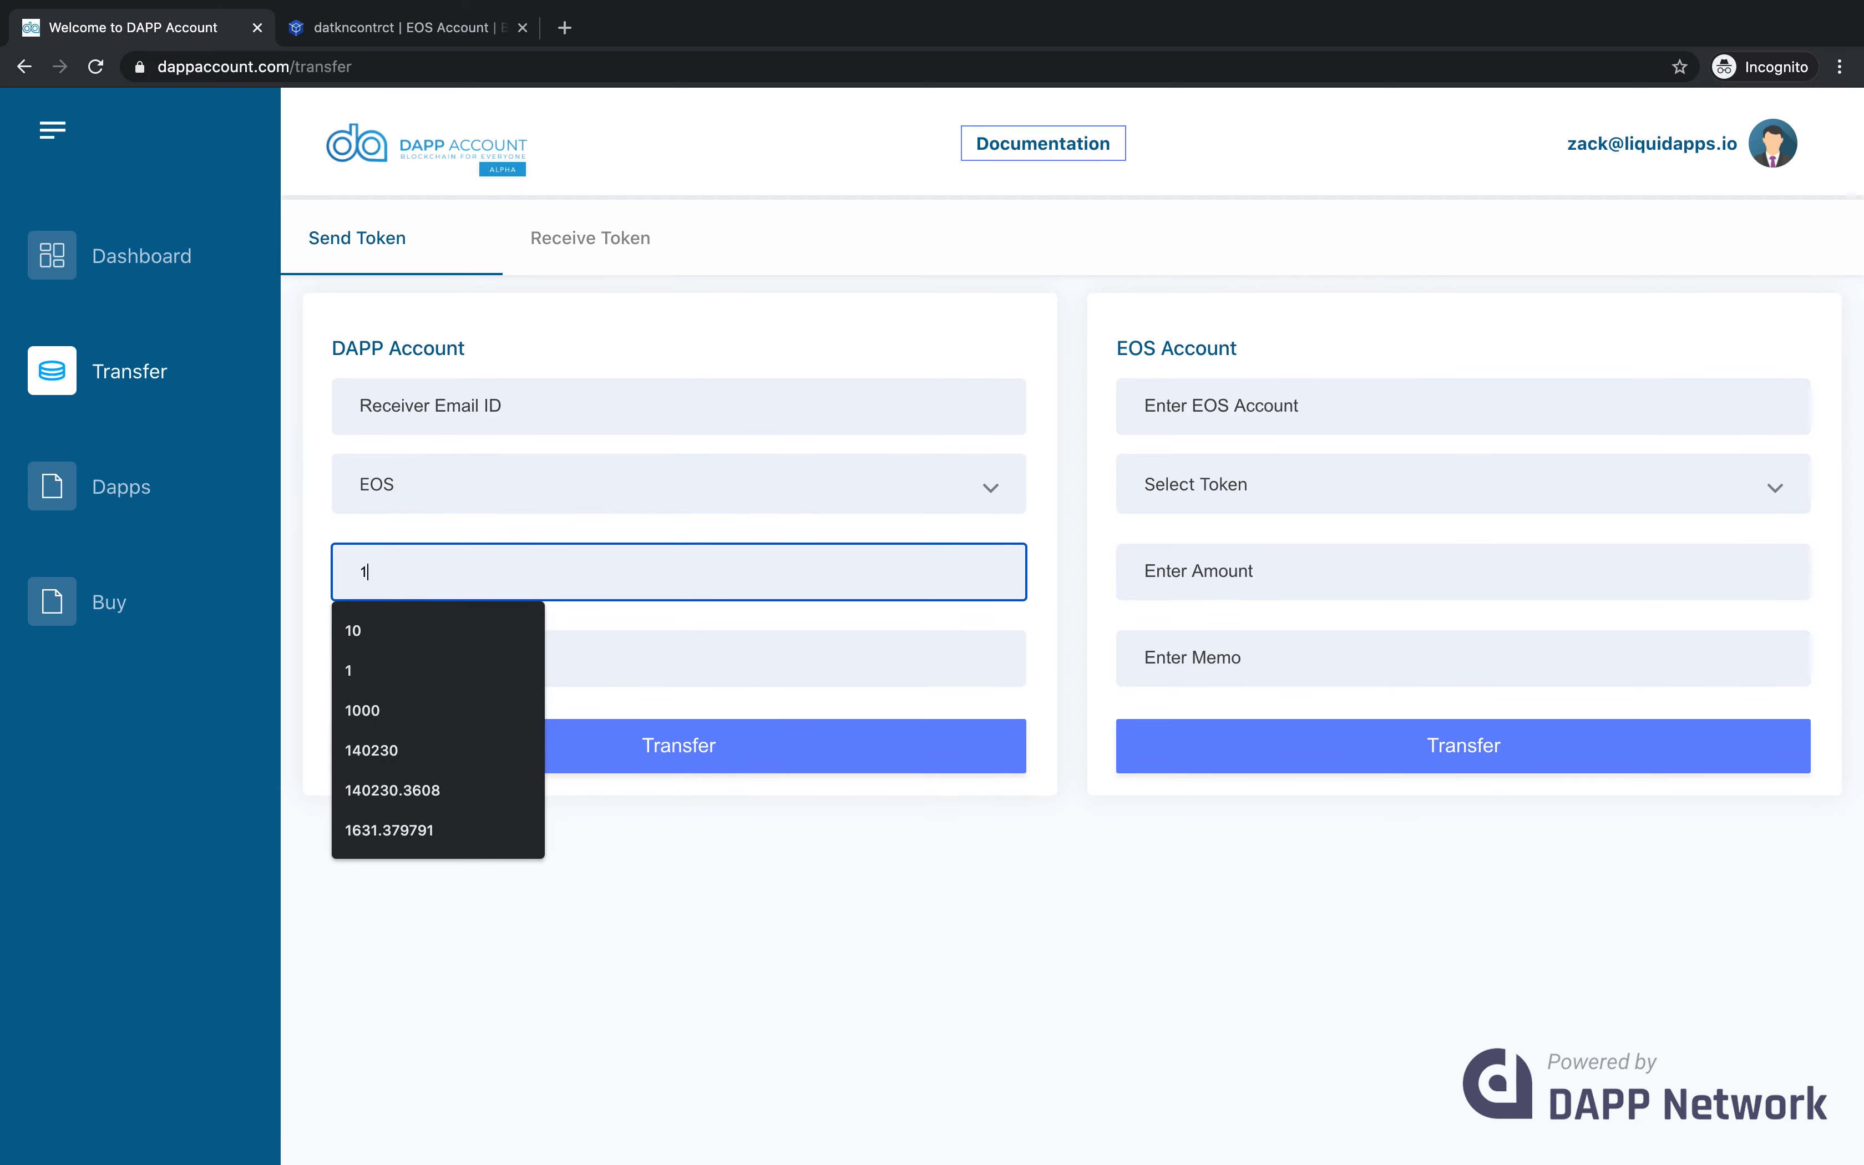
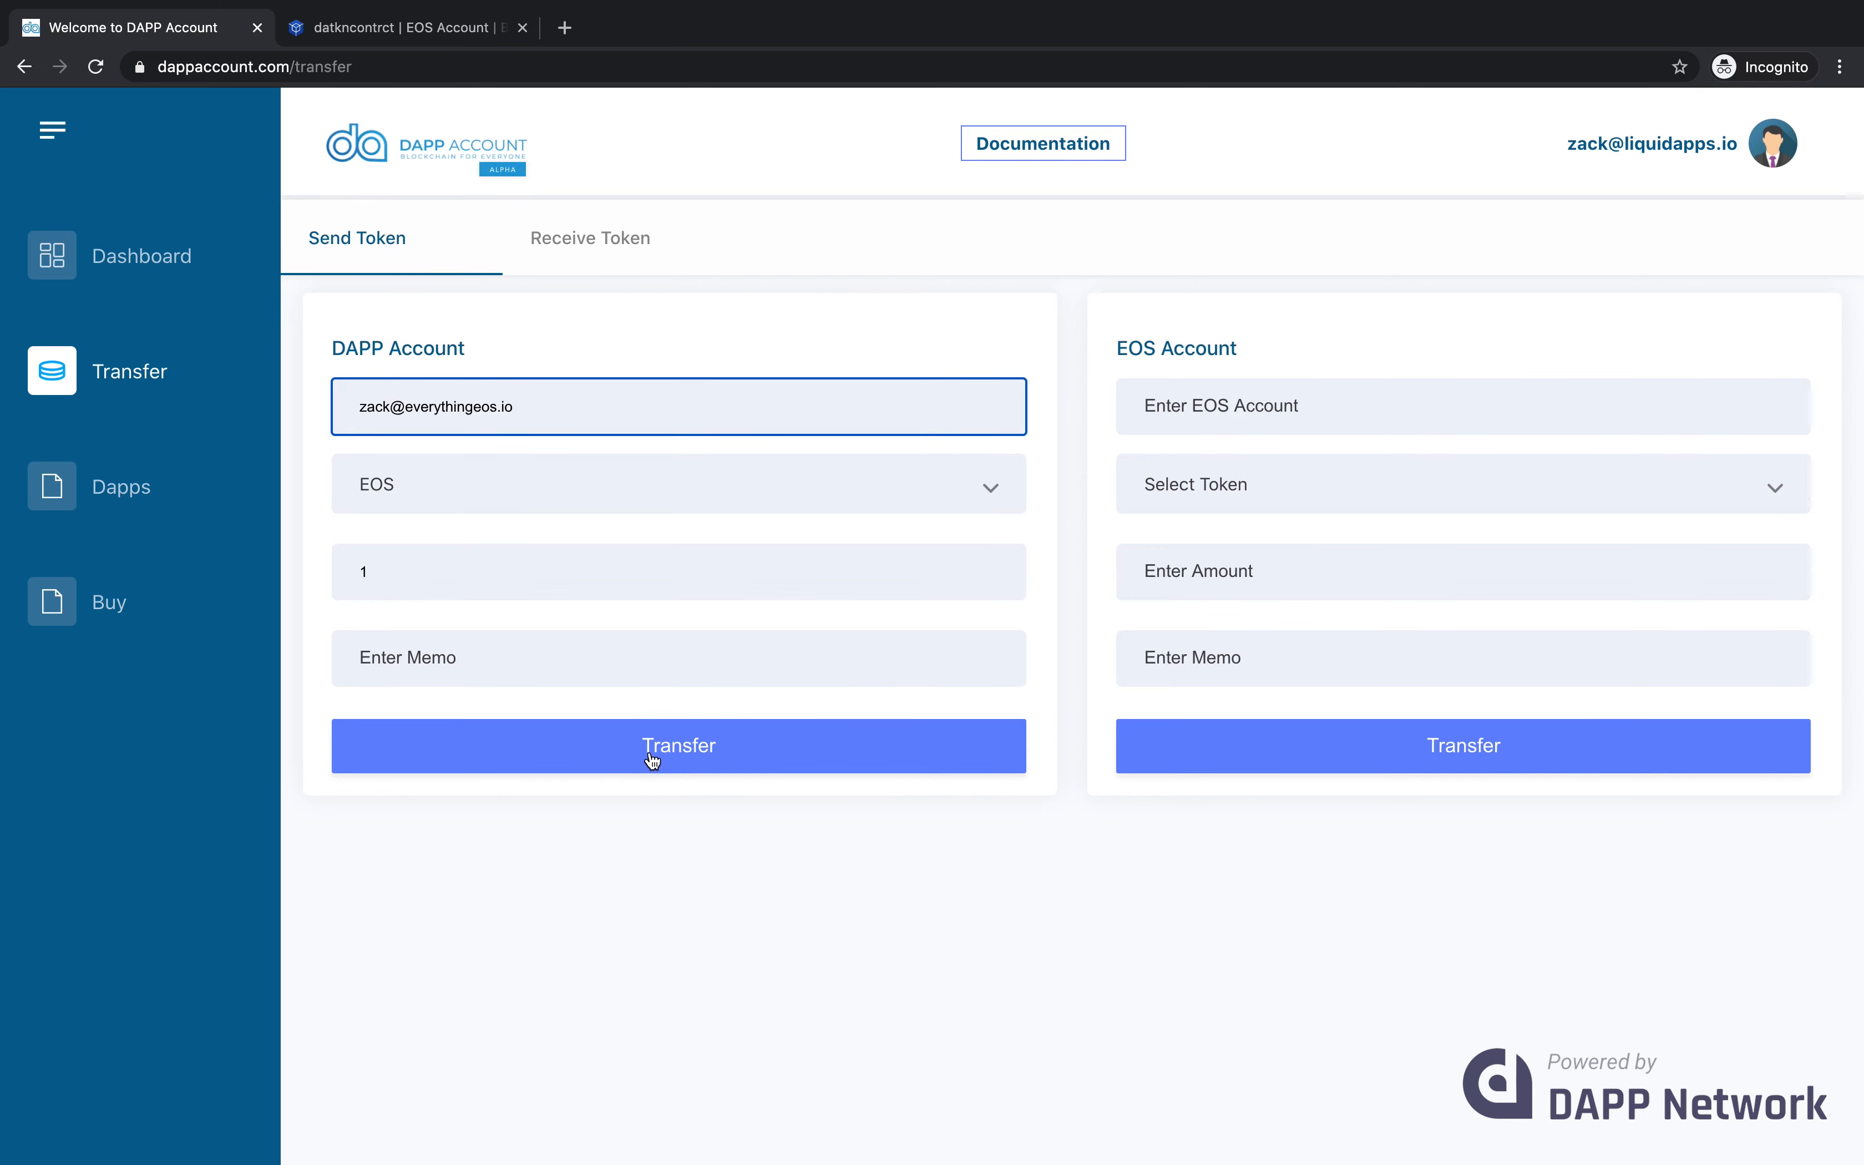
left_click(678, 745)
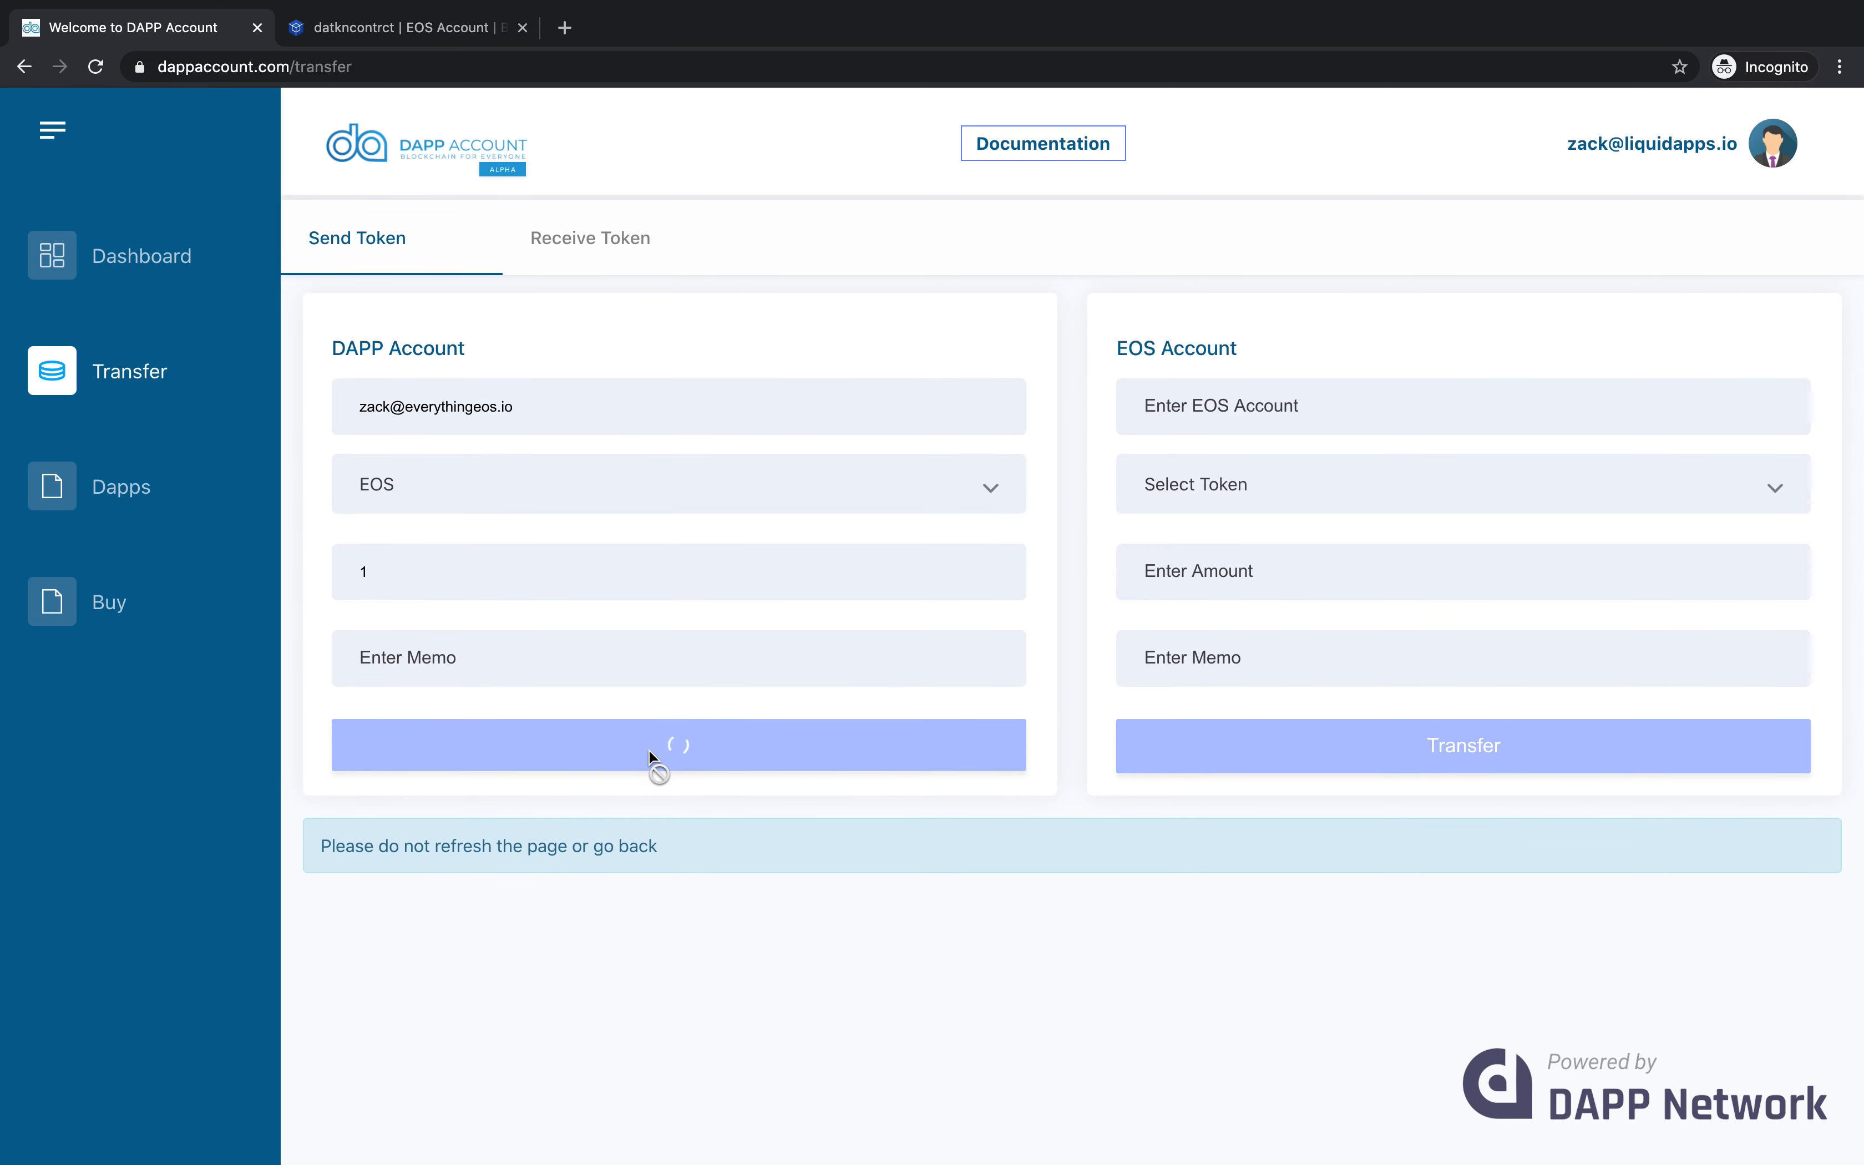
left_click(678, 745)
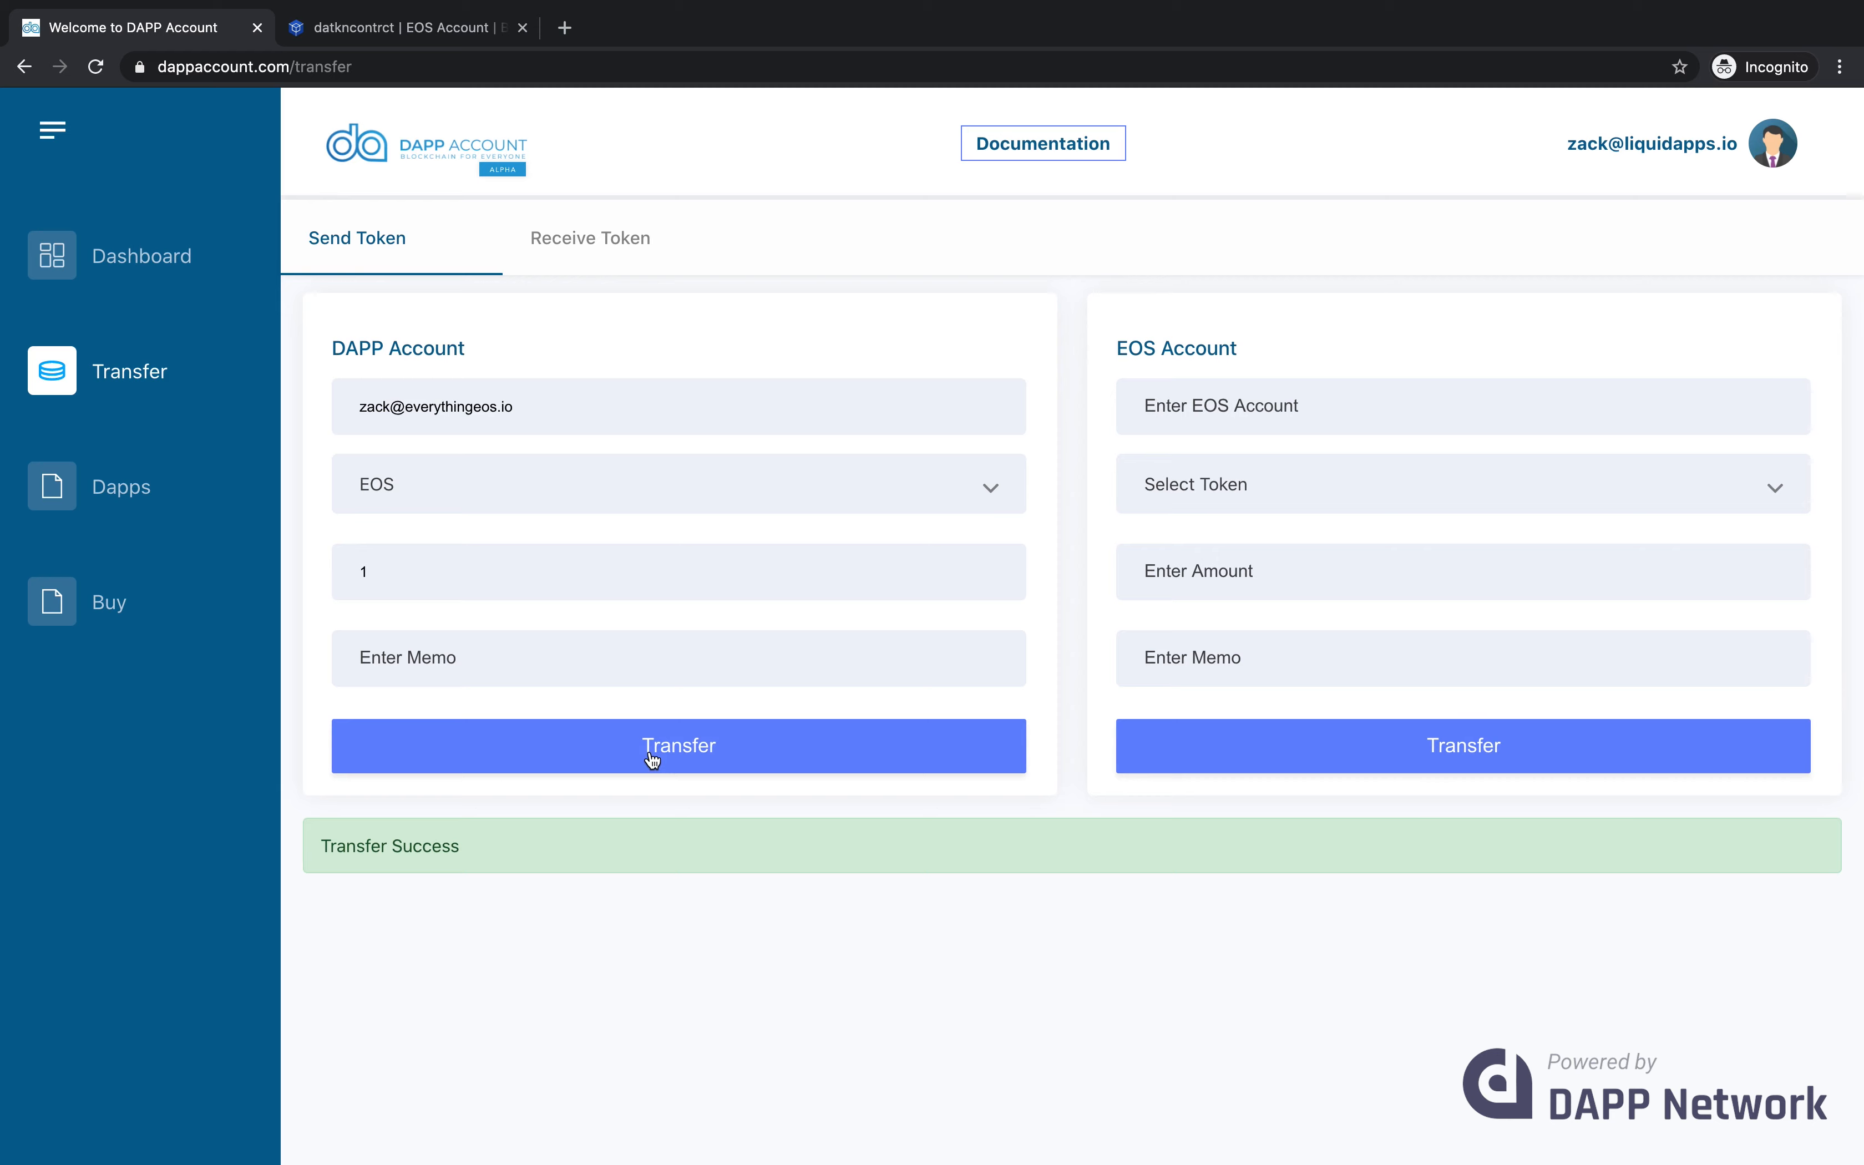